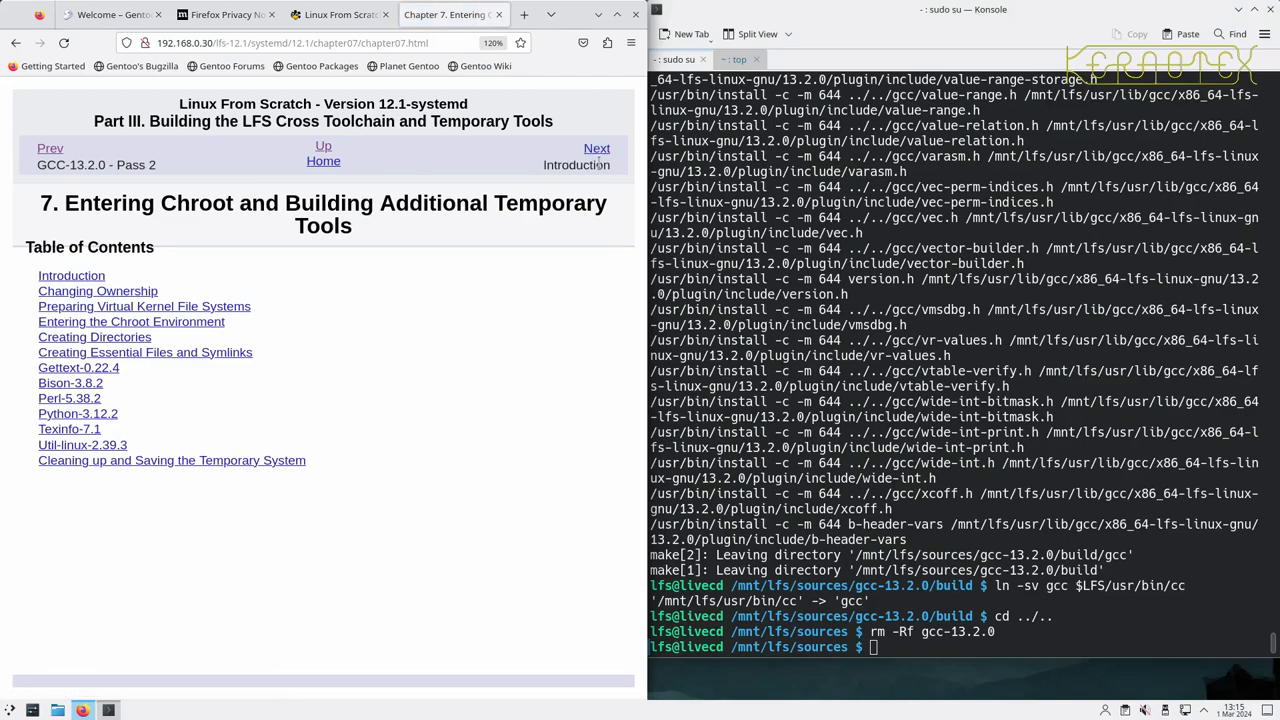
pyautogui.moveTo(596, 148)
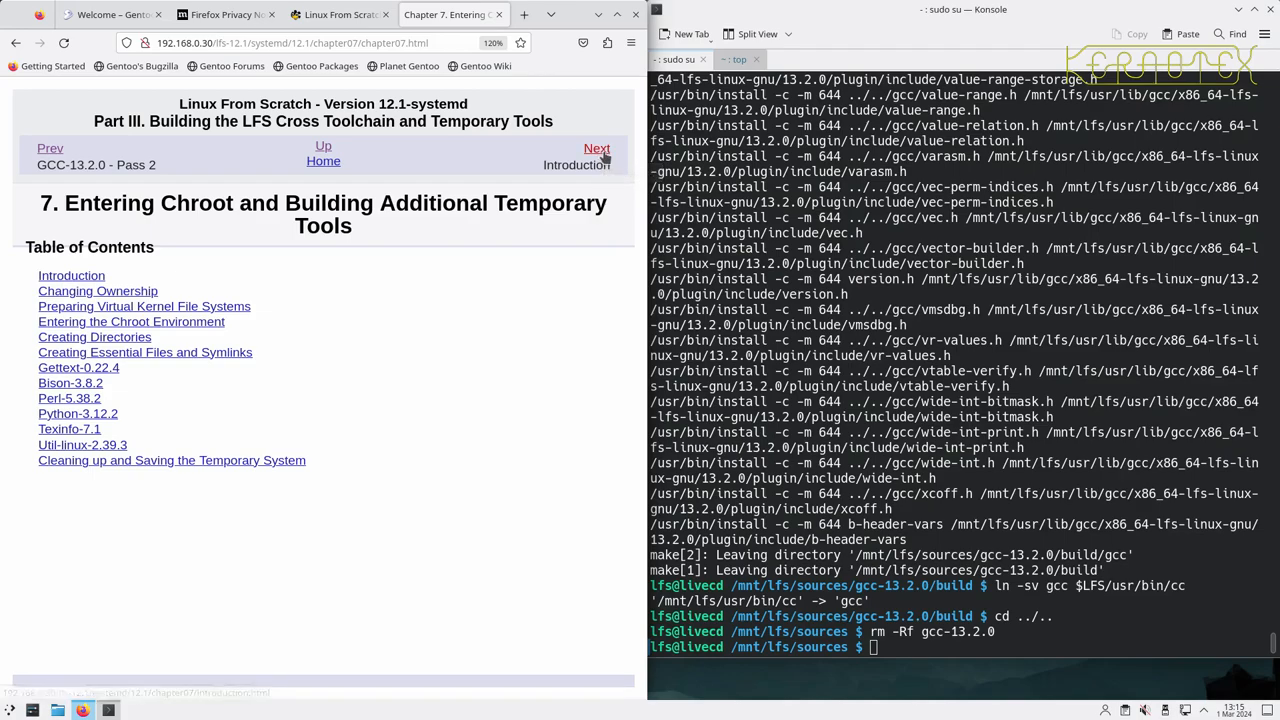
# - Go to the LFS 7.1 Introduction page for entering chroot and temporary tools
pyautogui.click(596, 148)
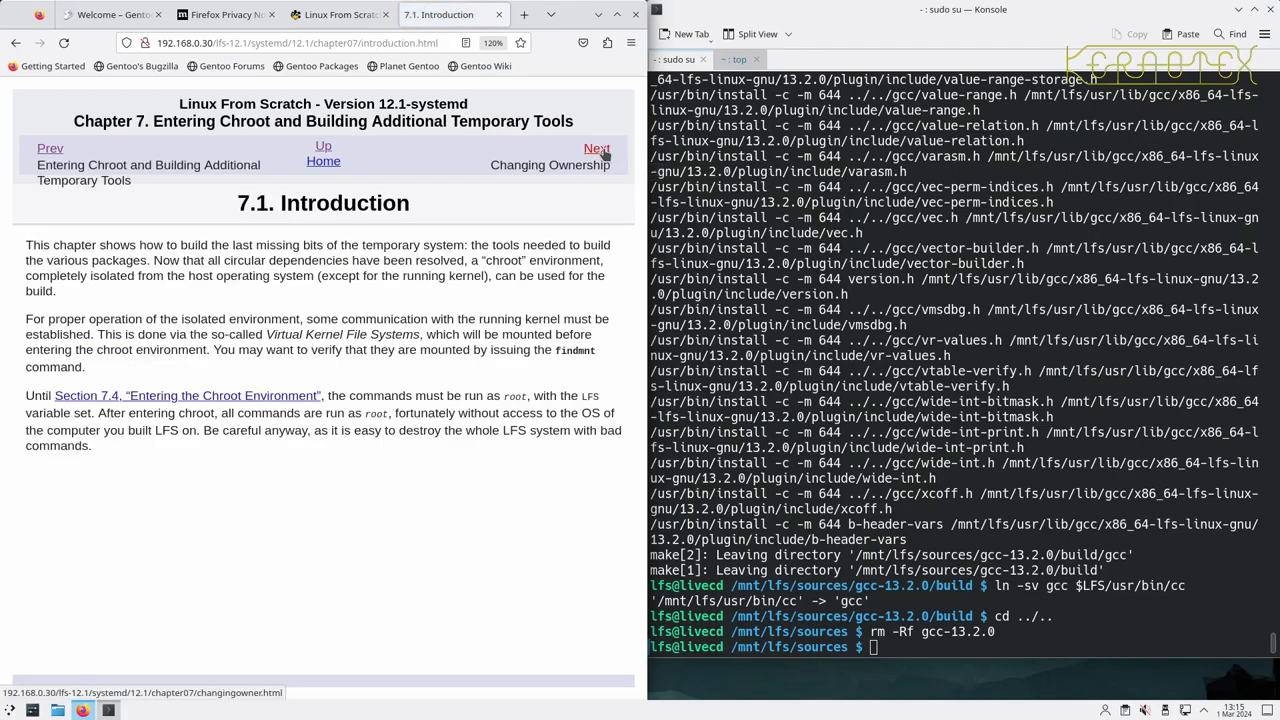
pyautogui.moveTo(596, 148)
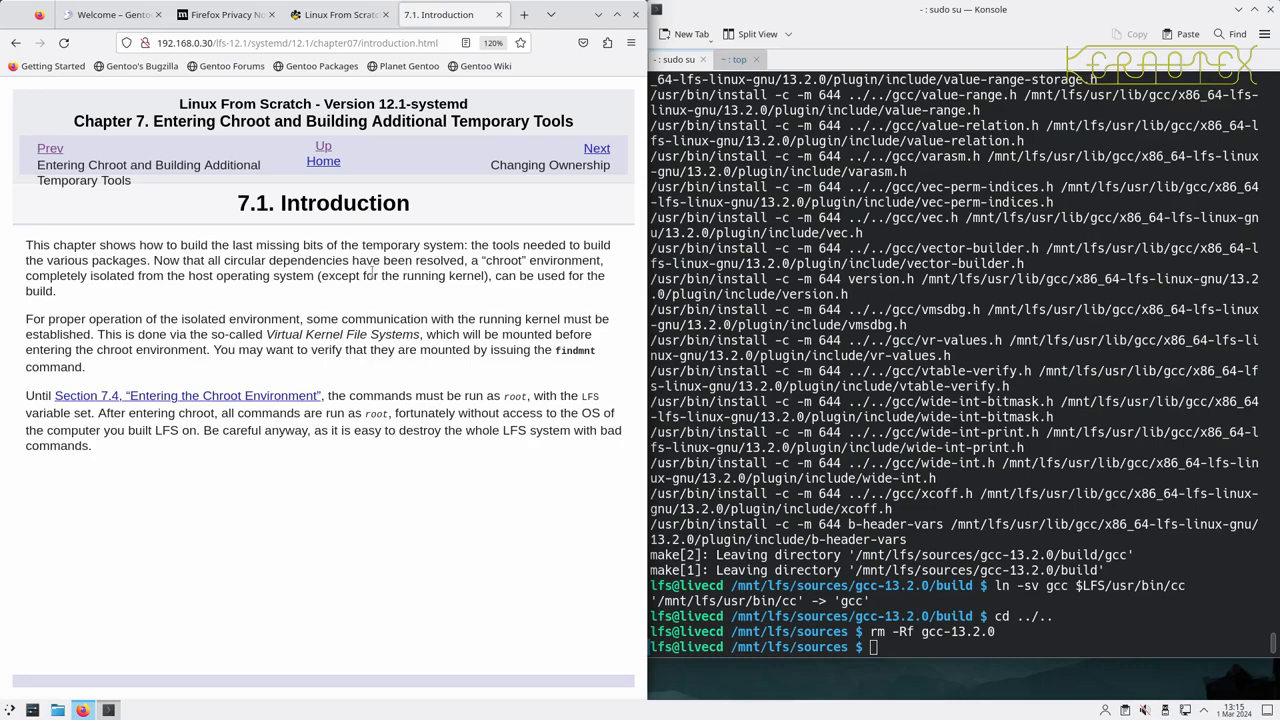
pyautogui.moveTo(180, 290)
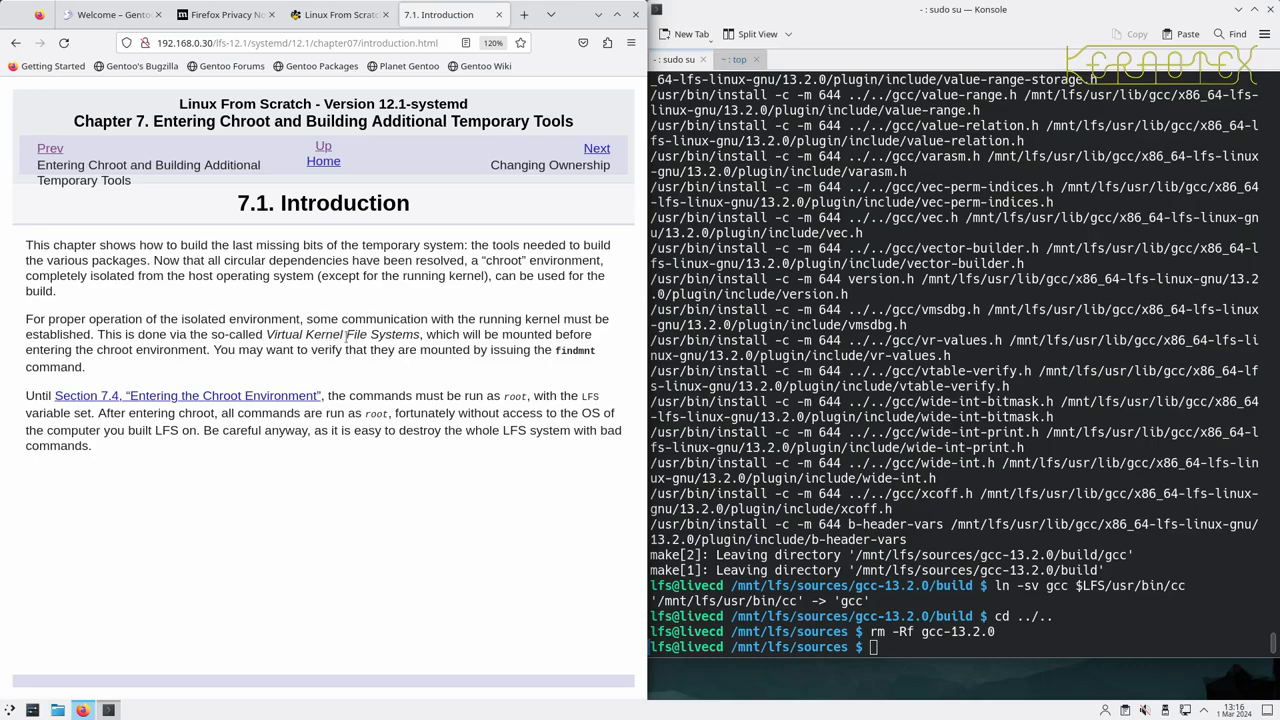
pyautogui.moveTo(332, 364)
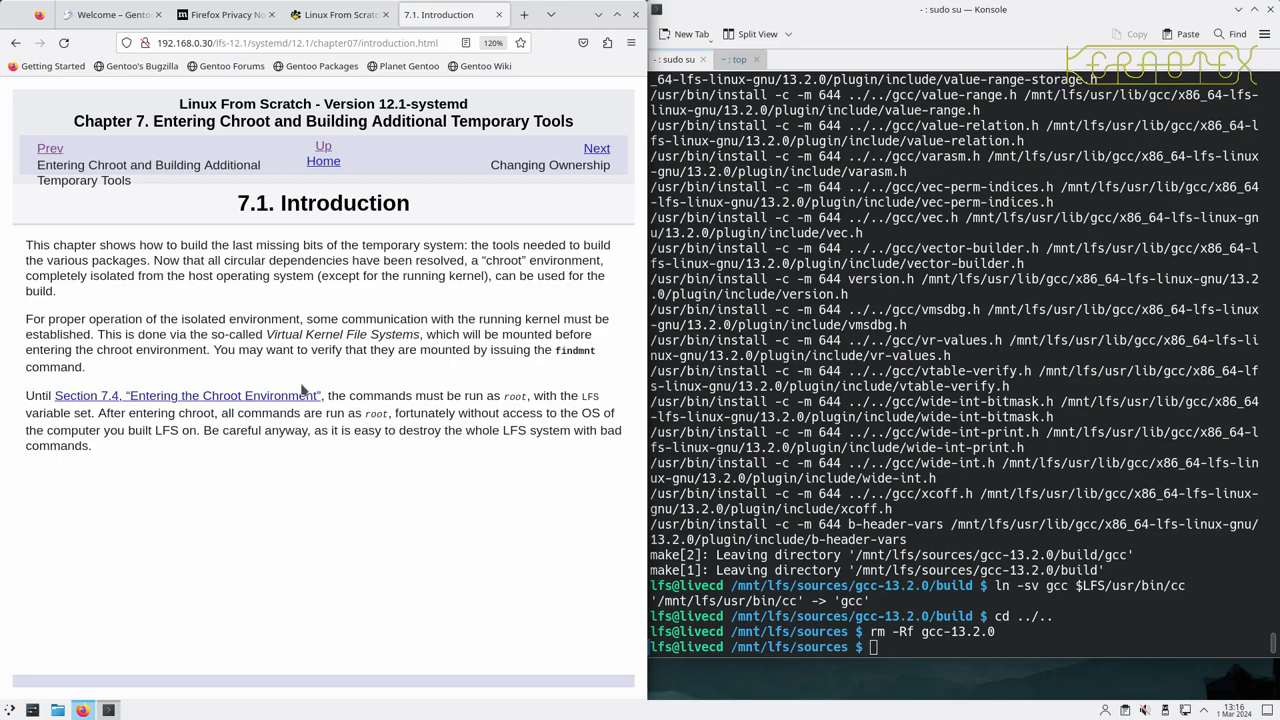
pyautogui.moveTo(290, 408)
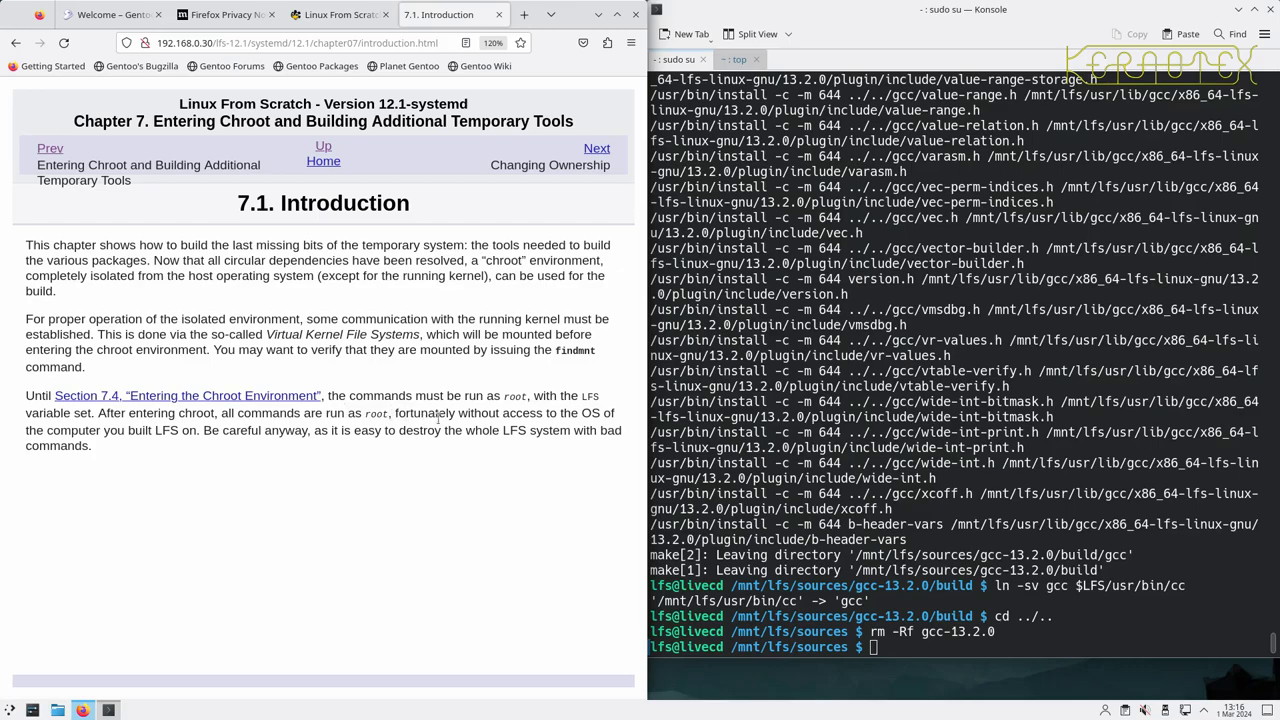
pyautogui.moveTo(332, 456)
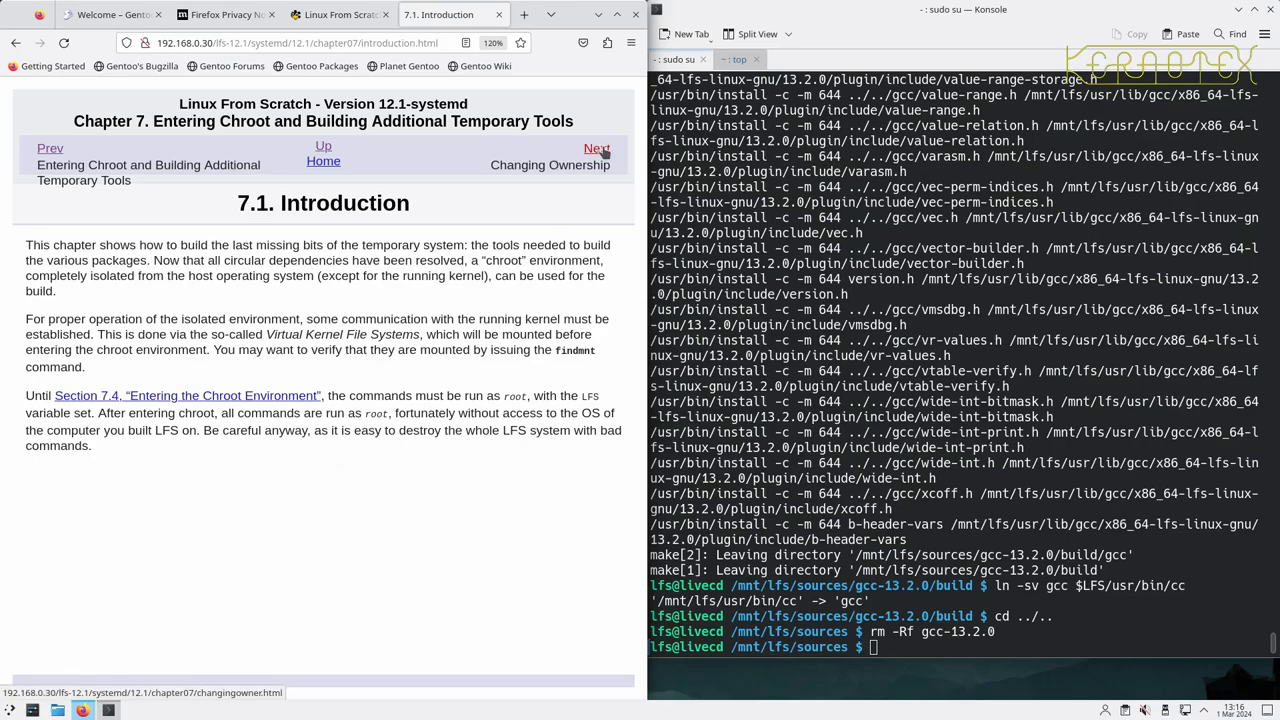
# - Drop to root, echo $LFS as /mnt/lfs and chown the LFS directories, lib64 included, to root
pyautogui.click(596, 148)
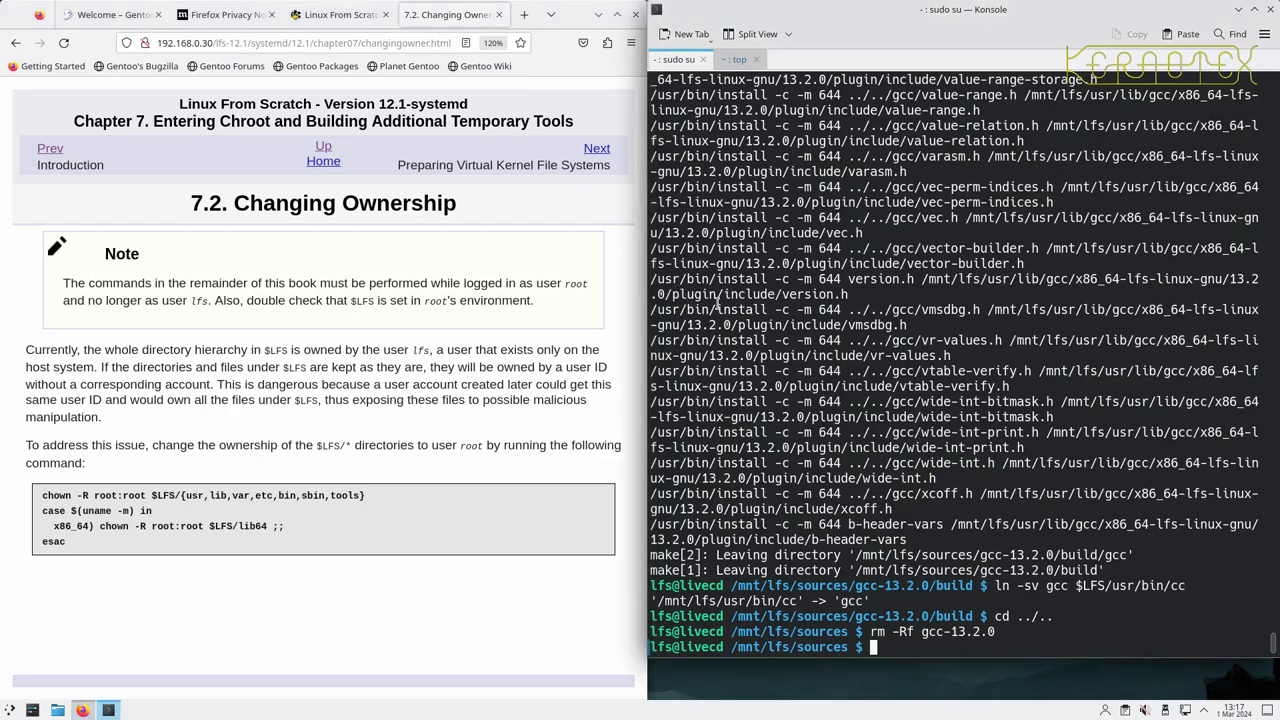
pyautogui.write('exit')
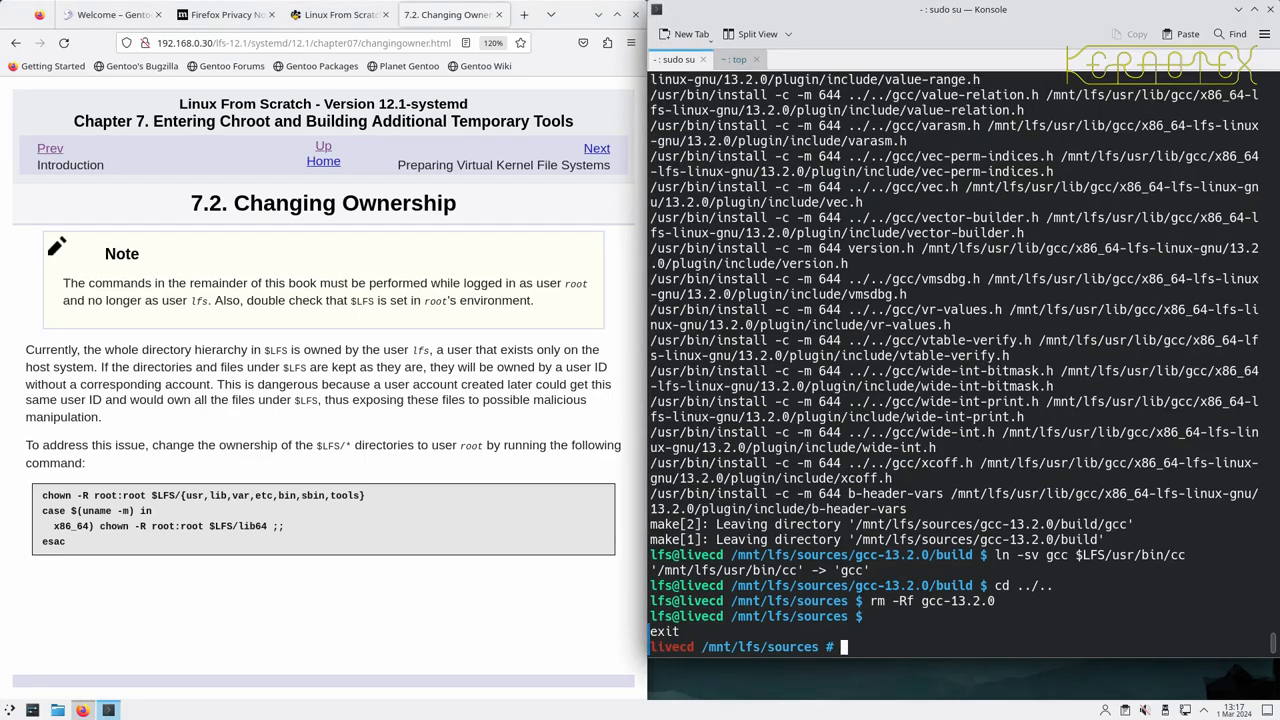
pyautogui.write('echo')
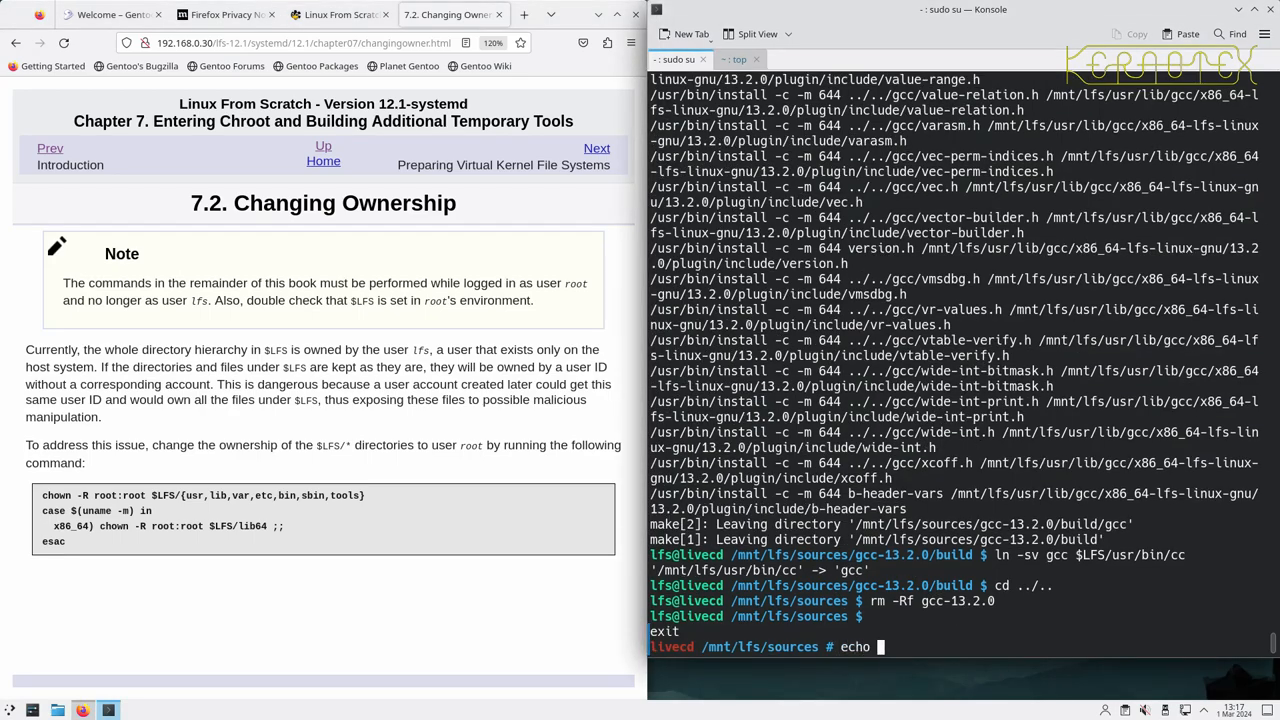
pyautogui.write('$LFS')
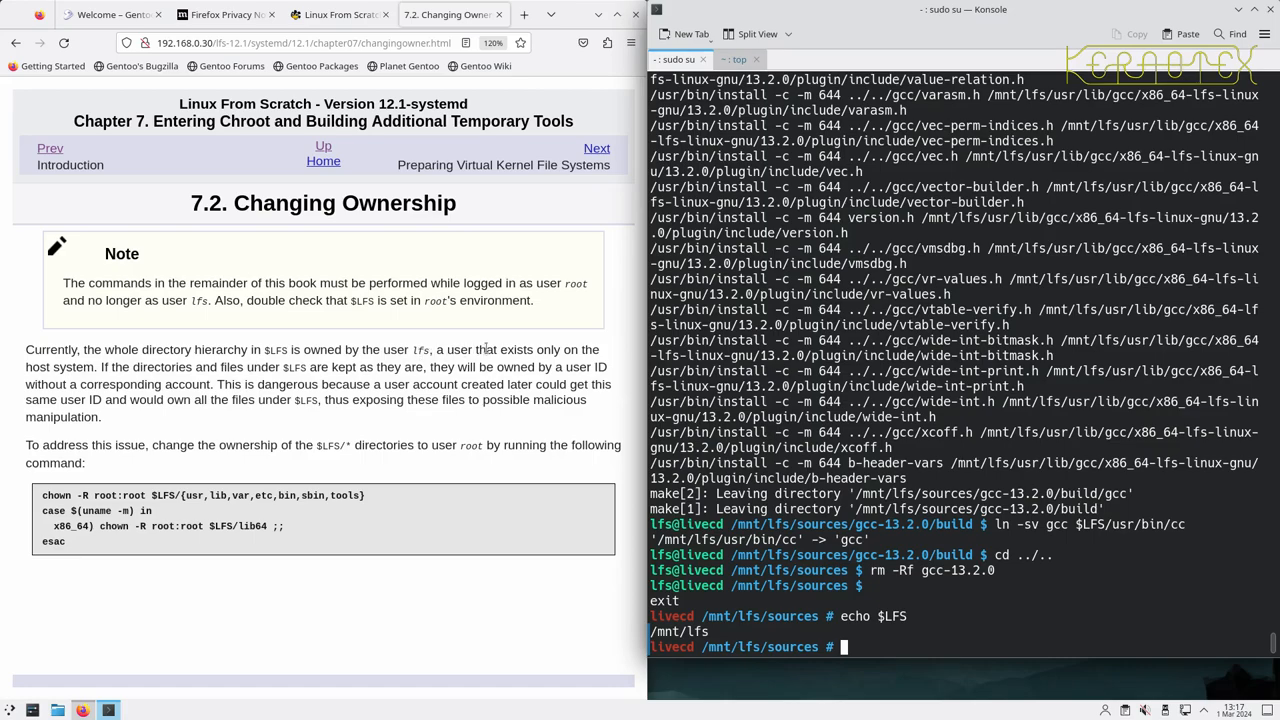
pyautogui.moveTo(552, 360)
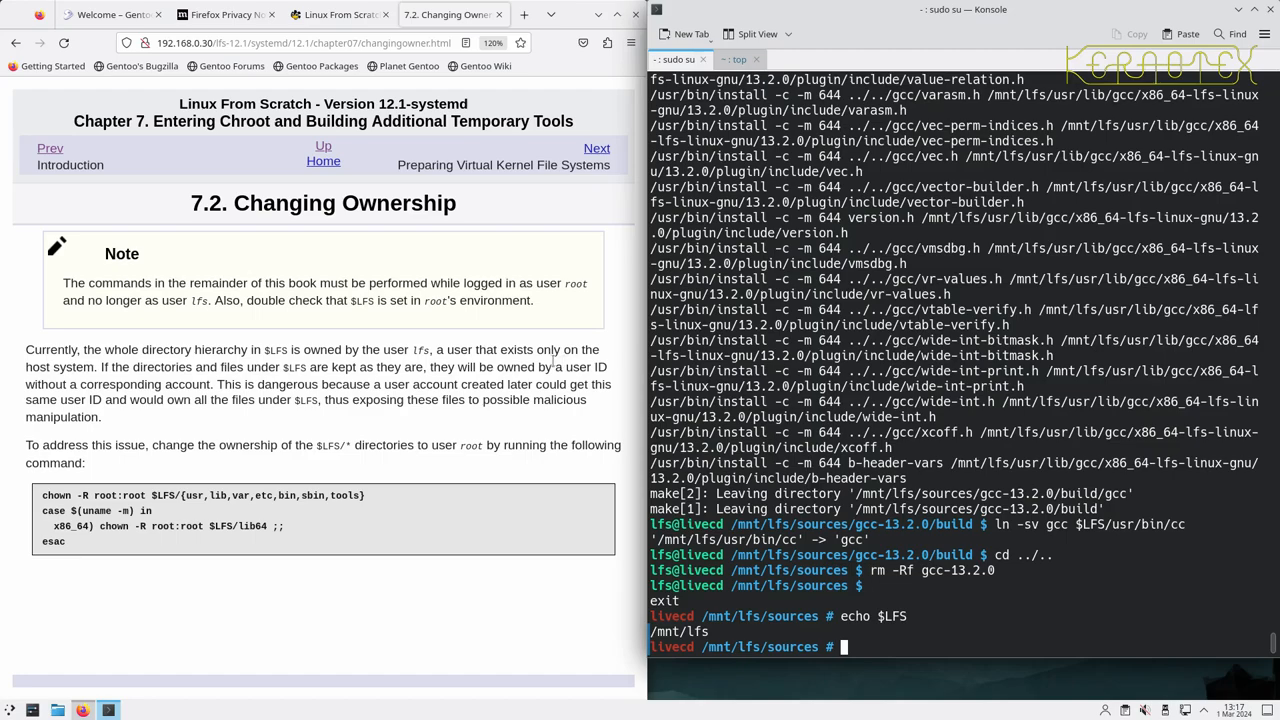
pyautogui.moveTo(470, 384)
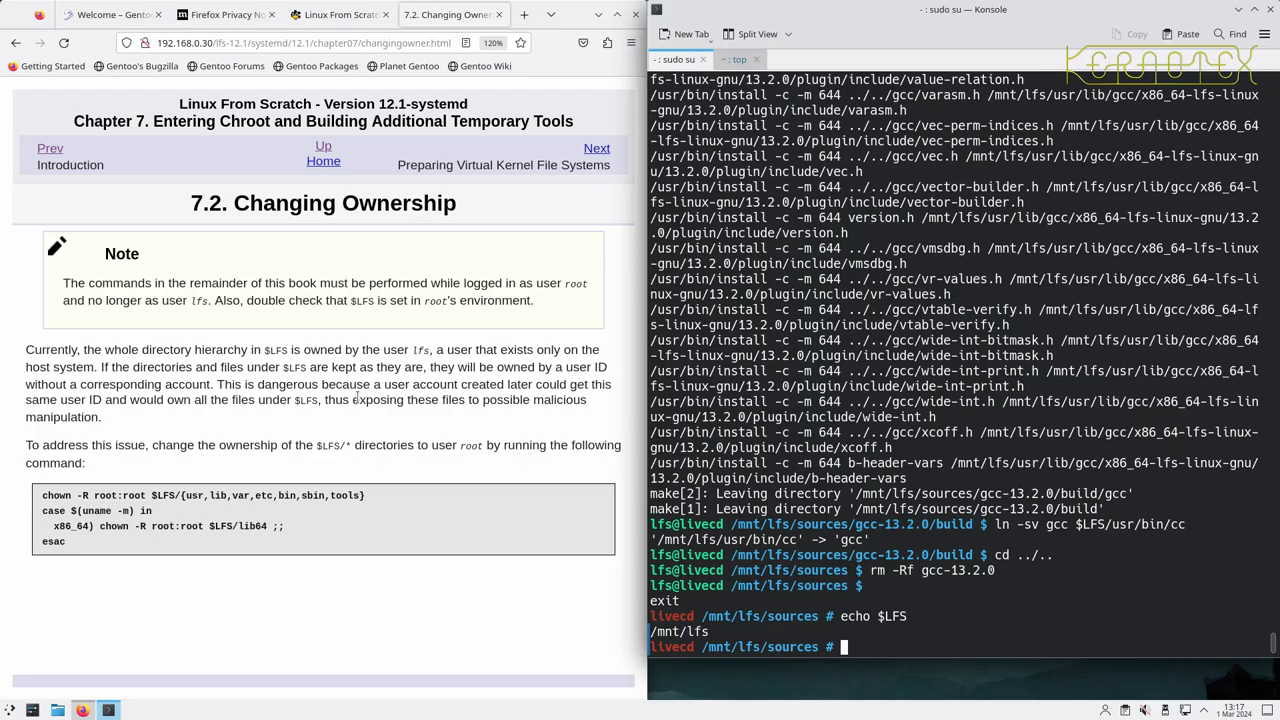
pyautogui.moveTo(350, 418)
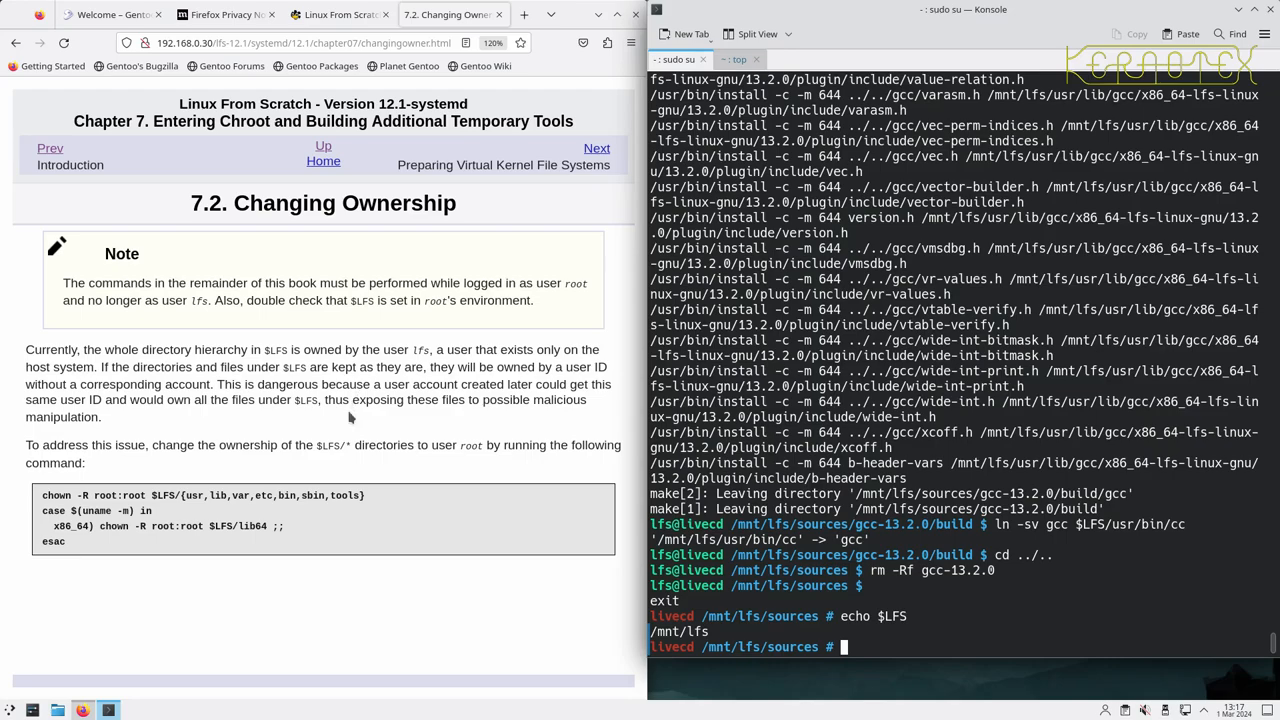
pyautogui.moveTo(288, 452)
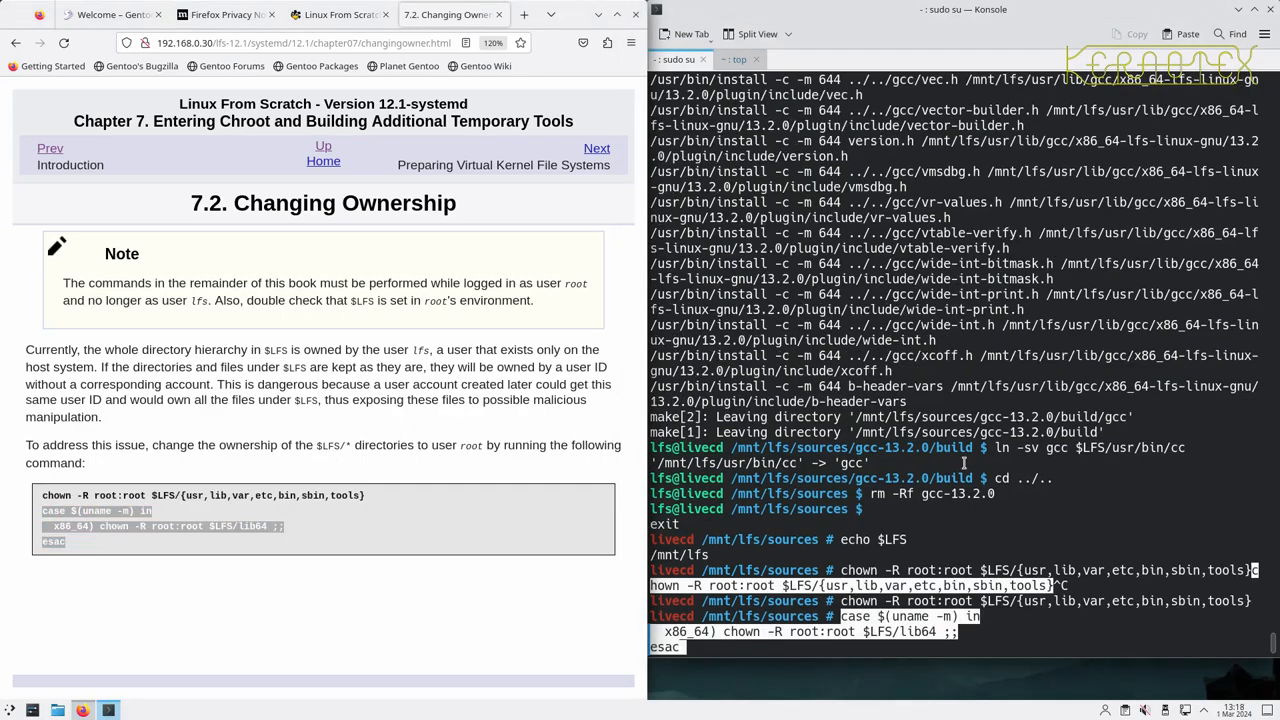
pyautogui.press('Return')
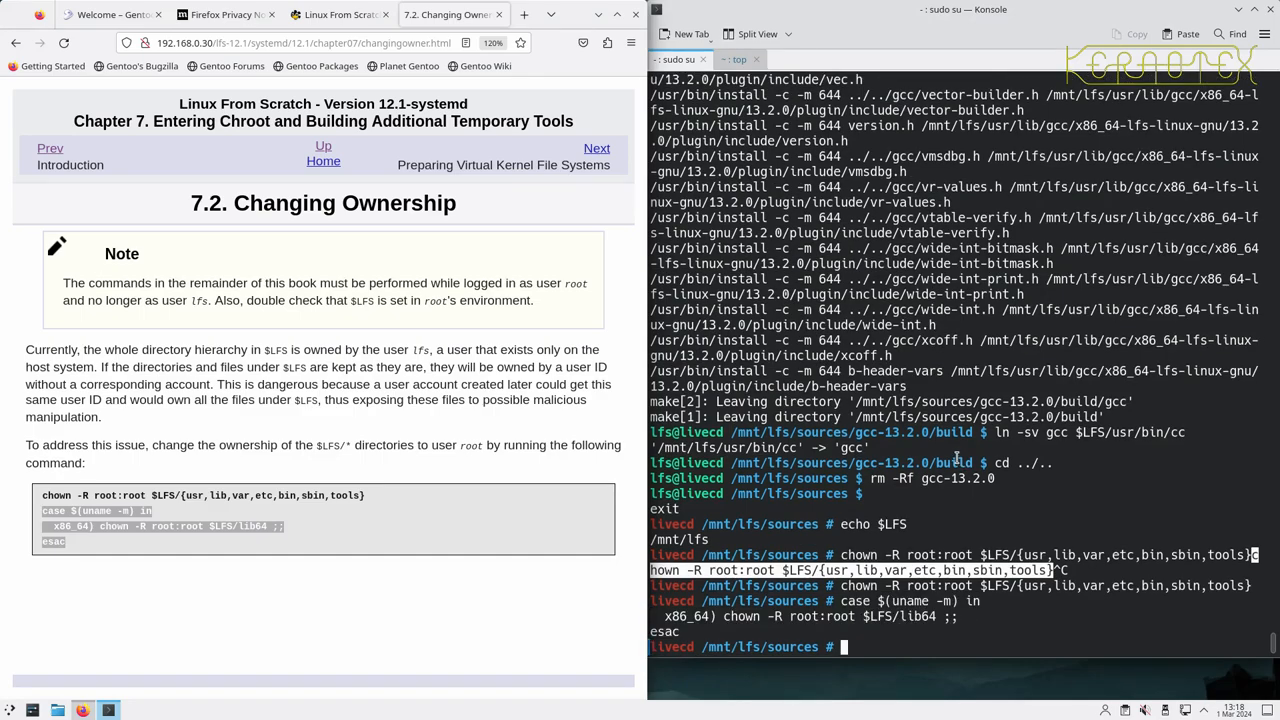
pyautogui.moveTo(596, 148)
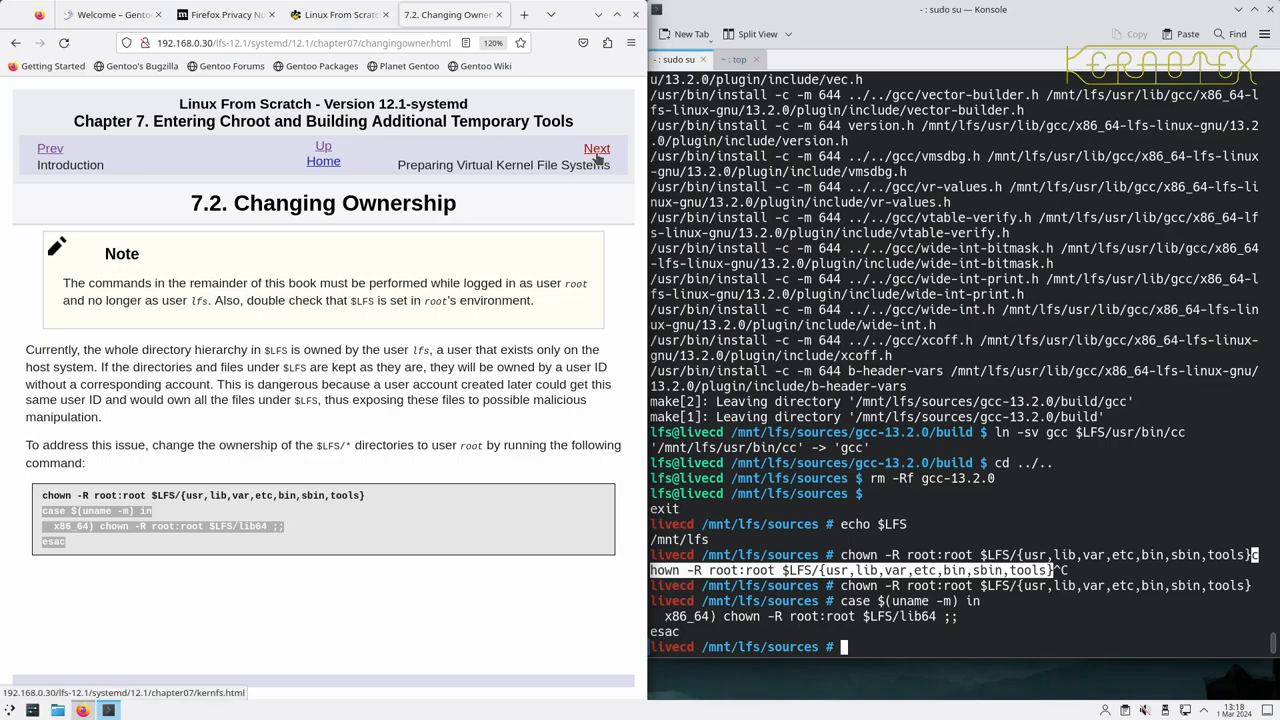
# - Run mkdir -pv $LFS/{dev,proc,sys,run} to create the virtual kernel mount points
pyautogui.click(596, 148)
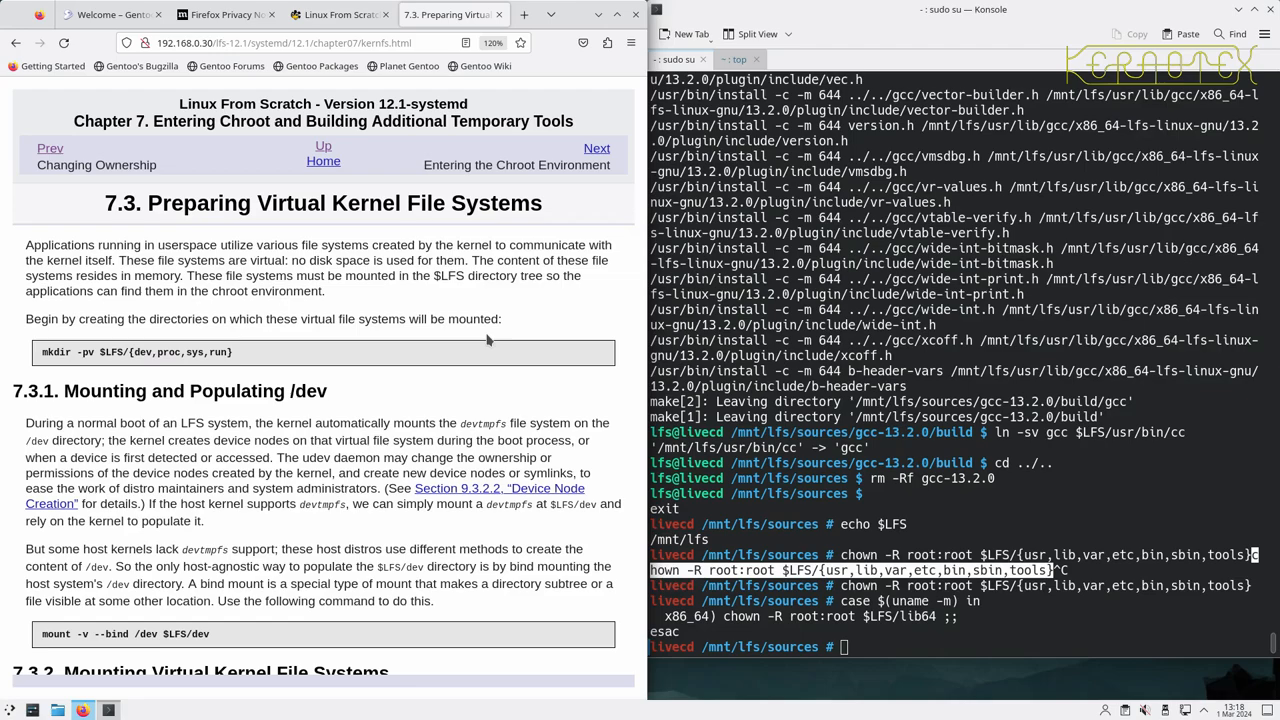
pyautogui.moveTo(332, 280)
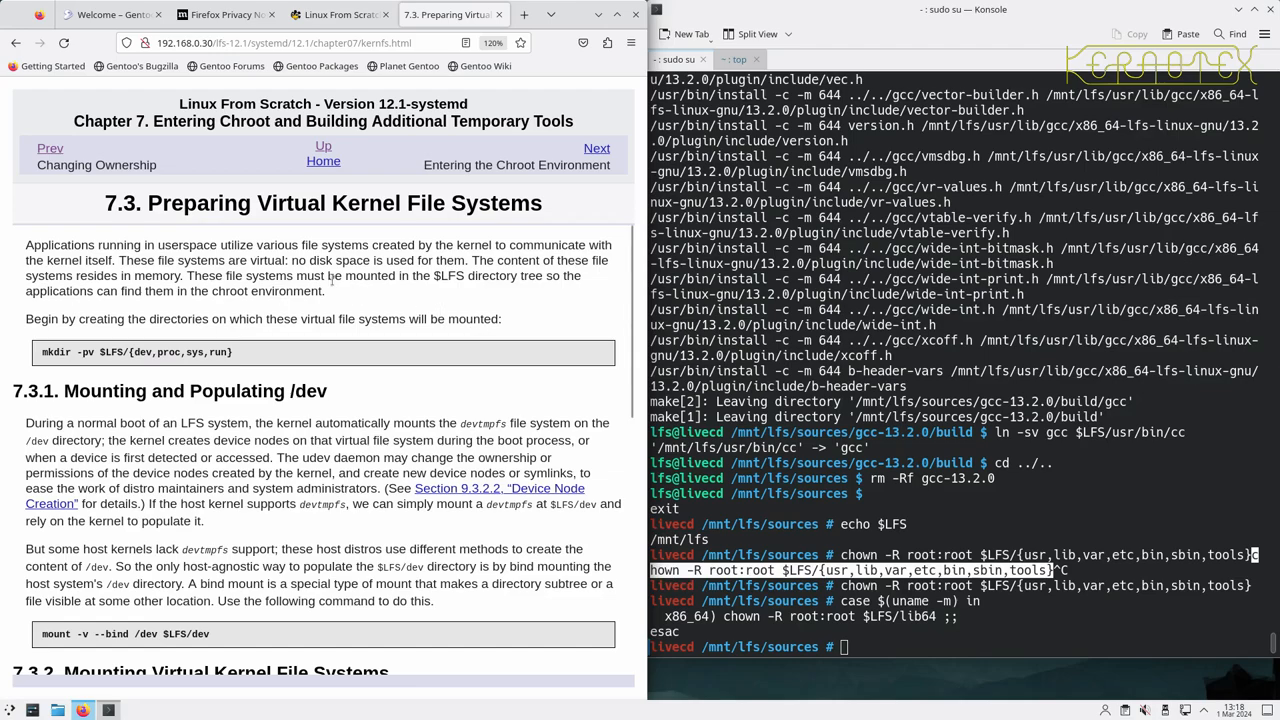
pyautogui.moveTo(370, 300)
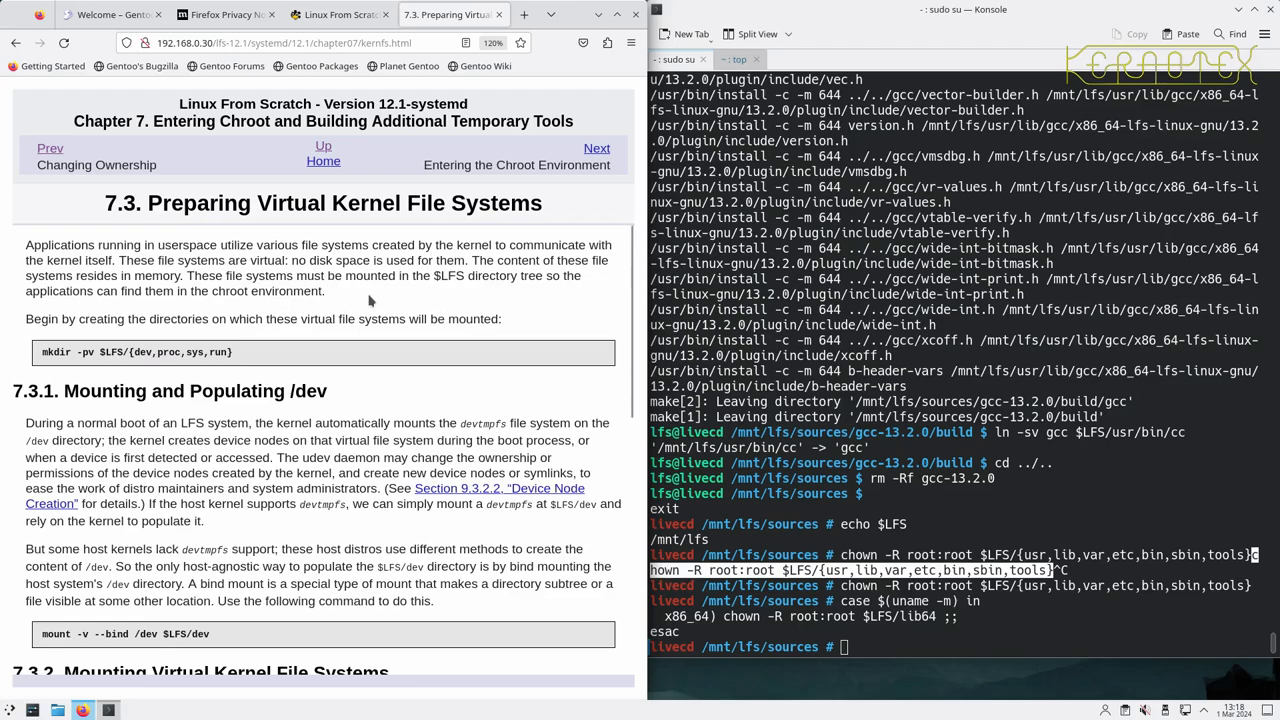
pyautogui.moveTo(380, 300)
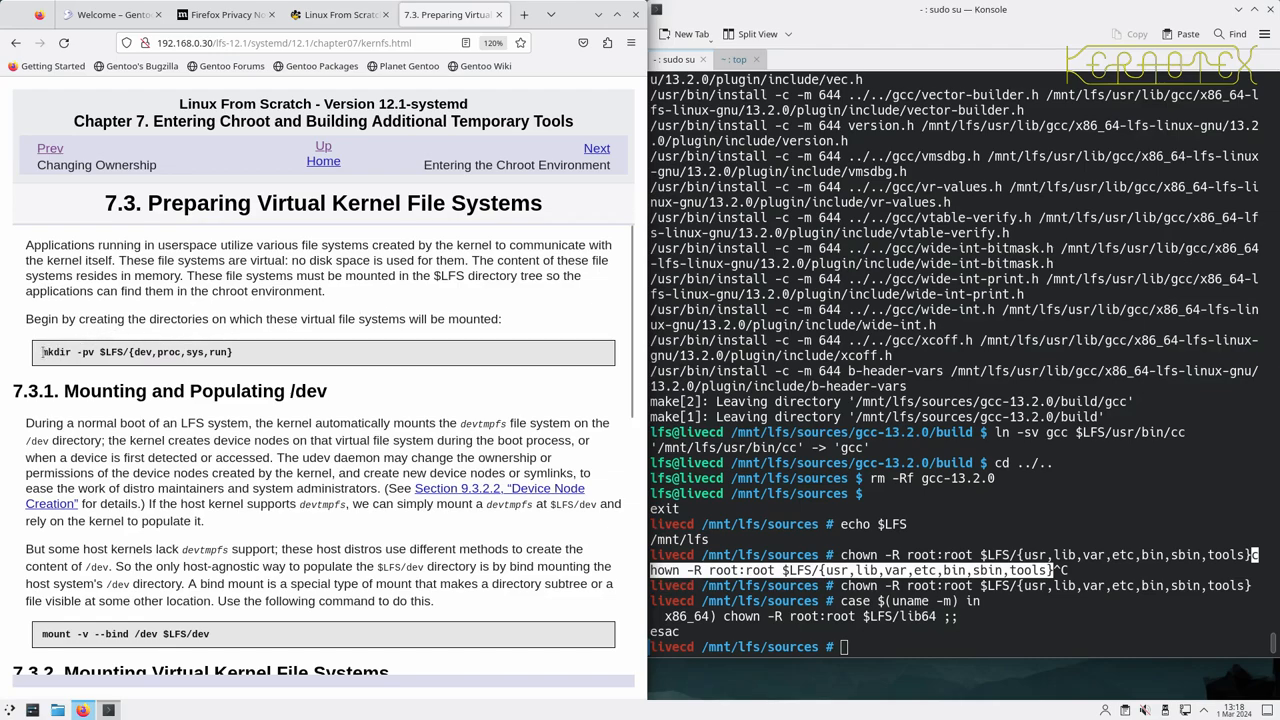
pyautogui.doubleClick(136, 352)
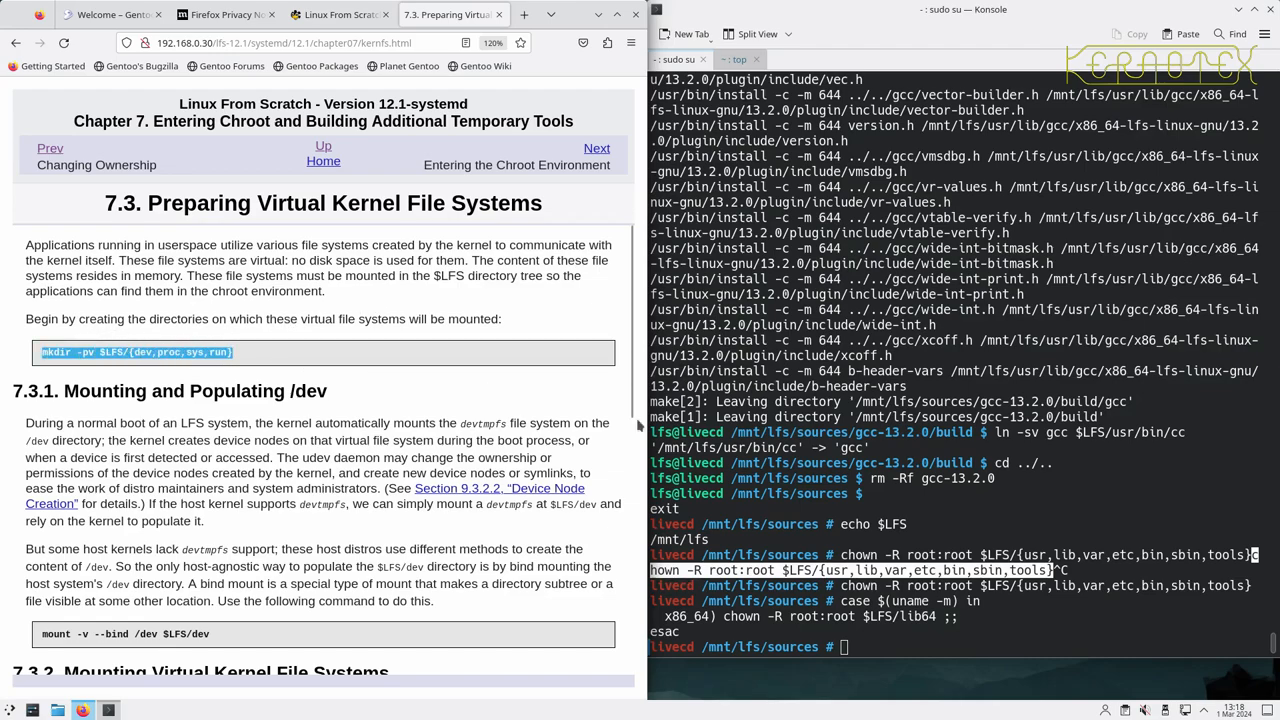
pyautogui.write('mkdir -pv $LFS/{dev,proc,sys,run}')
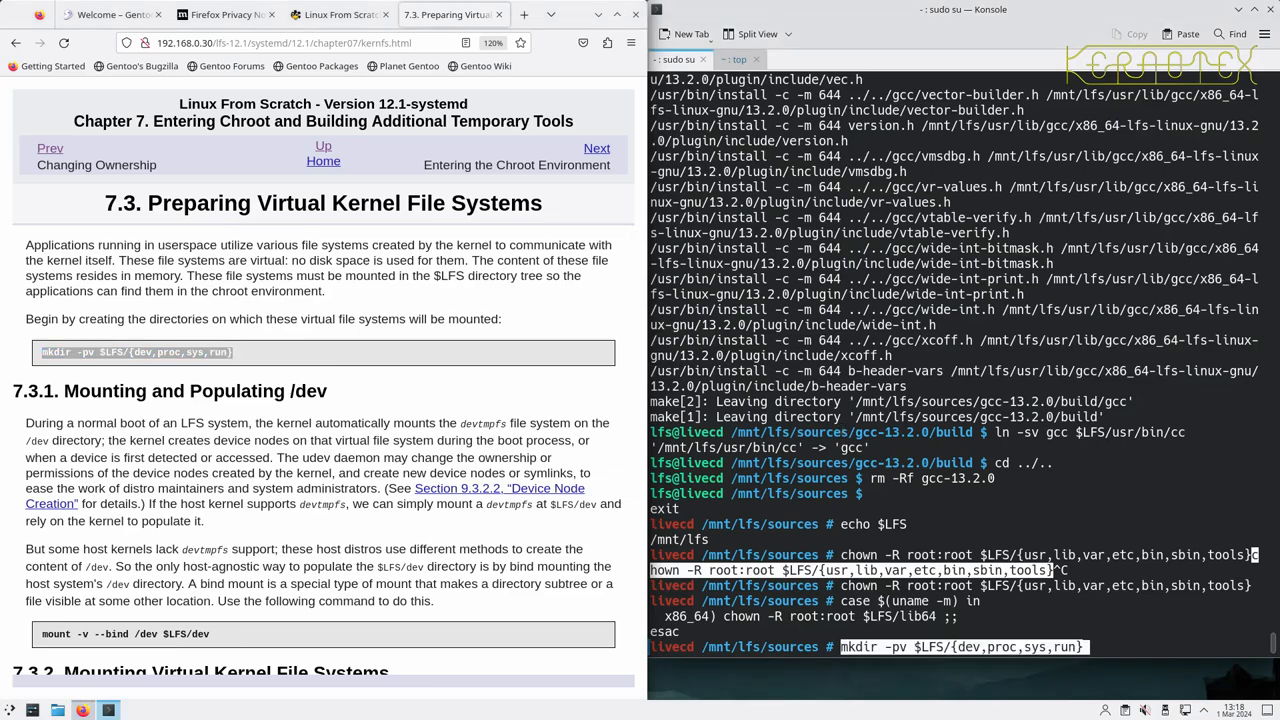
pyautogui.press('Return')
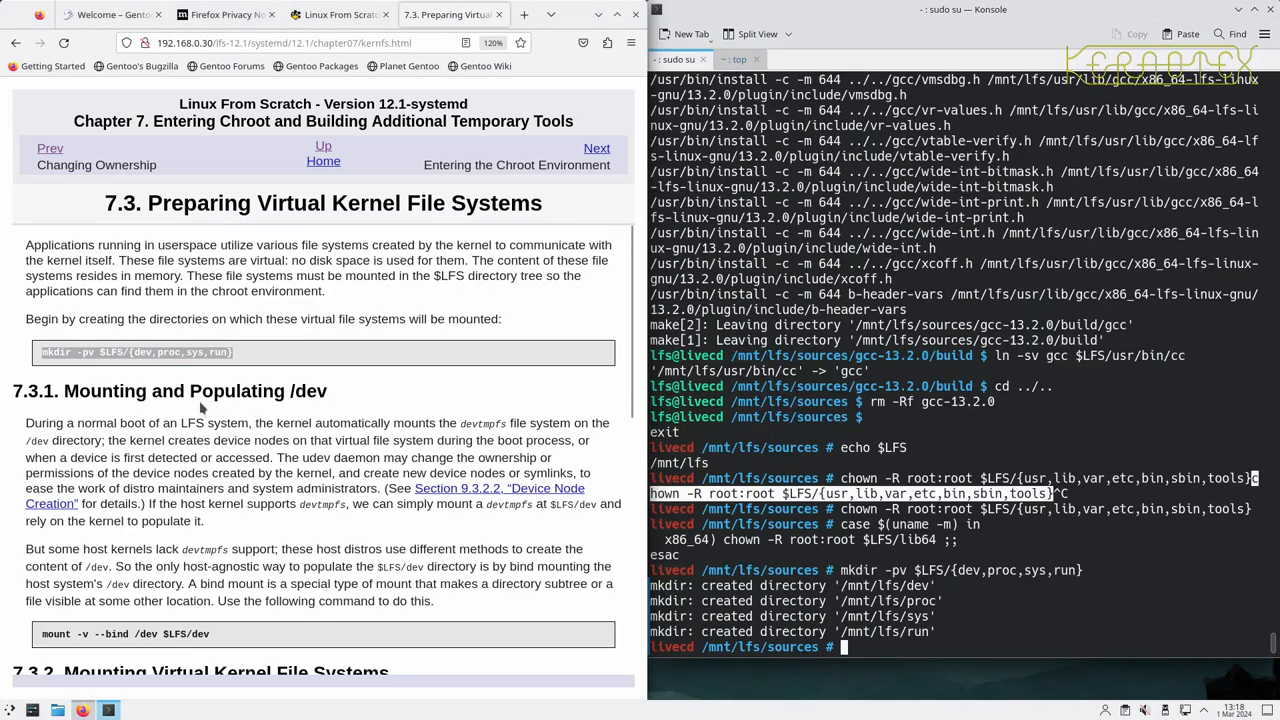
# - Bind-mount the host /dev into $LFS/dev and mount devpts on $LFS/dev/pts
pyautogui.scroll(-3)
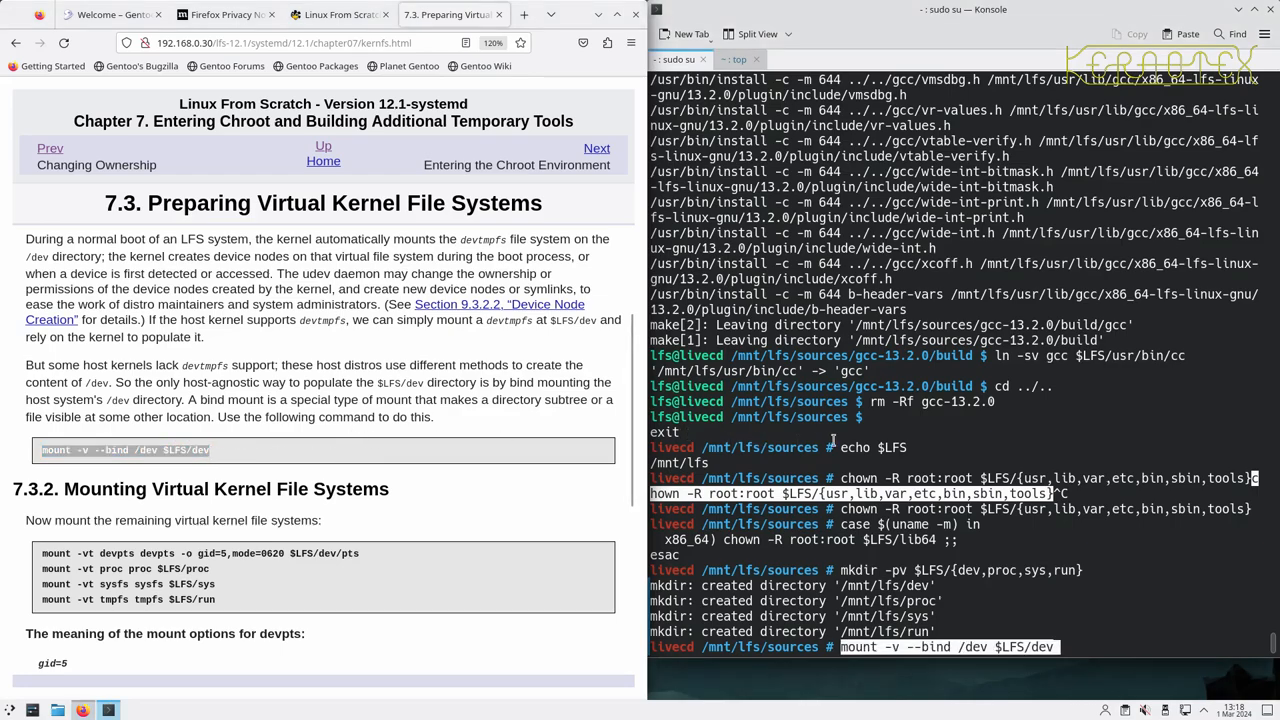
pyautogui.press('Return')
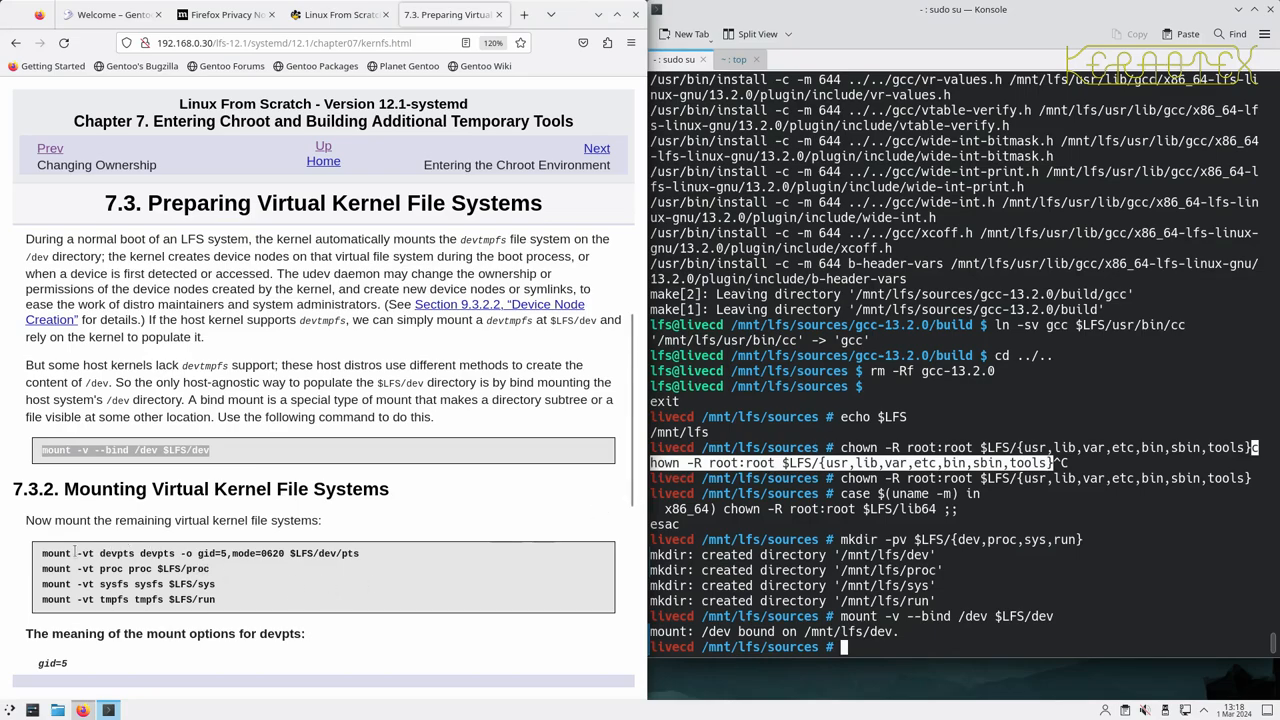
pyautogui.tripleClick(200, 552)
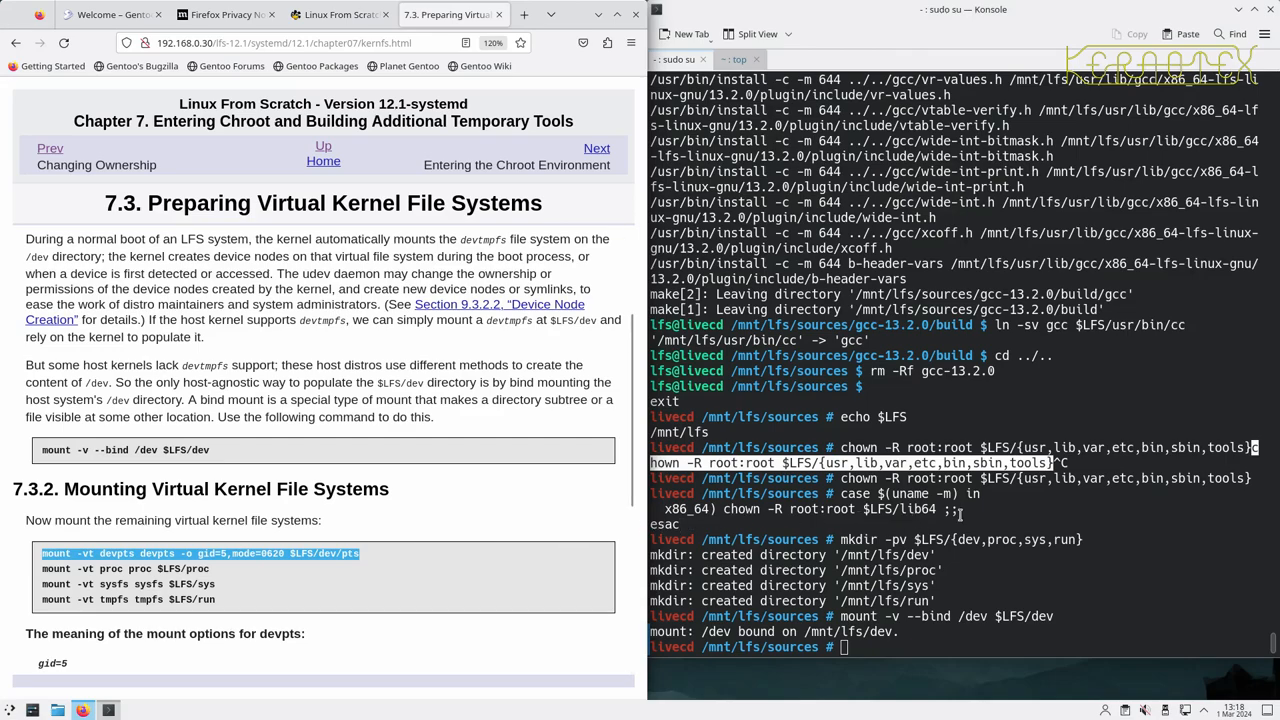
pyautogui.press('Return')
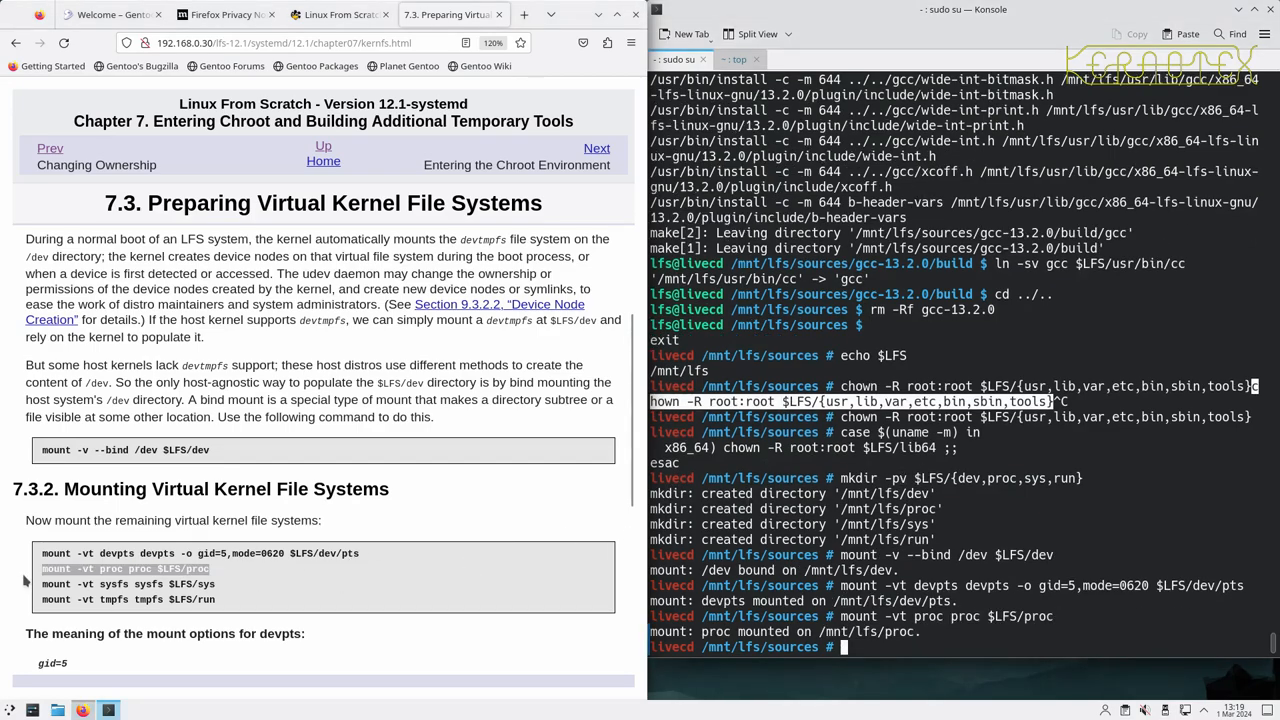
# - Mount the remaining kernel file systems and tmpfs on $LFS/run
pyautogui.doubleClick(128, 584)
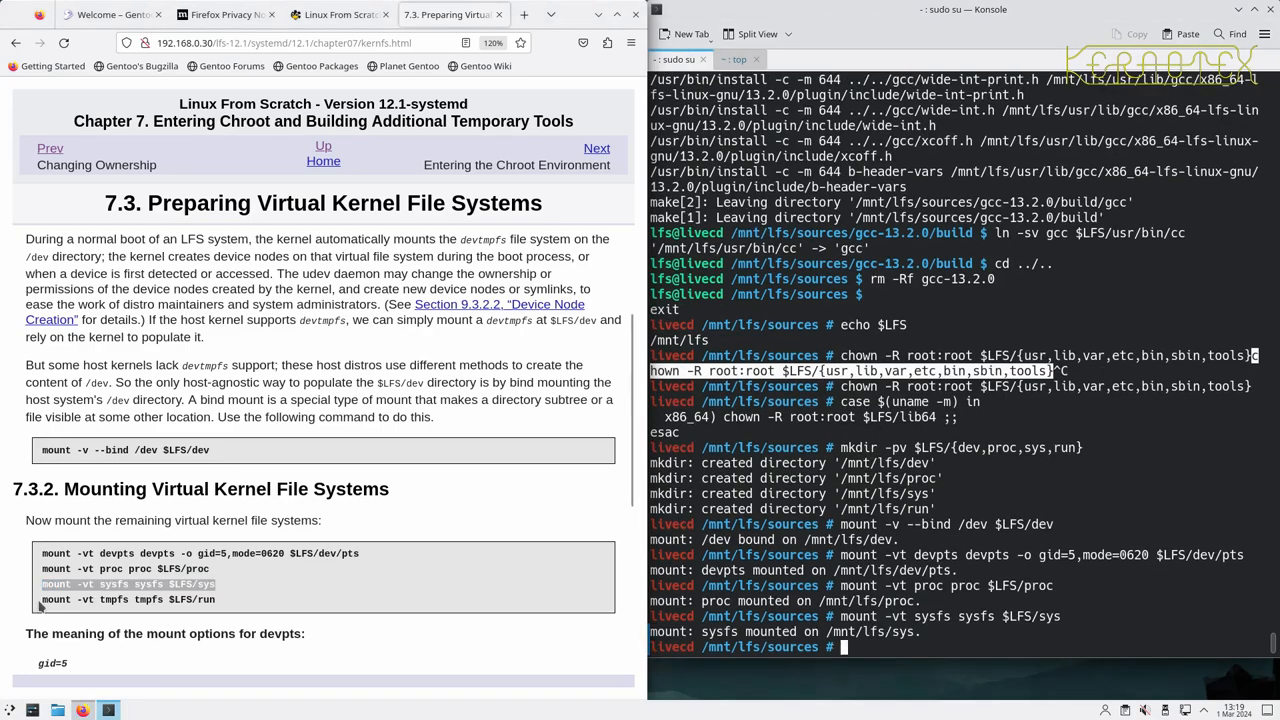
pyautogui.doubleClick(128, 600)
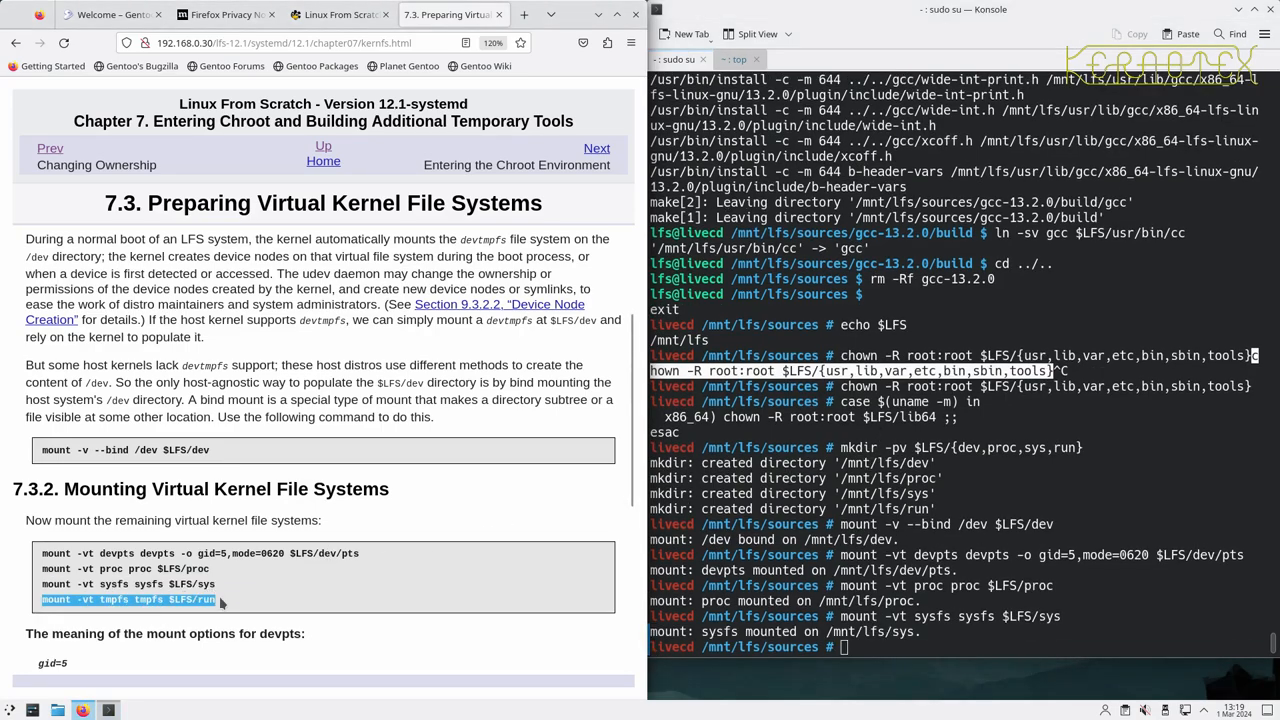
pyautogui.write('mount -vt tmpfs tmpfs $LFS/run')
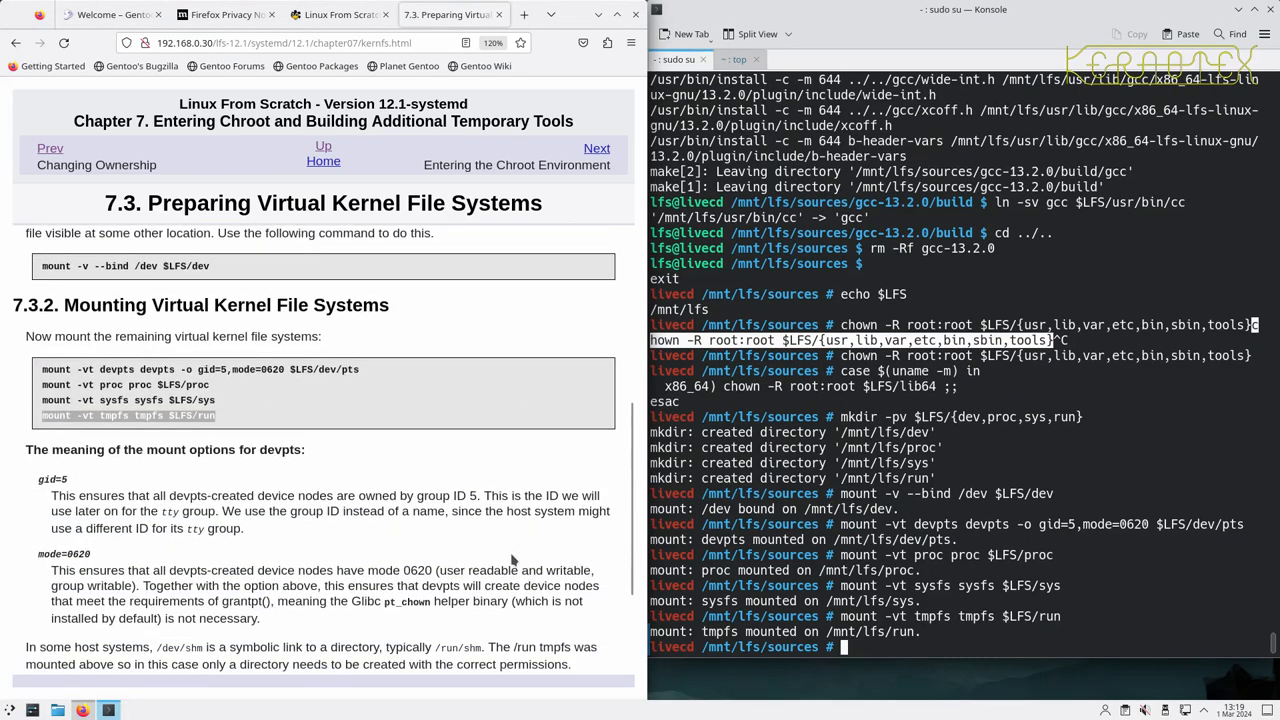
# - Run the book's if-block mounting tmpfs on $LFS/dev/shm unless it is a symlink
pyautogui.scroll(-3)
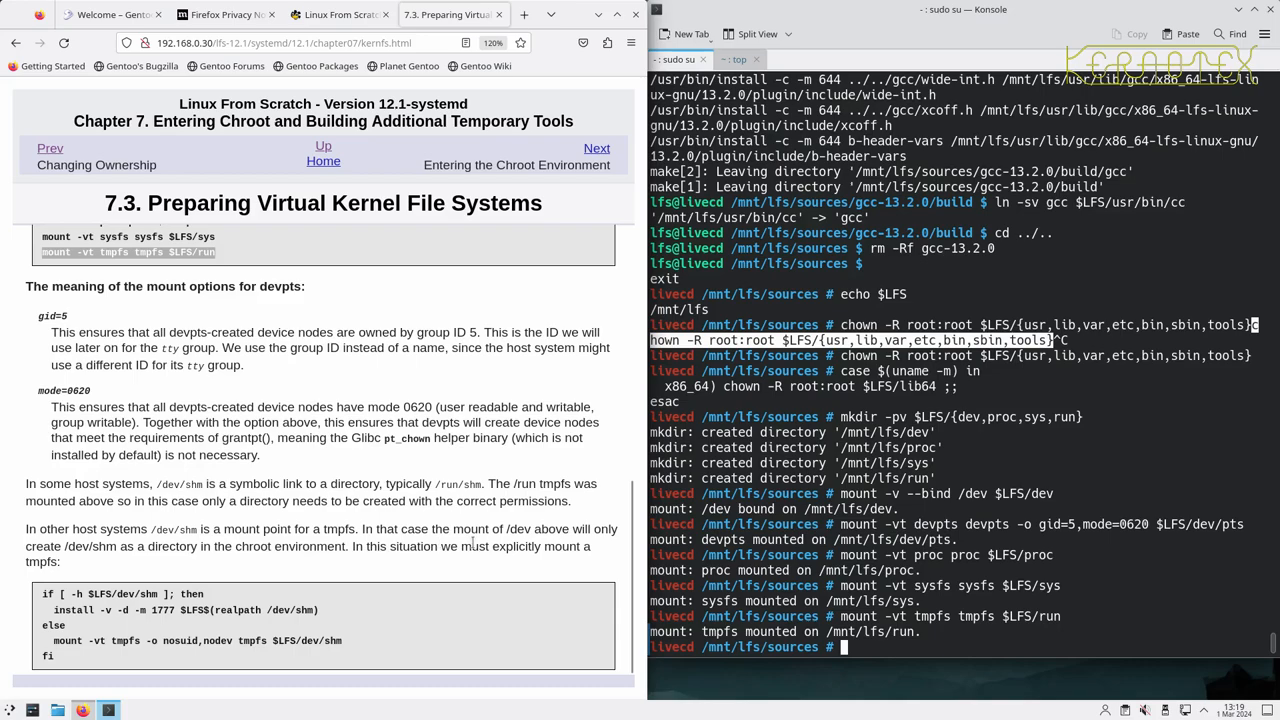
pyautogui.moveTo(376, 564)
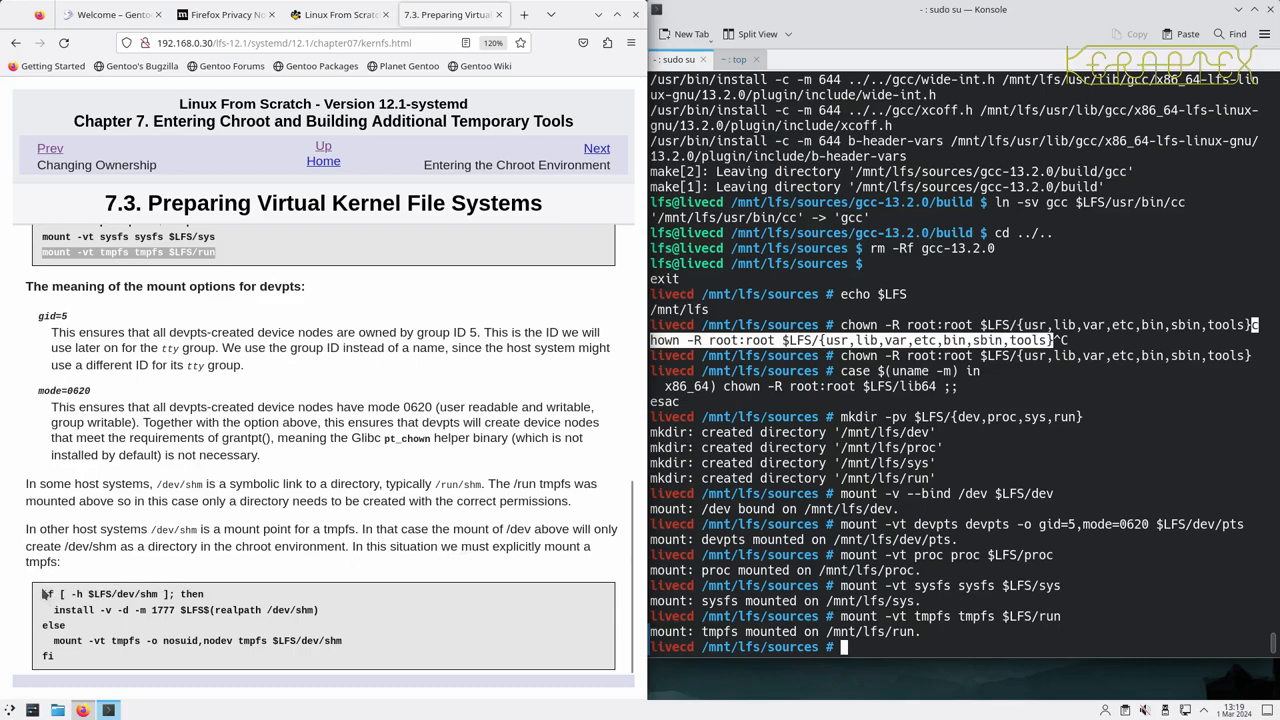
pyautogui.moveTo(44, 594); pyautogui.dragTo(56, 656)
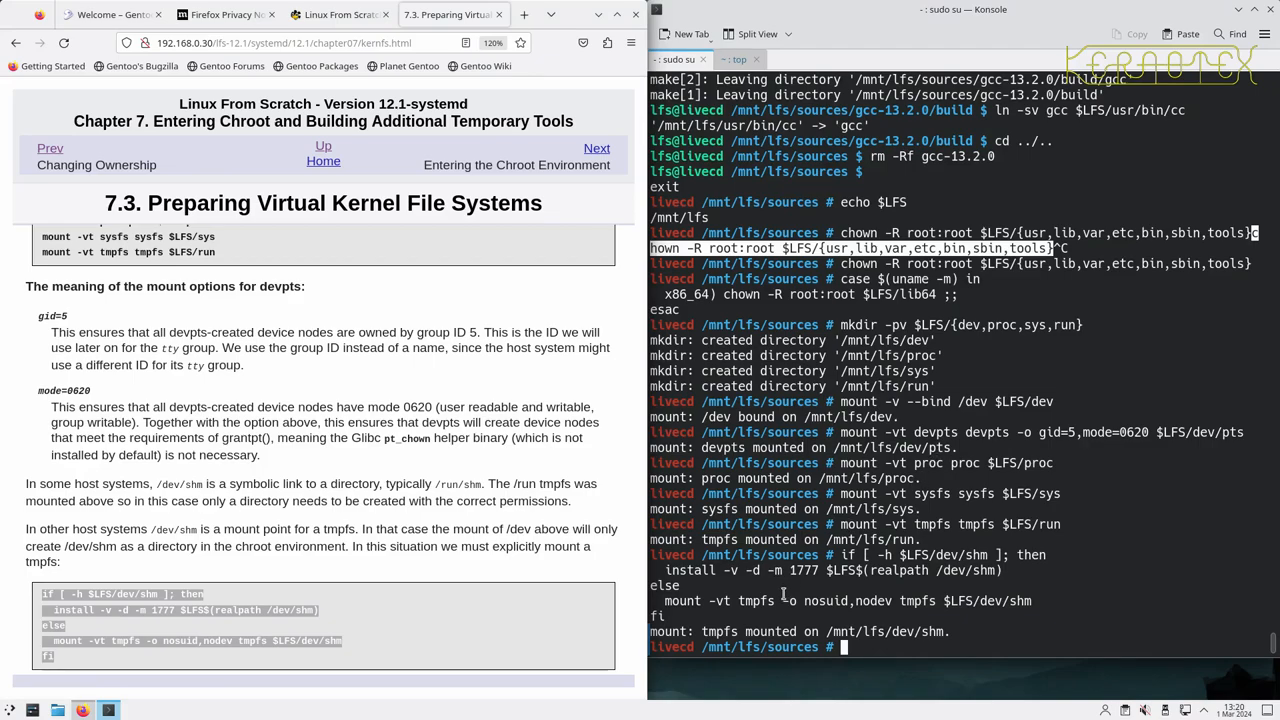
pyautogui.moveTo(764, 628)
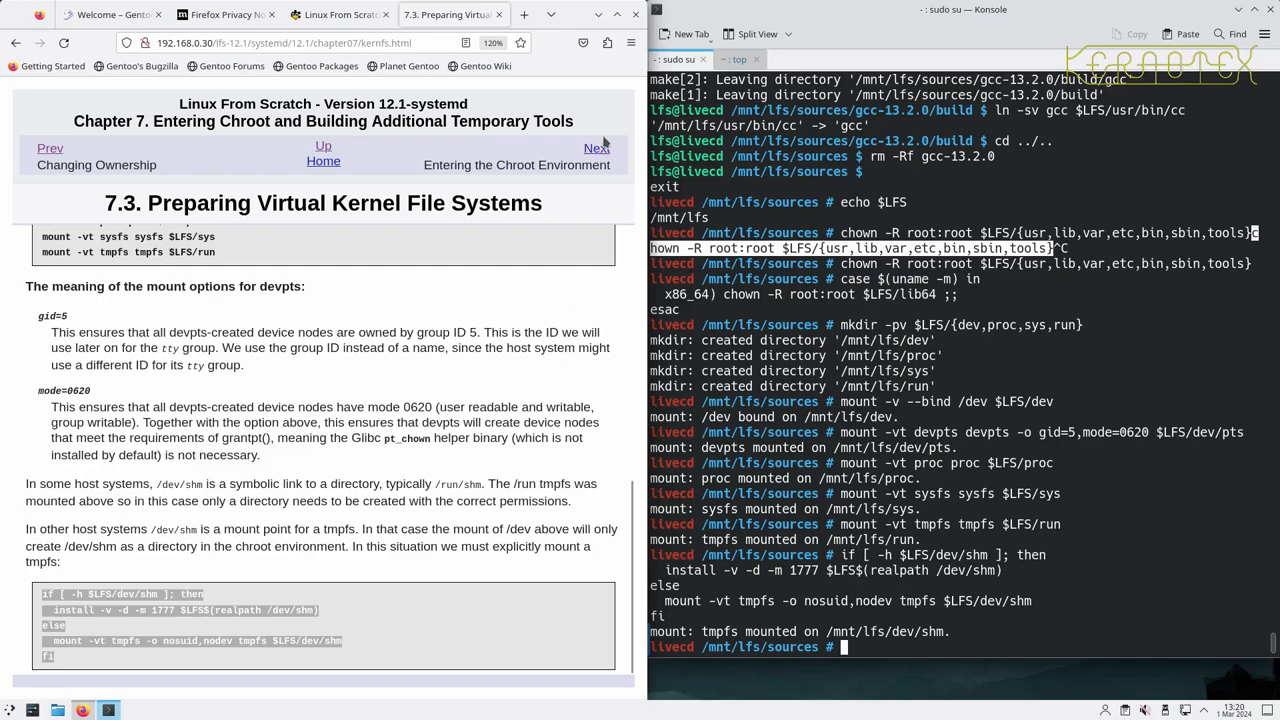
# - Go to the LFS 7.4 Entering the Chroot Environment page
pyautogui.click(596, 148)
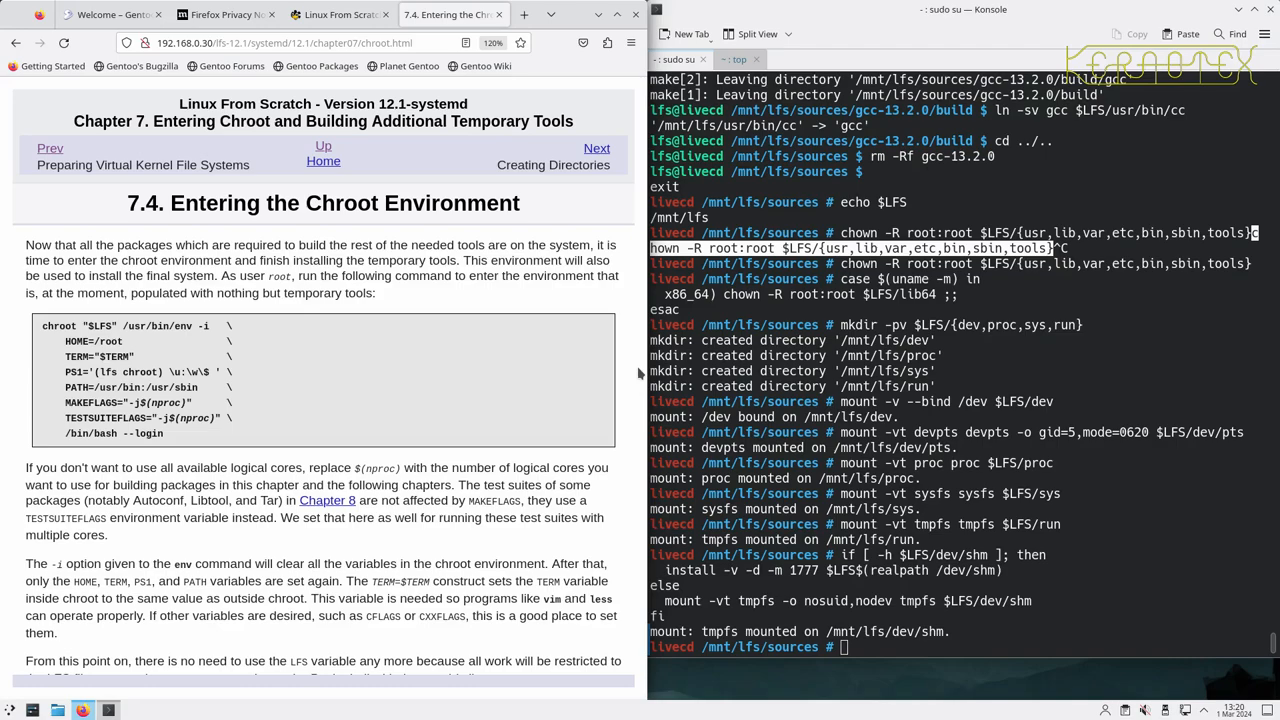
pyautogui.moveTo(300, 328)
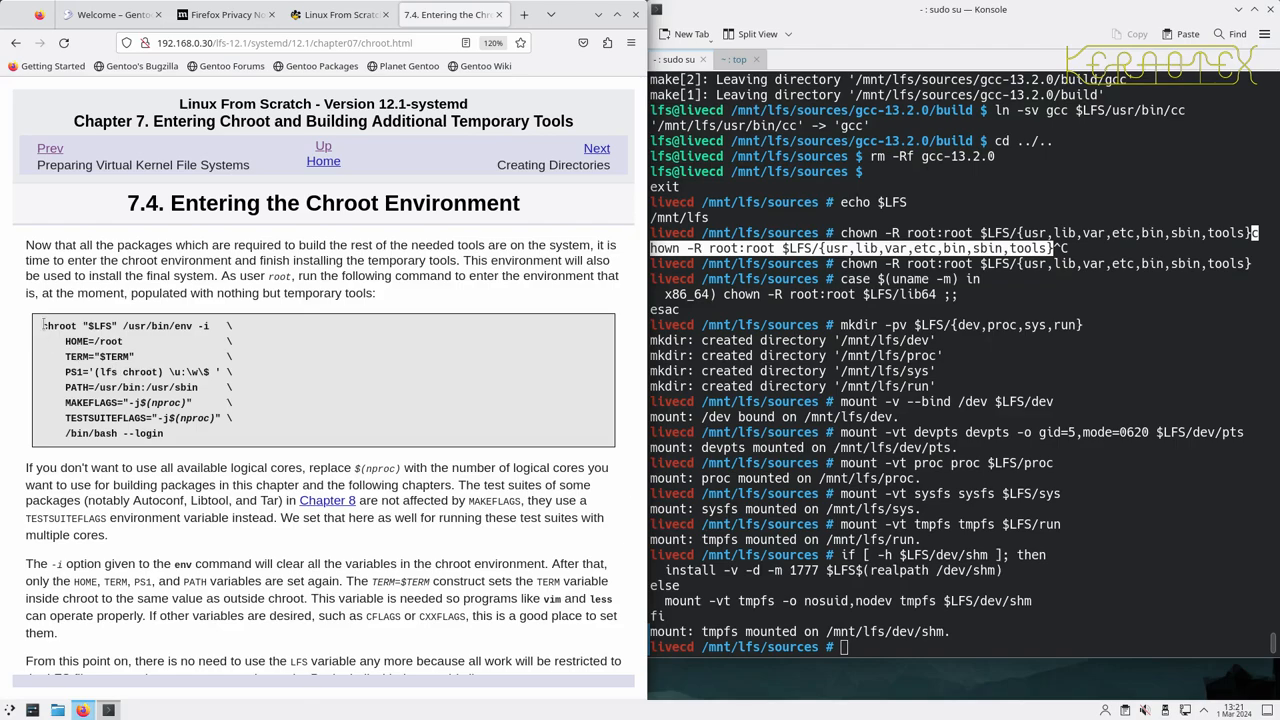
# - Run the book's chroot command to reach the '(lfs chroot) I have no name!' prompt
pyautogui.moveTo(44, 326); pyautogui.dragTo(210, 374)
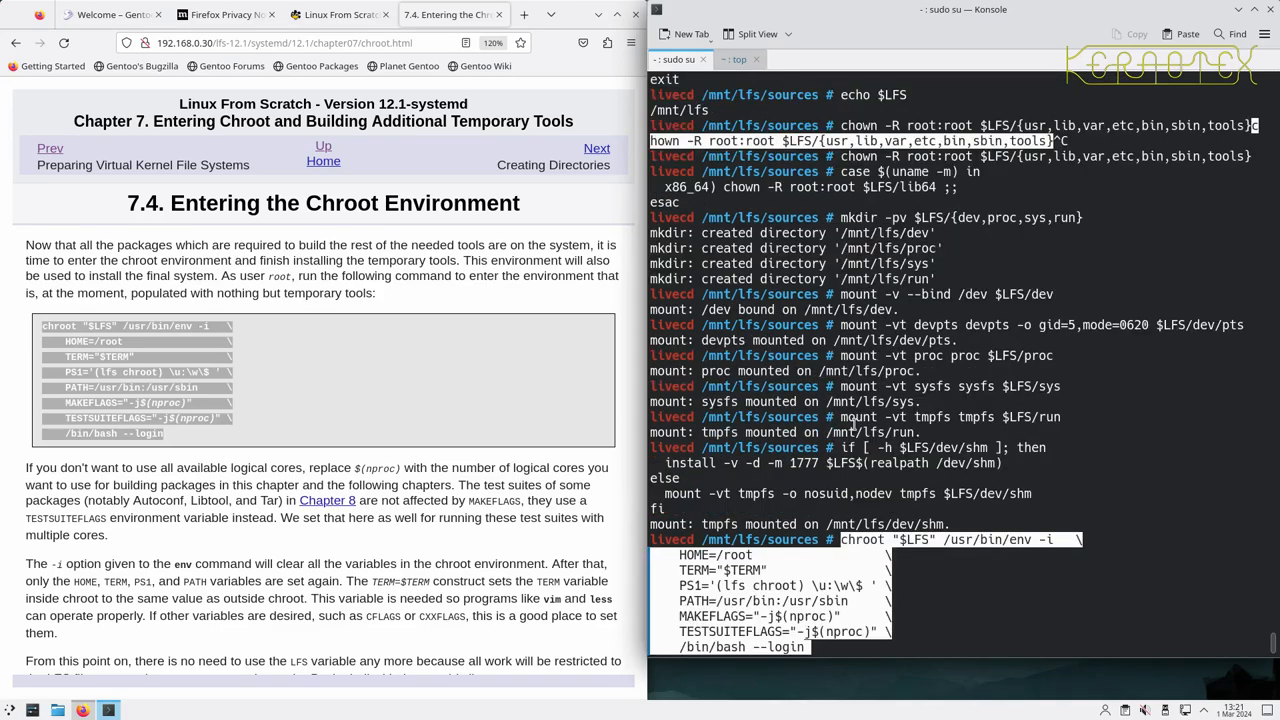
pyautogui.press('Return')
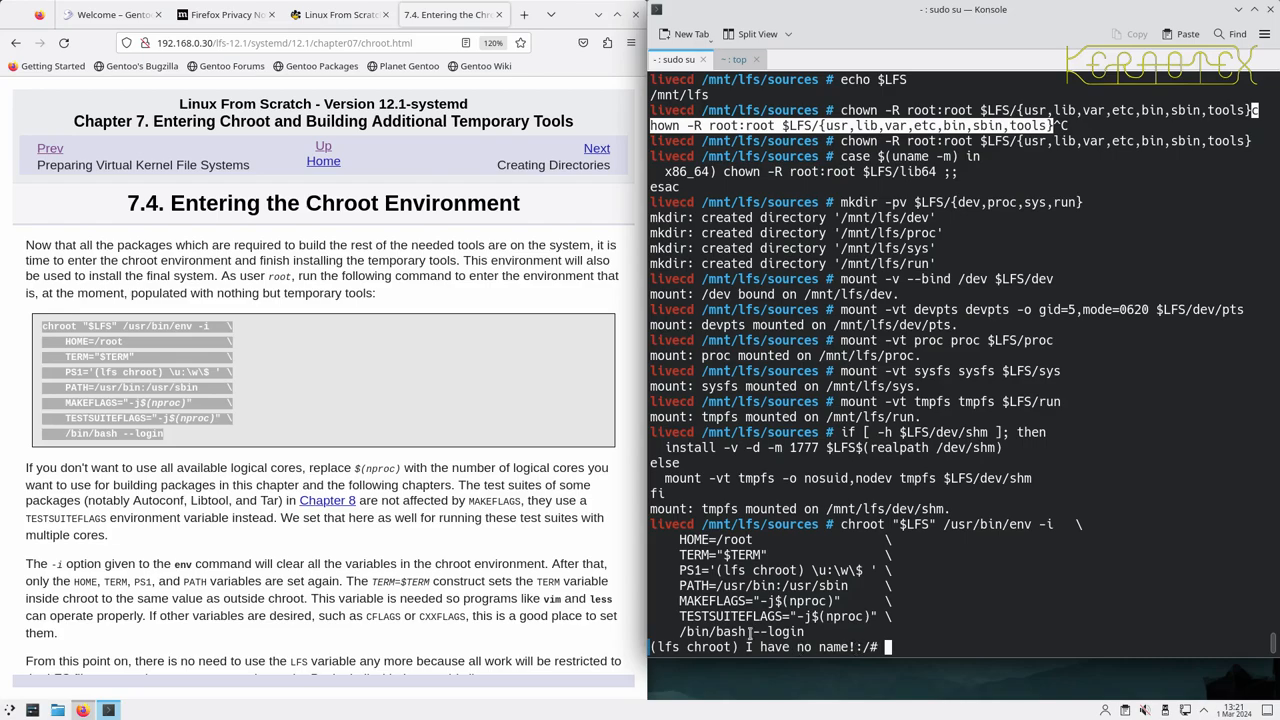
# - Run ls -l at the chroot root to list bin, boot, dev, etc, tools, usr and var
pyautogui.scroll(-3)
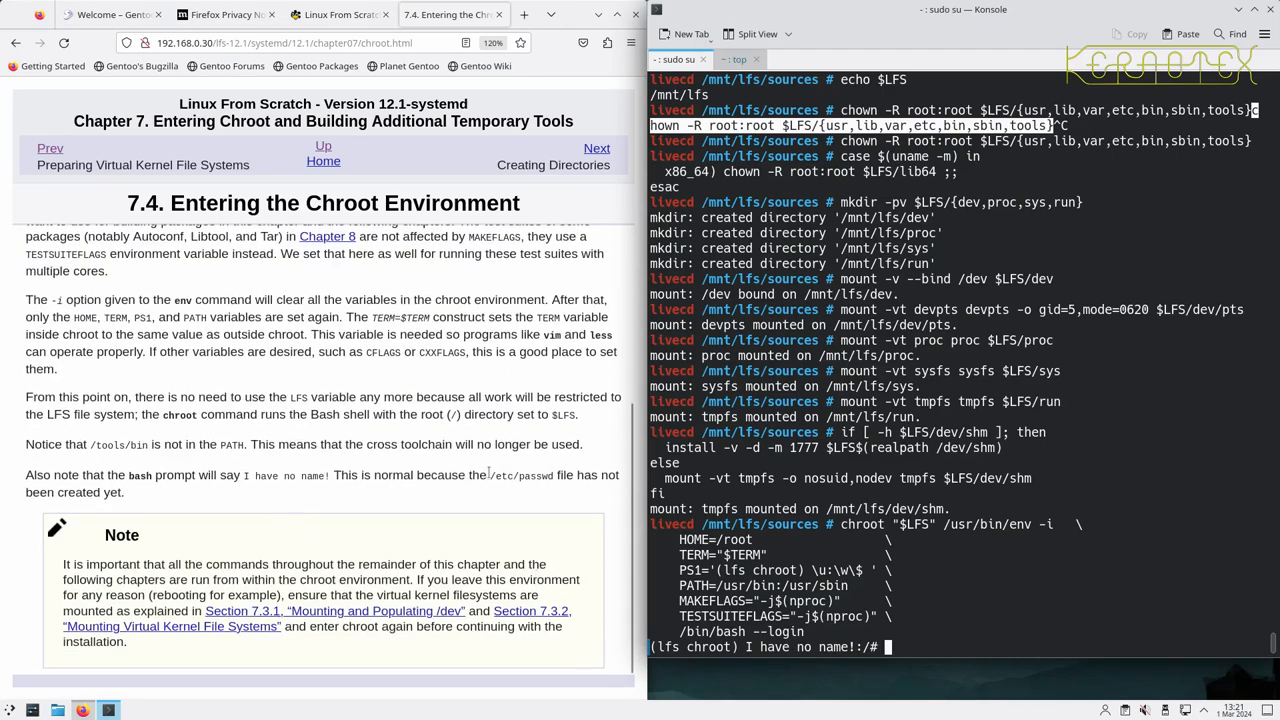
pyautogui.moveTo(308, 496)
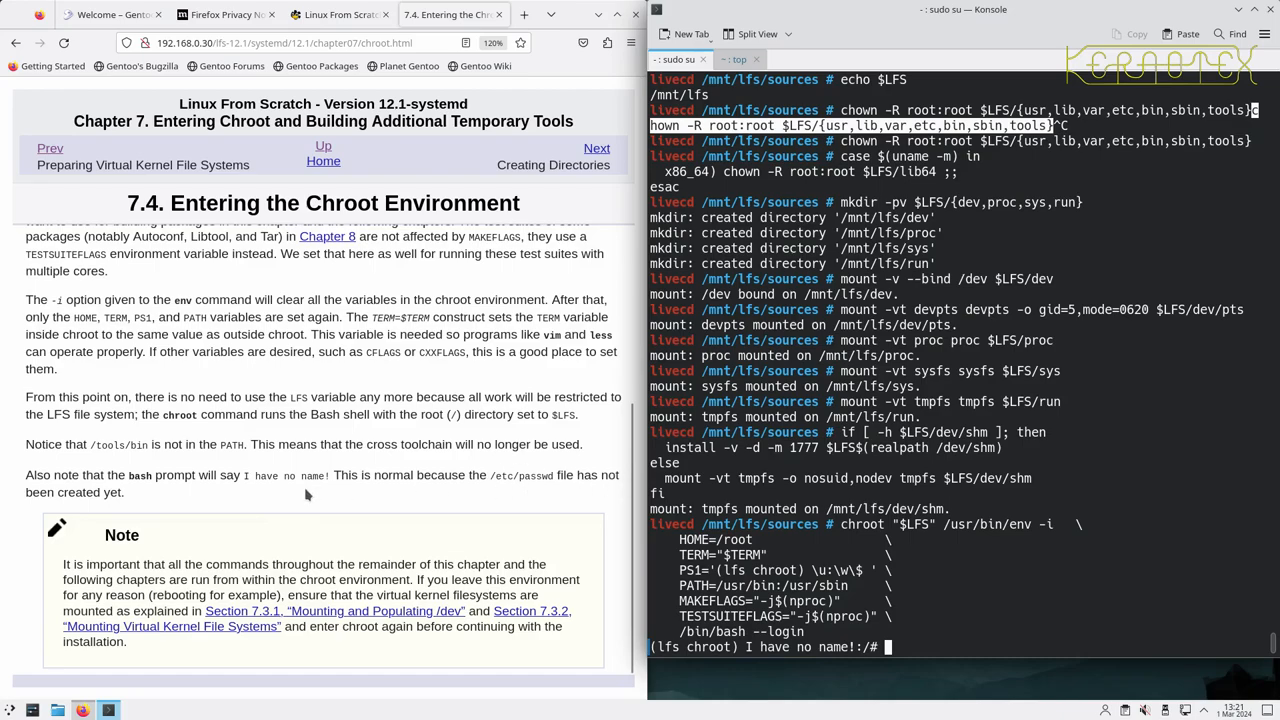
pyautogui.moveTo(198, 552)
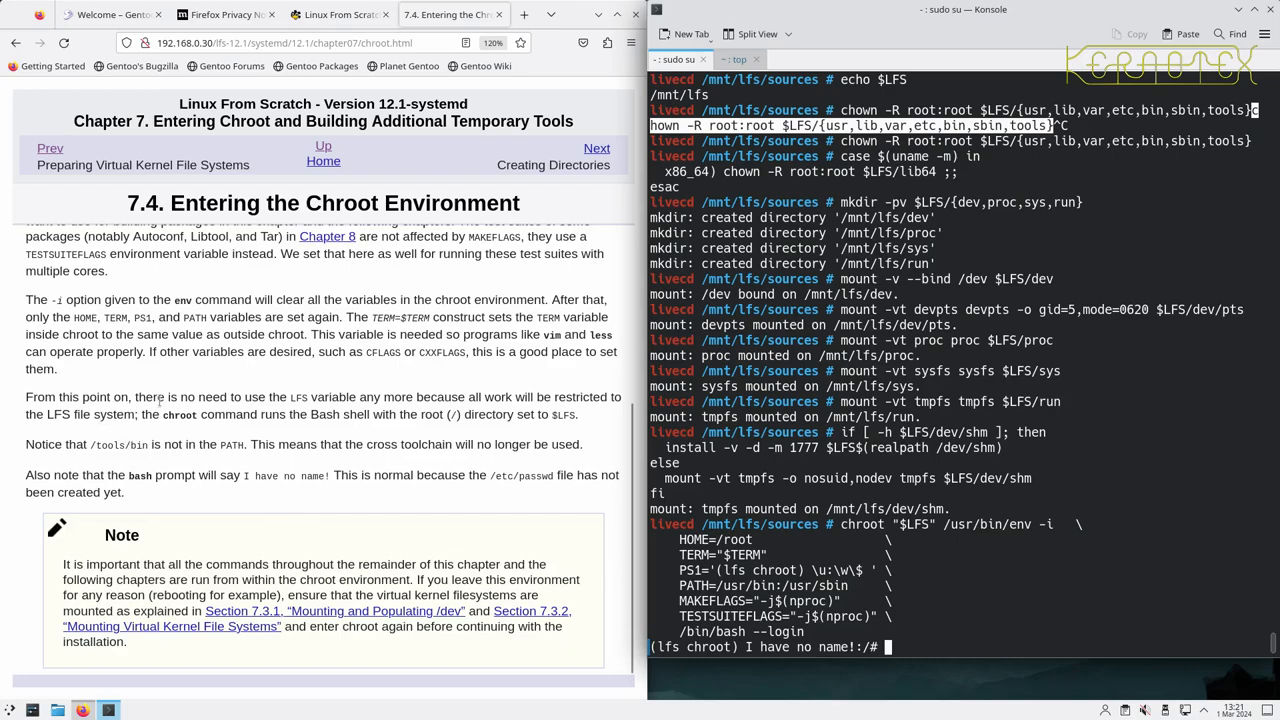
pyautogui.write('ls -l')
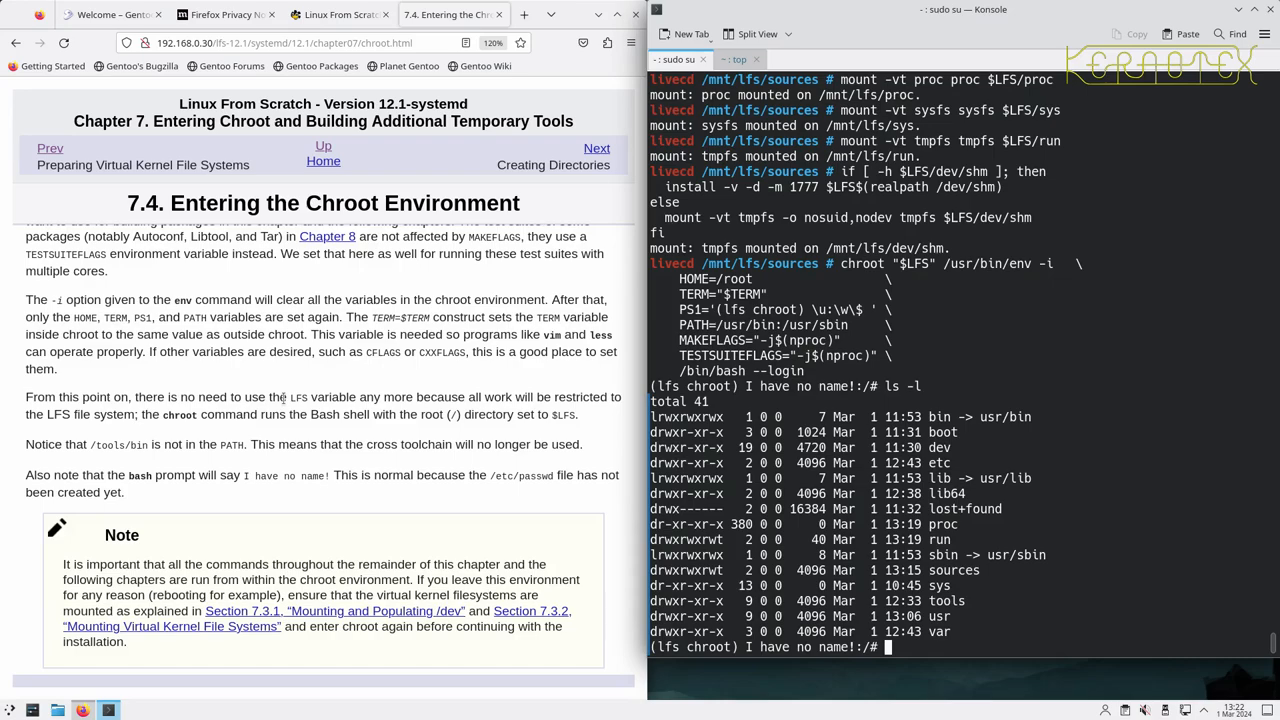
pyautogui.moveTo(168, 560)
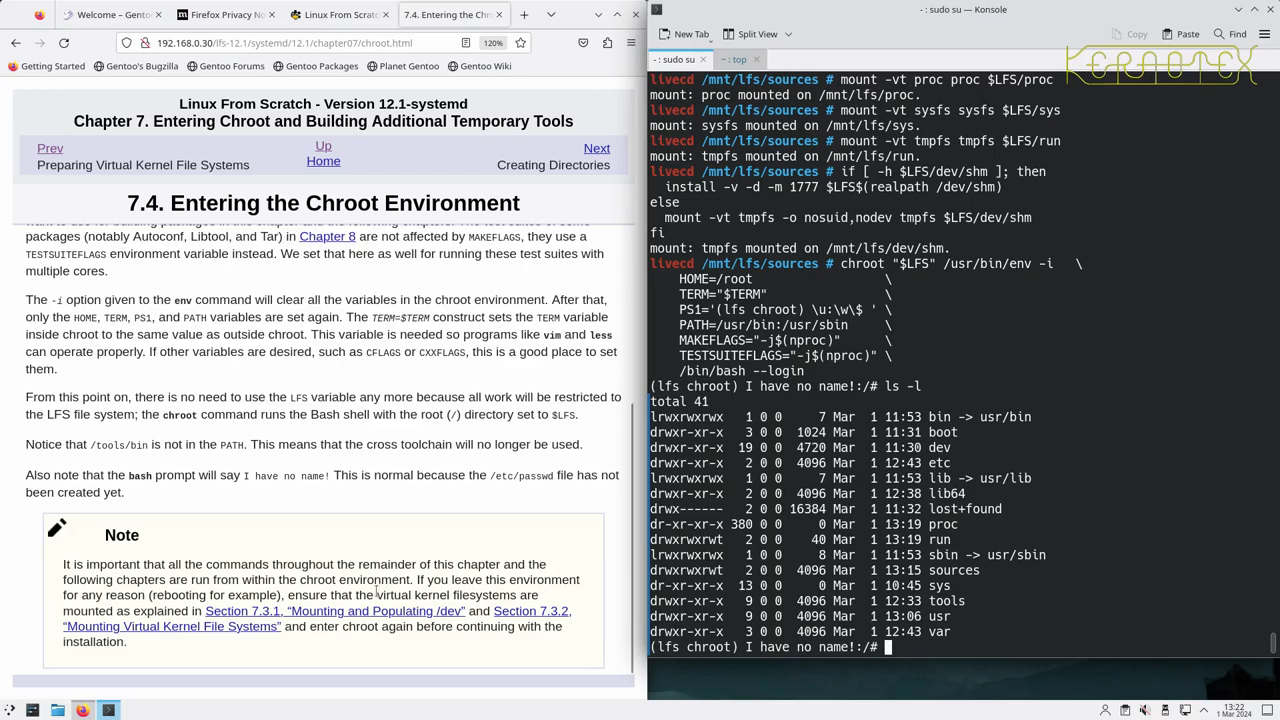
pyautogui.moveTo(436, 516)
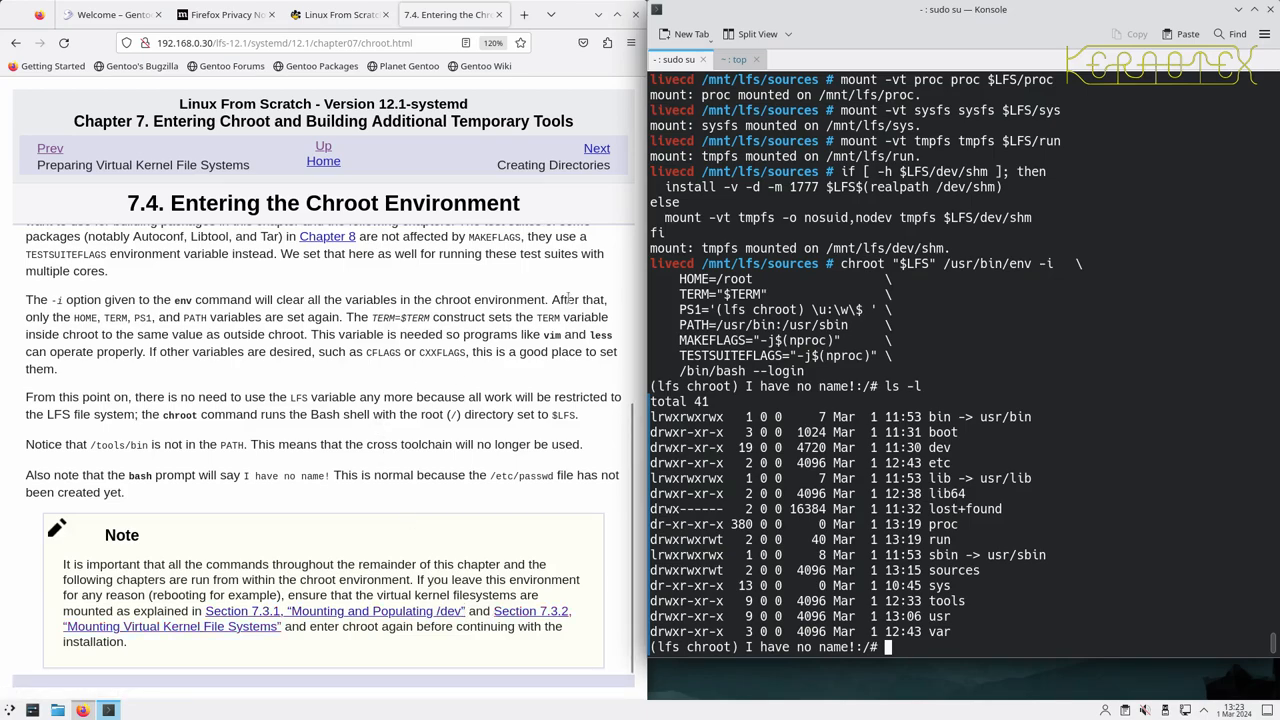
pyautogui.moveTo(716, 252)
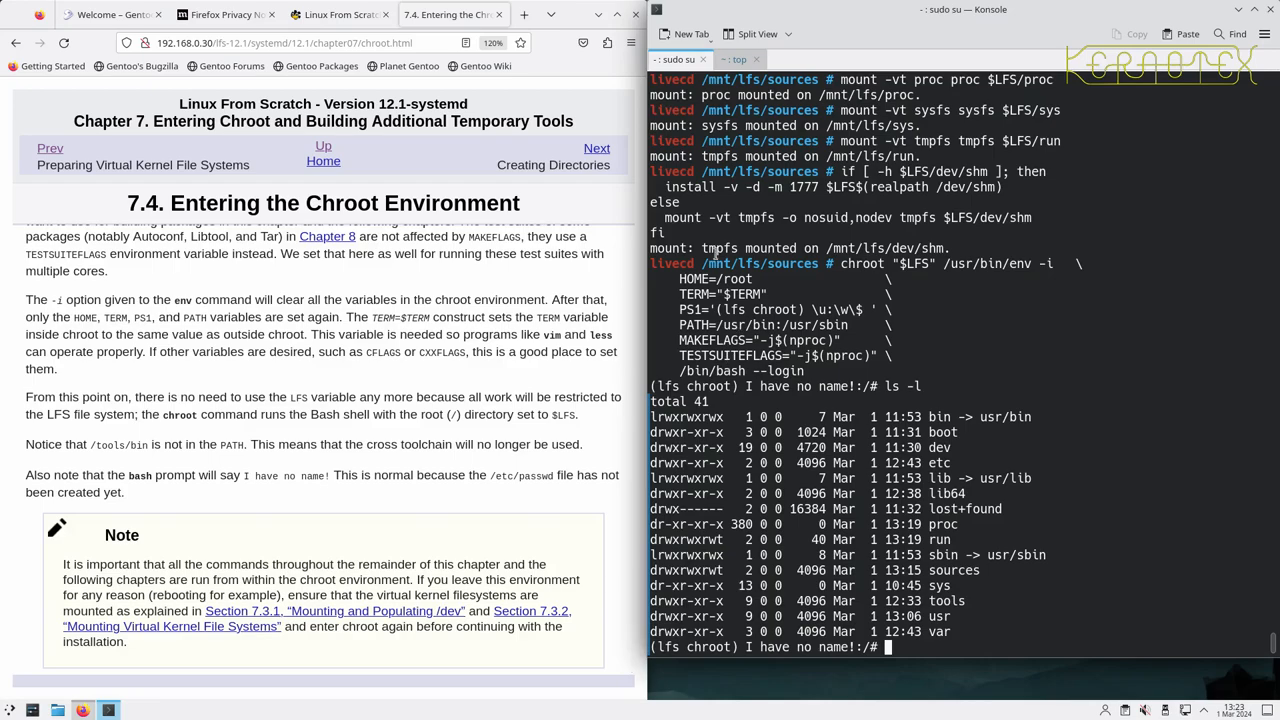
# - Run mkdir -pv /{boot,home,mnt,opt,srv} from the 7.5 Creating Directories page
pyautogui.click(596, 148)
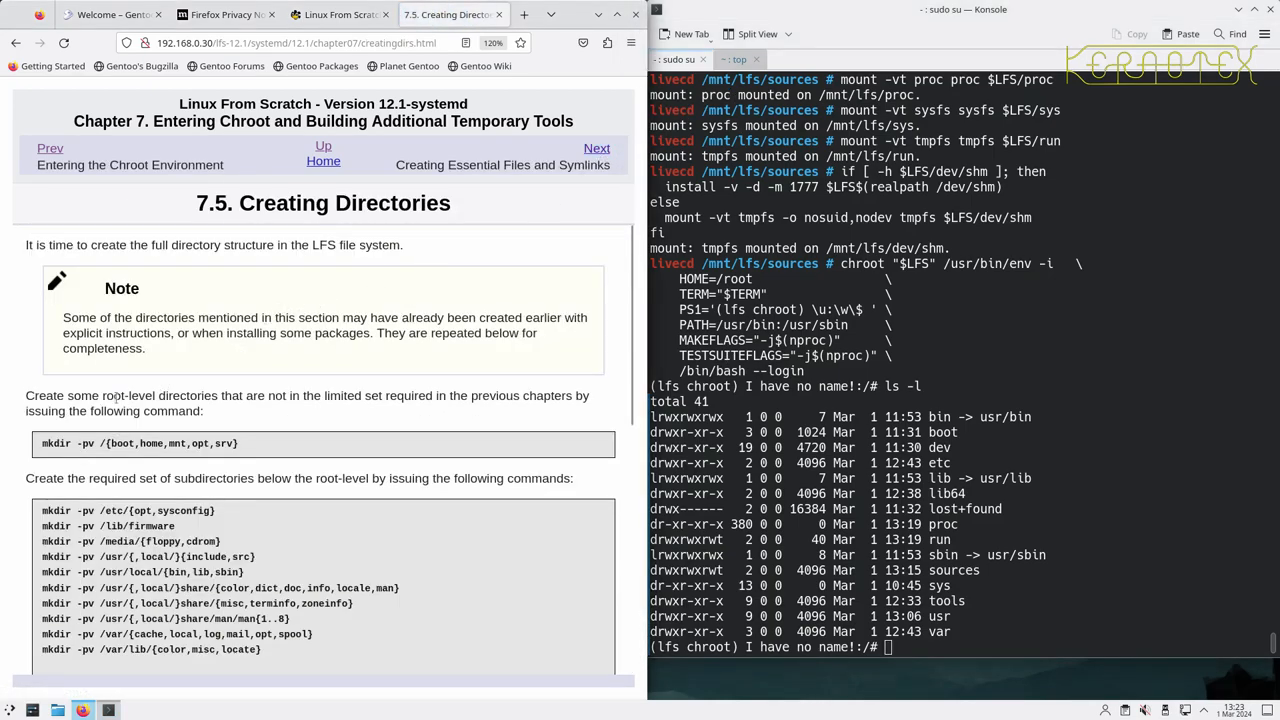
pyautogui.moveTo(42, 444); pyautogui.dragTo(162, 444)
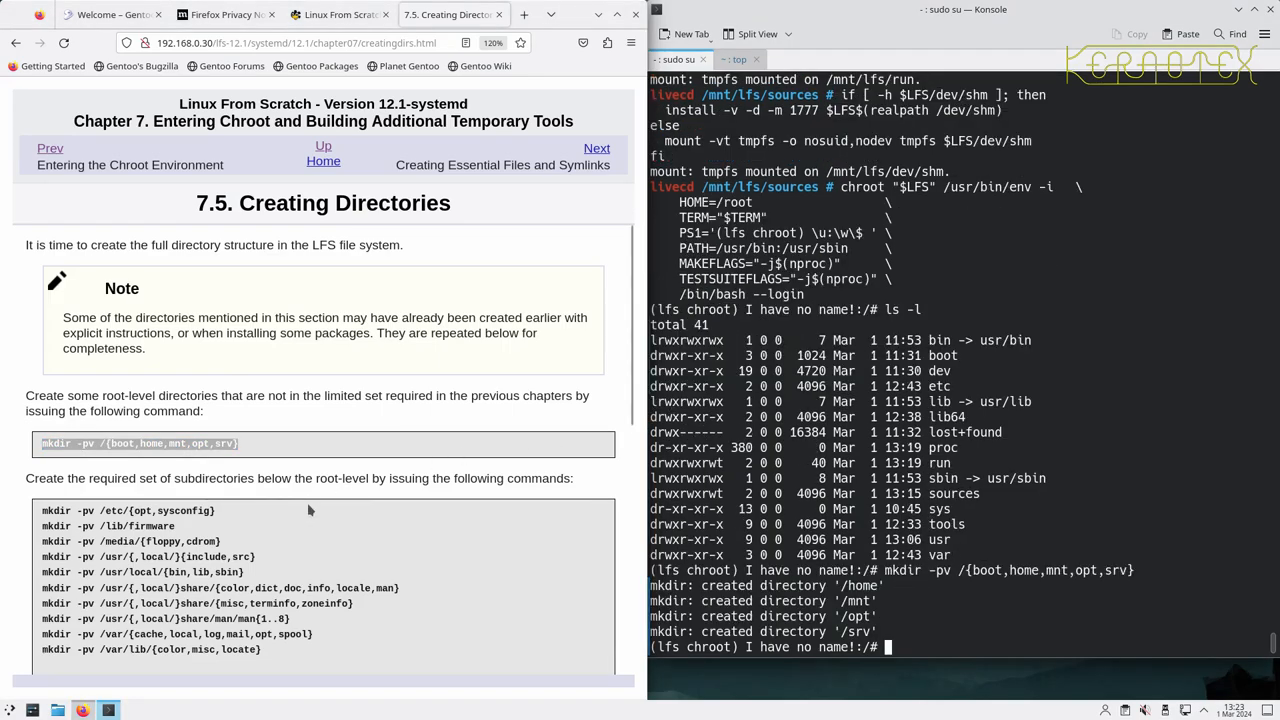
pyautogui.scroll(-3)
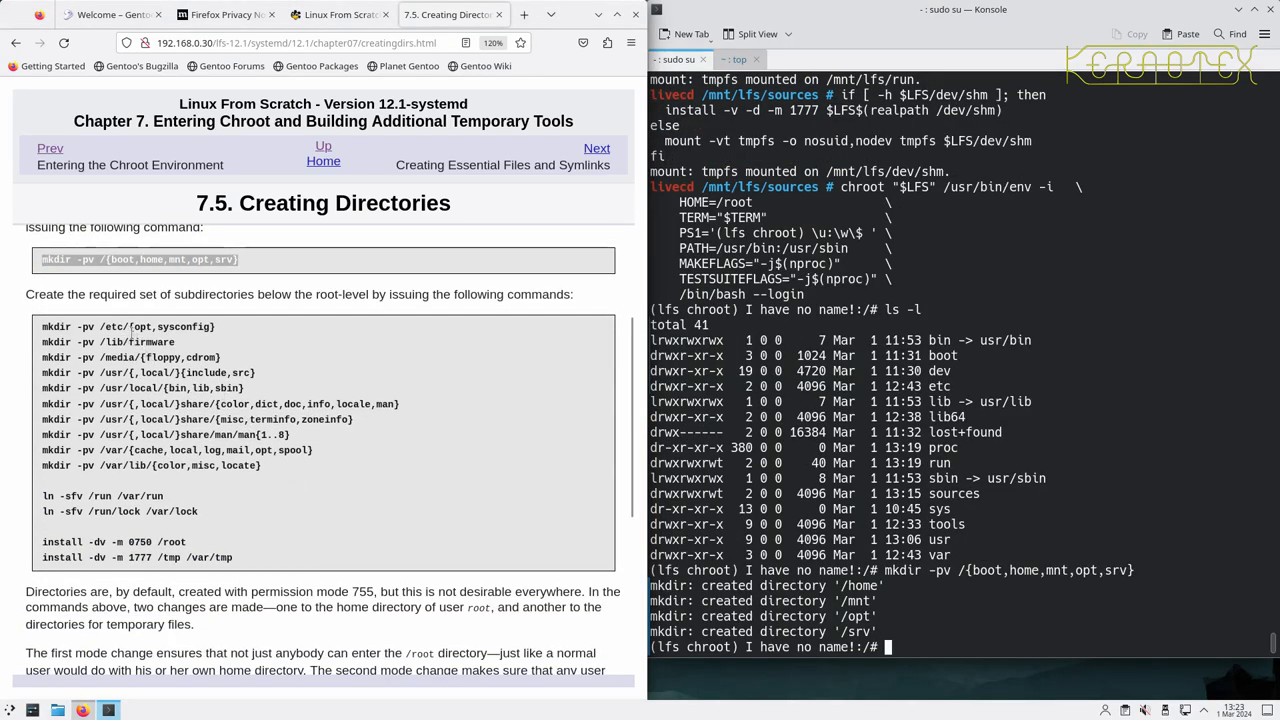
# - Run the book's mkdir lines for the /etc, /lib/firmware, /media, /usr, /usr/local and /var subtrees
pyautogui.doubleClick(56, 326)
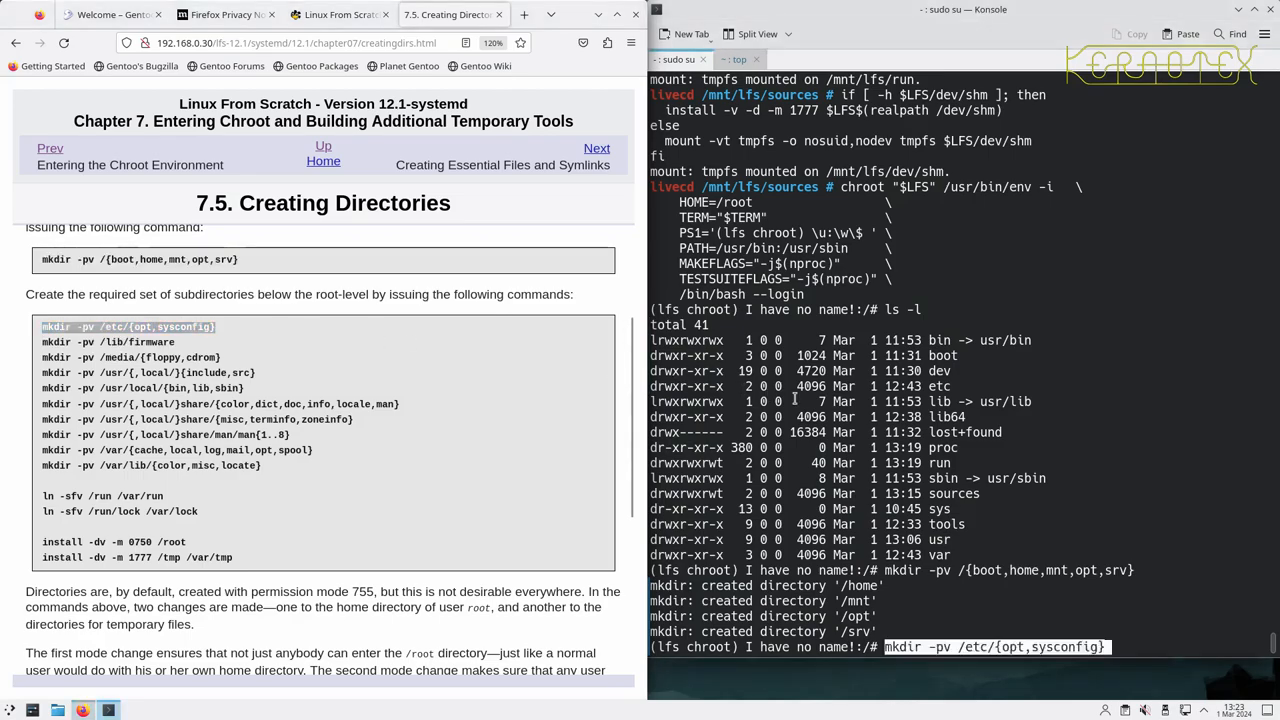
pyautogui.press('Return')
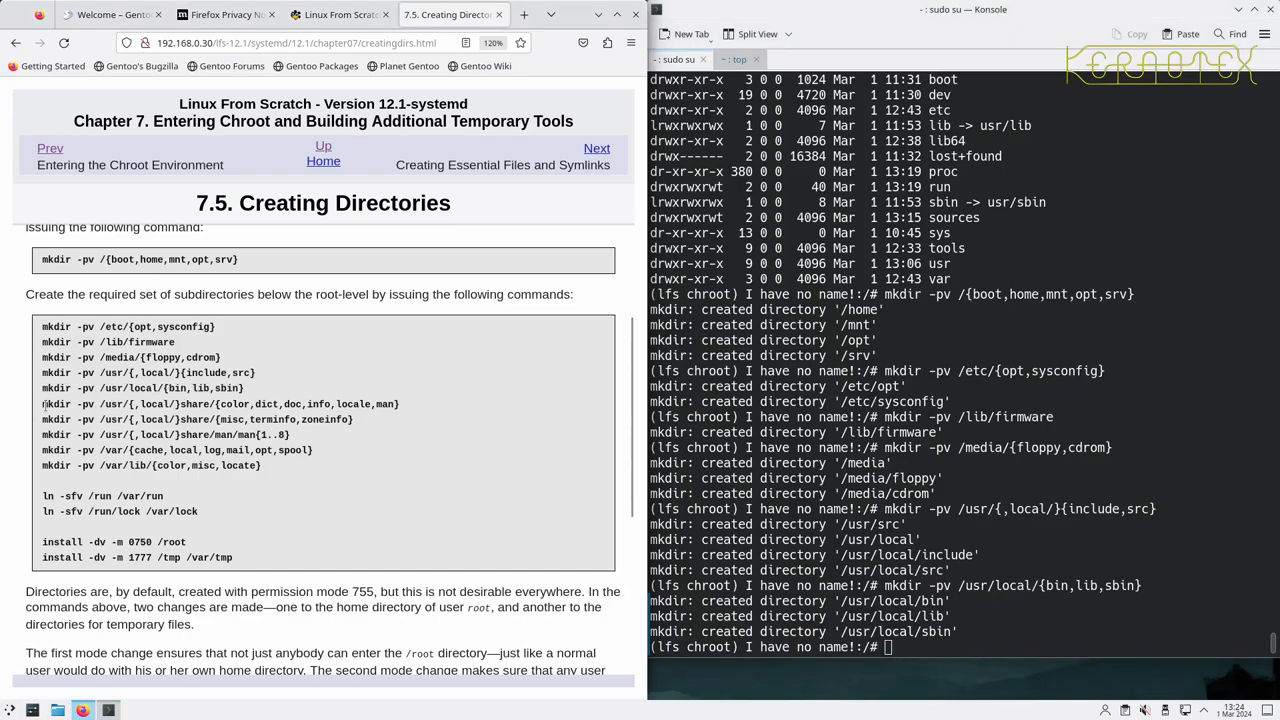
pyautogui.doubleClick(104, 404)
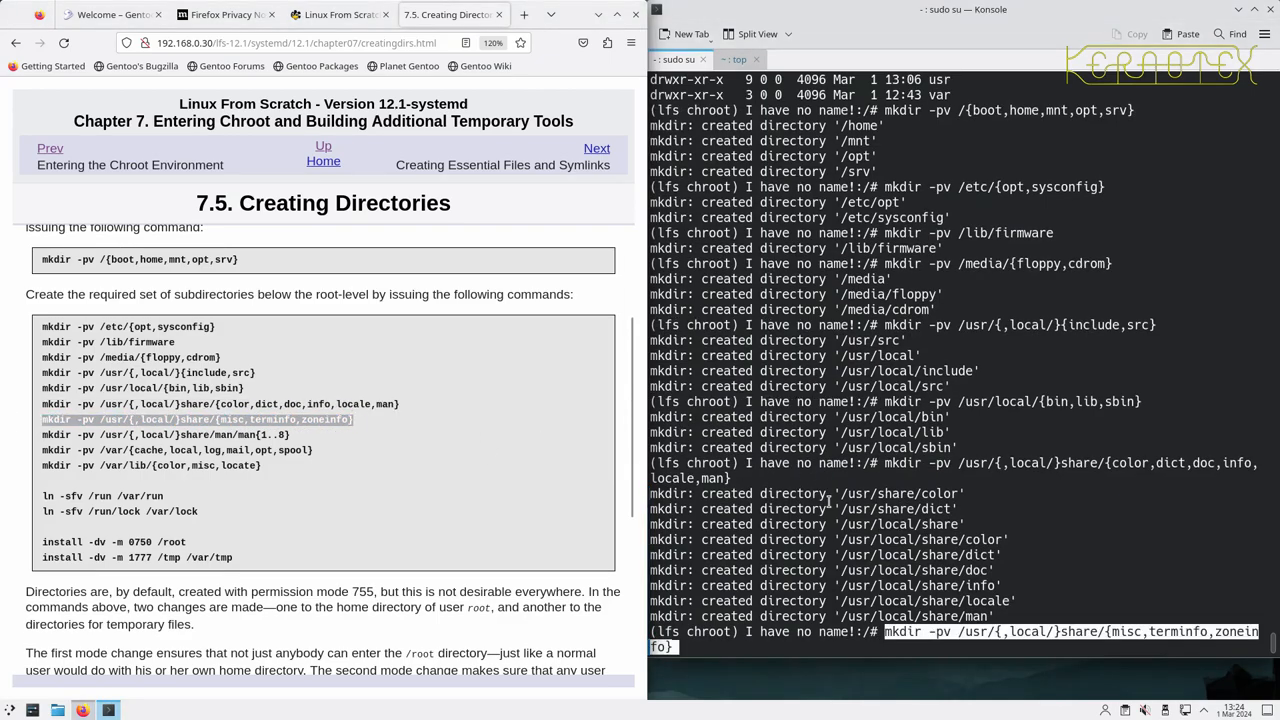
pyautogui.press('Return')
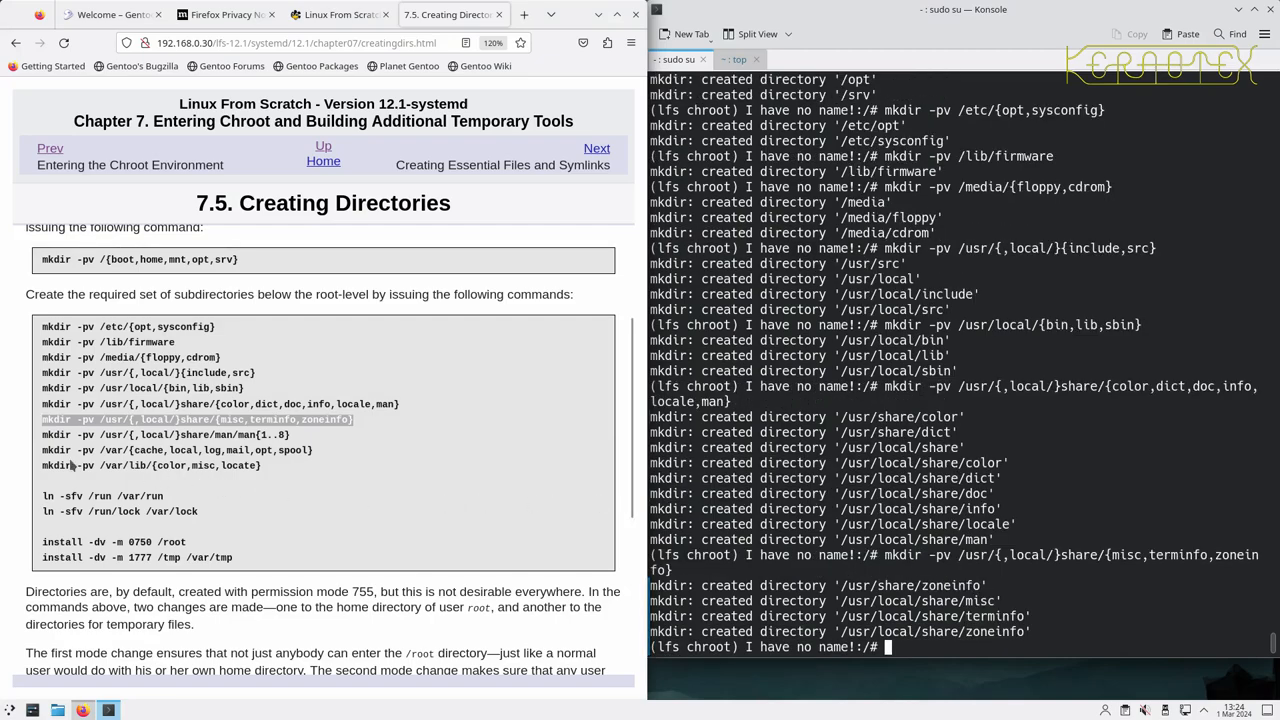
pyautogui.doubleClick(150, 434)
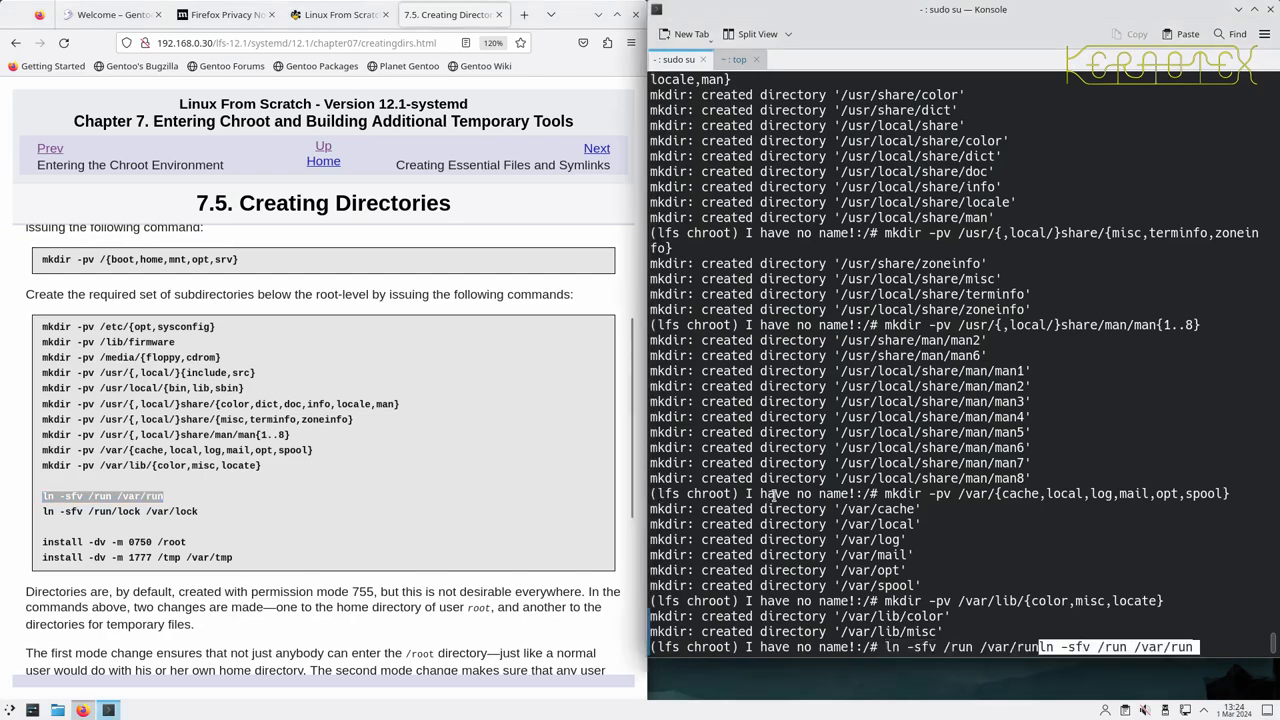
# - Symlink /var/run to /run, then create /root (0750) and sticky 1777 /tmp and /var/tmp
pyautogui.press('Return')
pyautogui.write('ln -sfv /run /var/run')
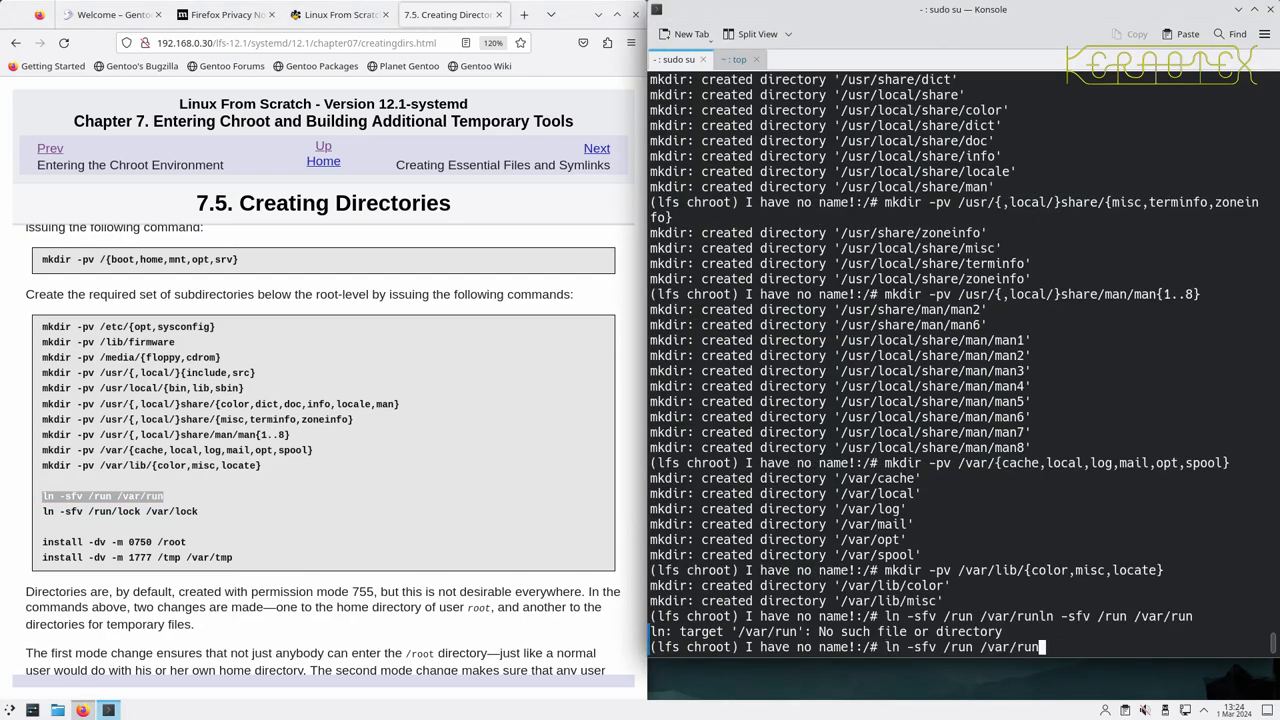
pyautogui.press('Return')
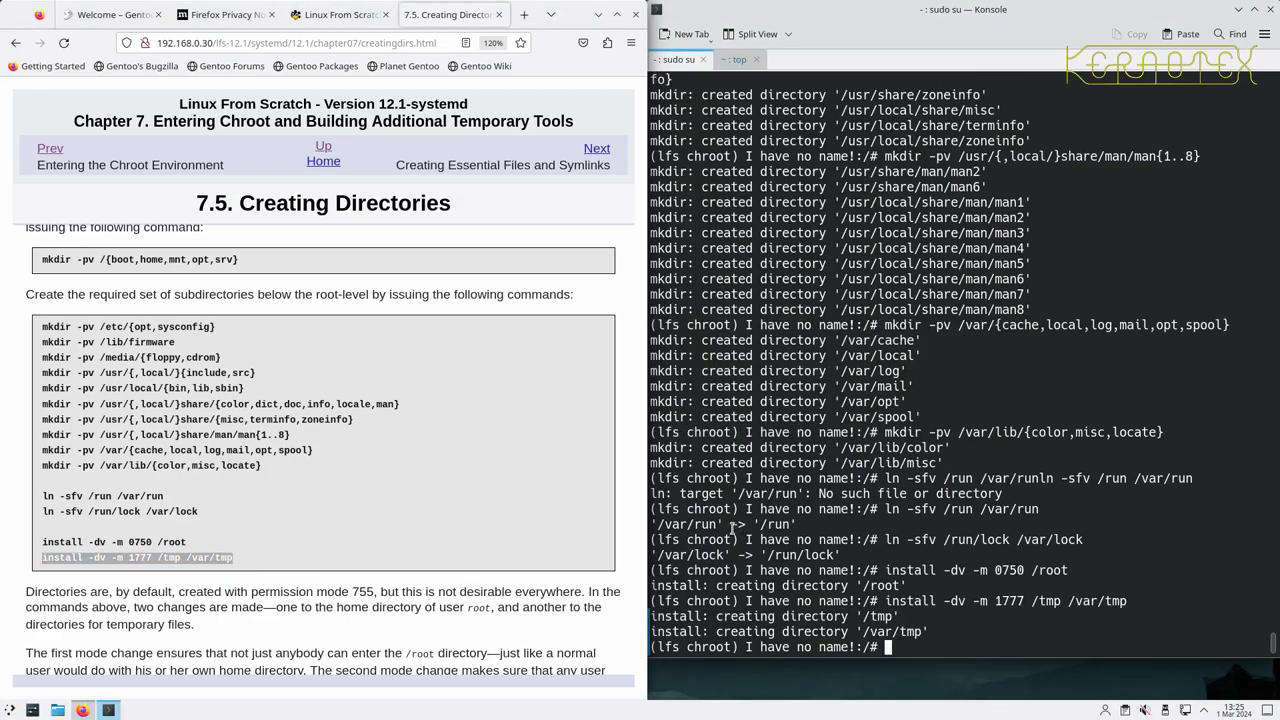
pyautogui.scroll(-3)
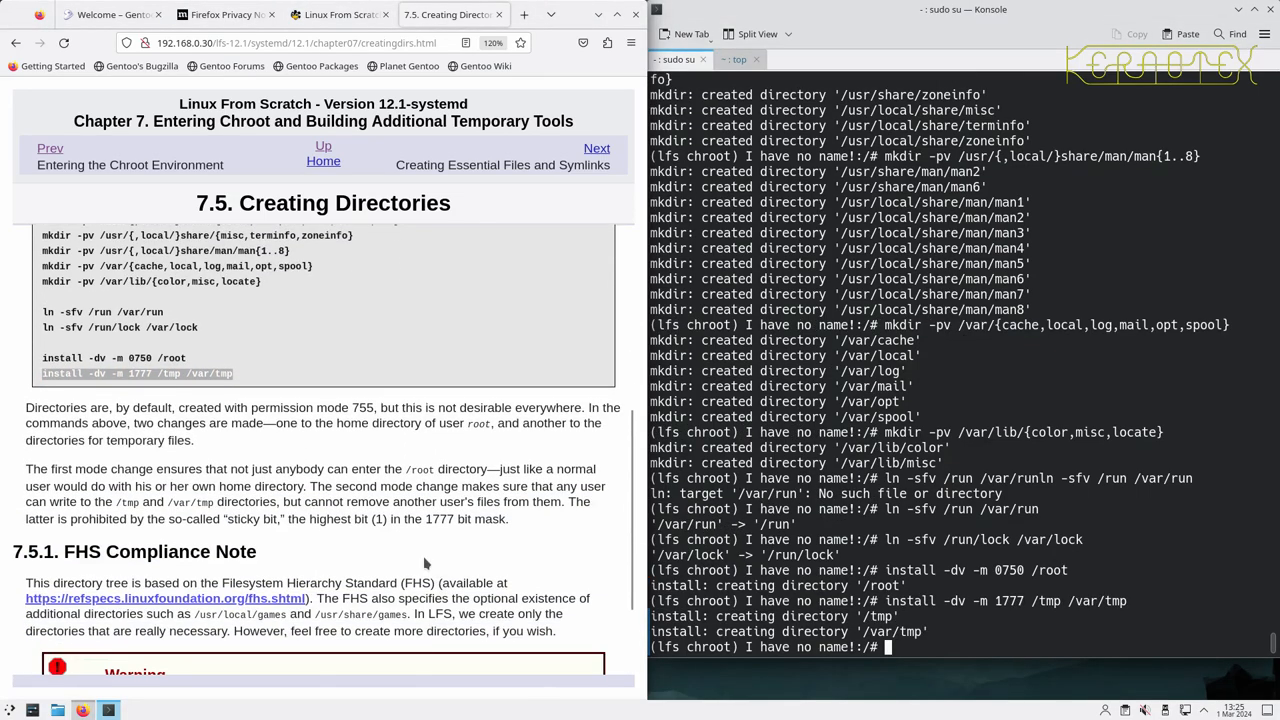
pyautogui.scroll(-3)
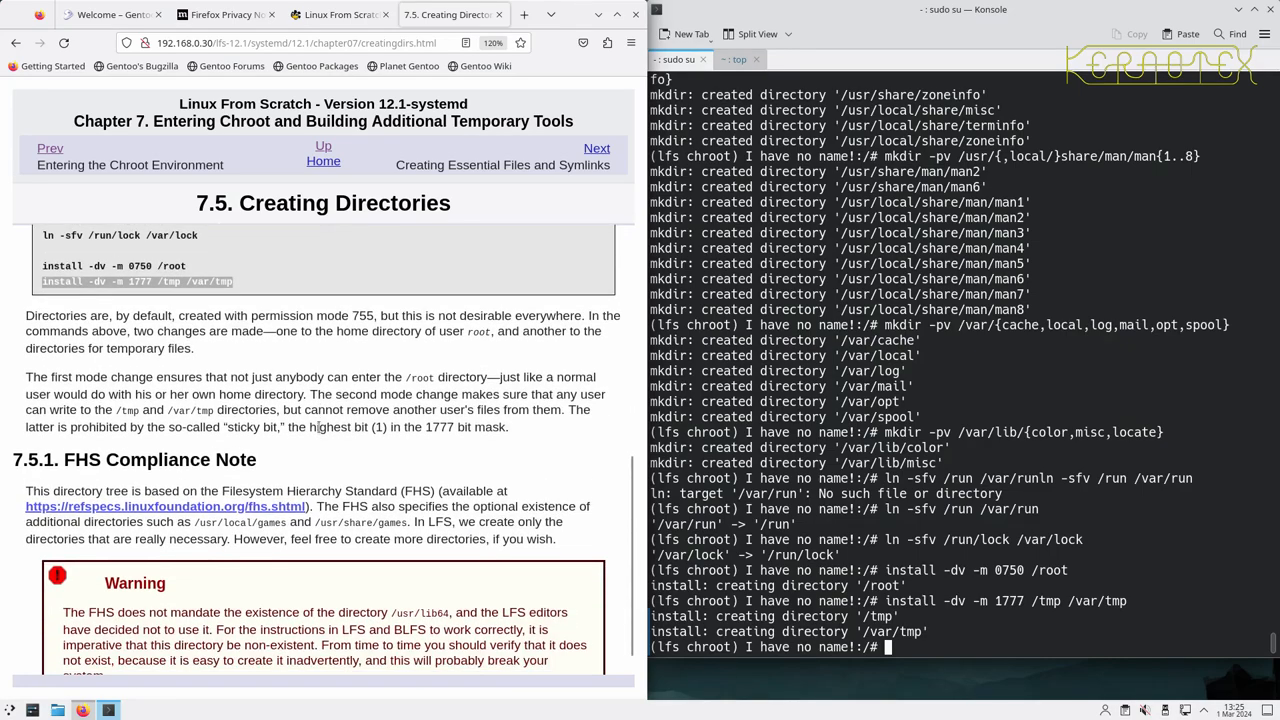
pyautogui.scroll(-3)
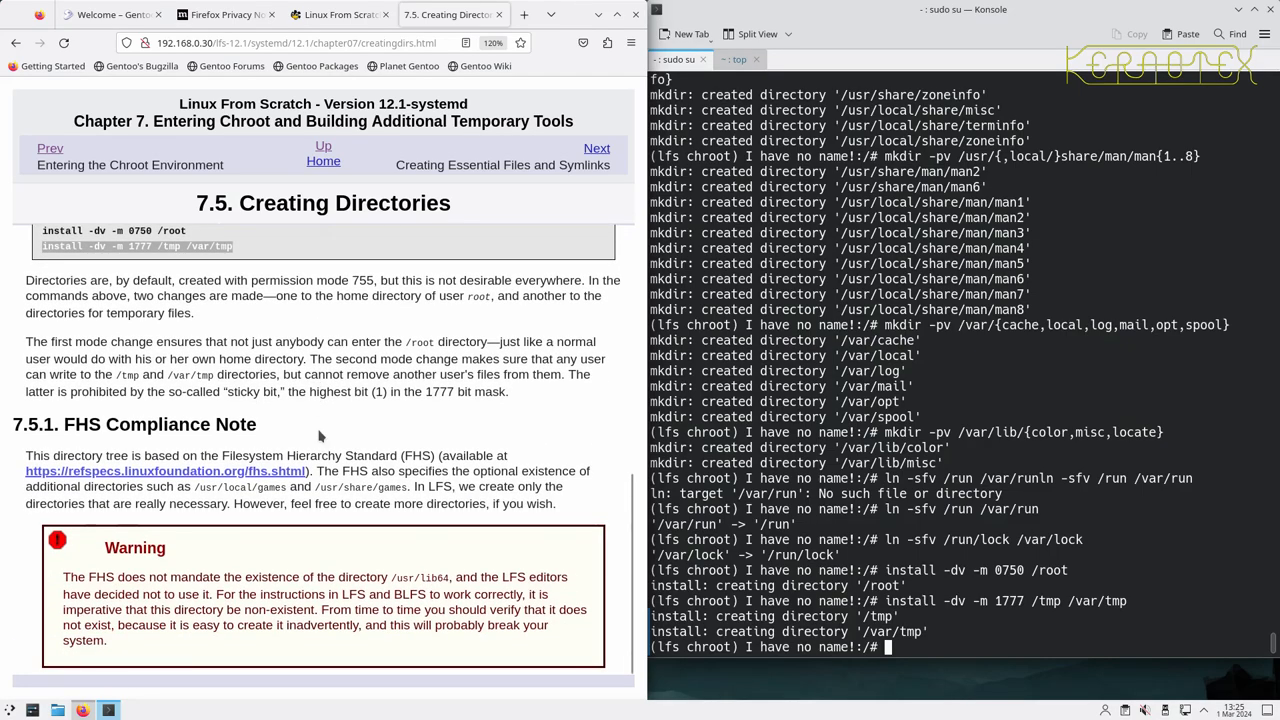
pyautogui.moveTo(372, 488)
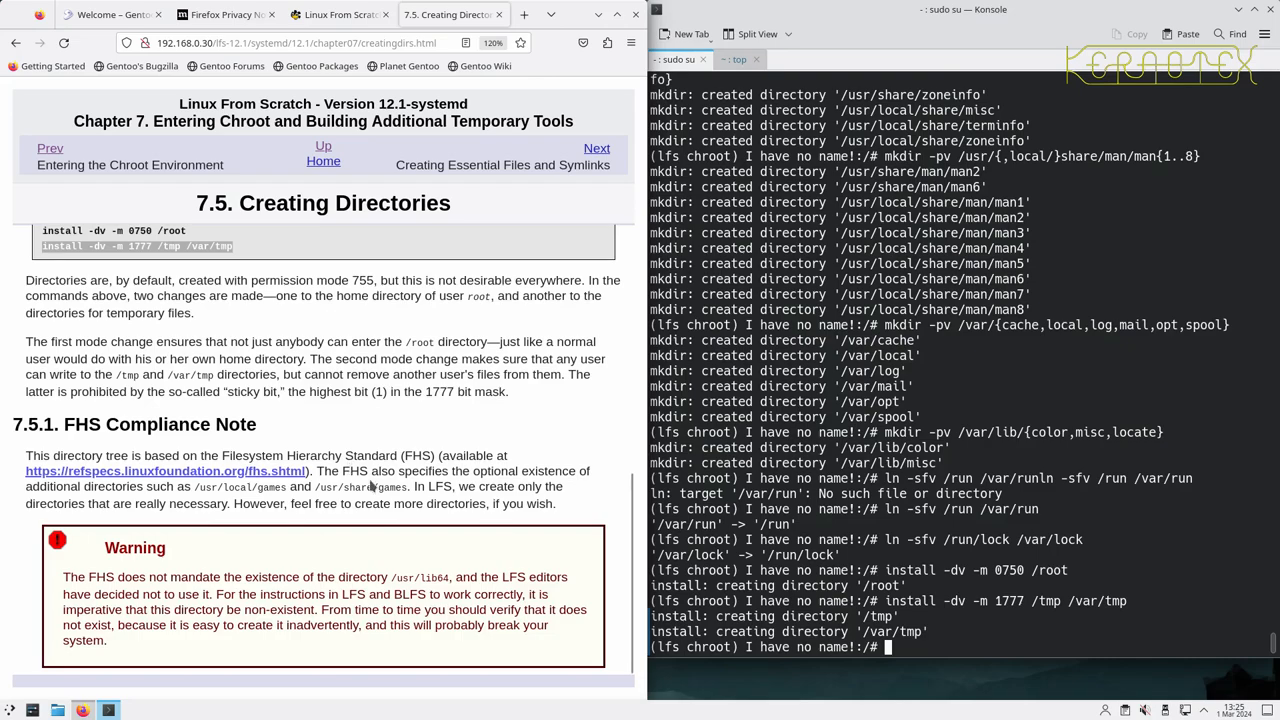
pyautogui.moveTo(372, 488)
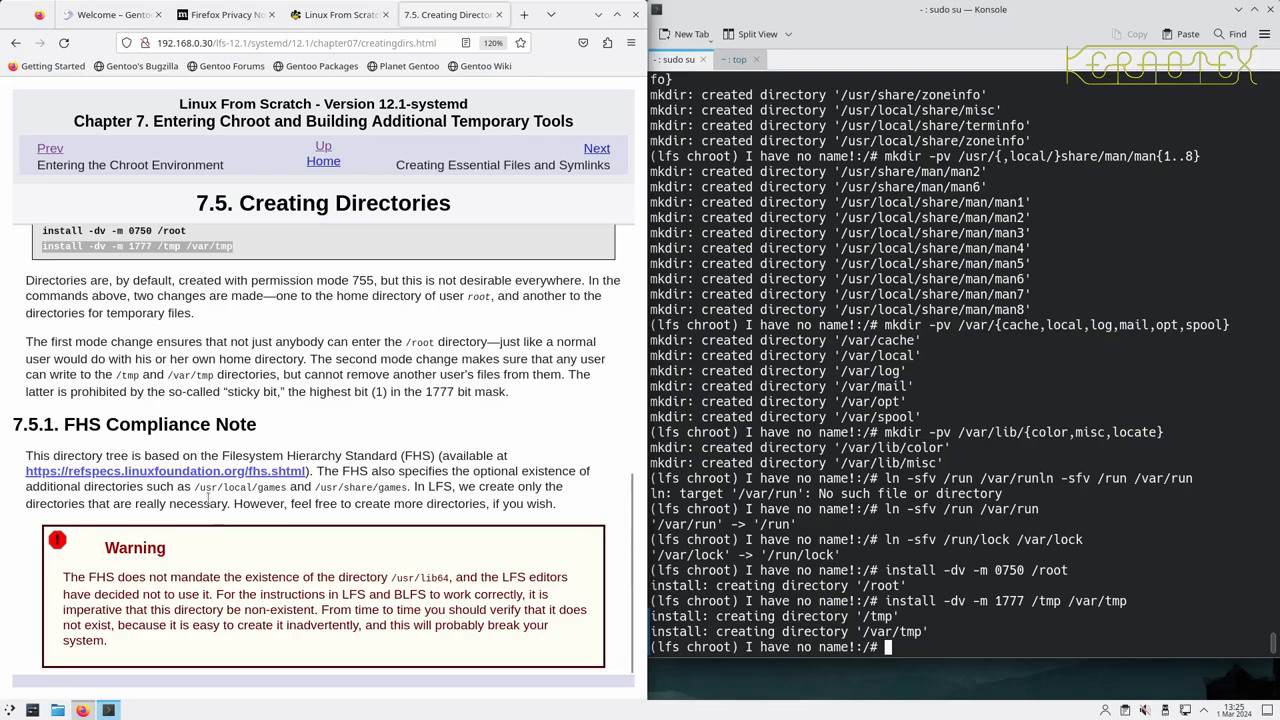
pyautogui.moveTo(336, 520)
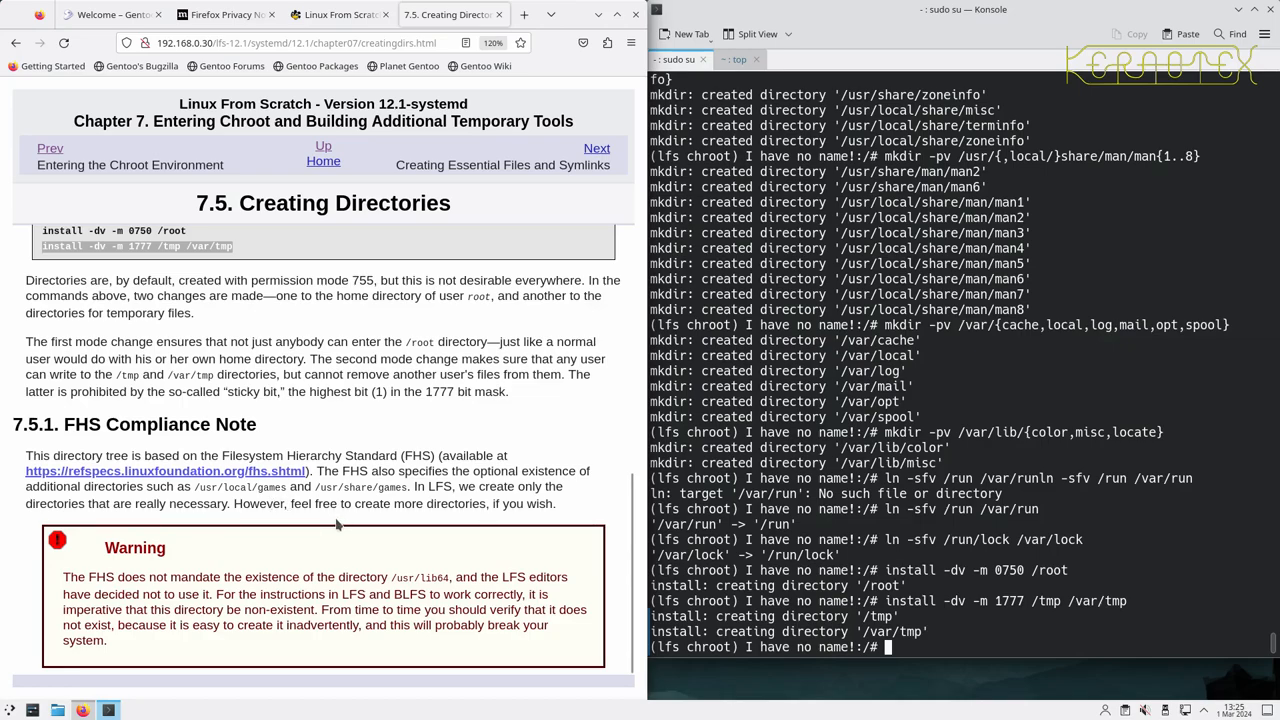
pyautogui.moveTo(180, 552)
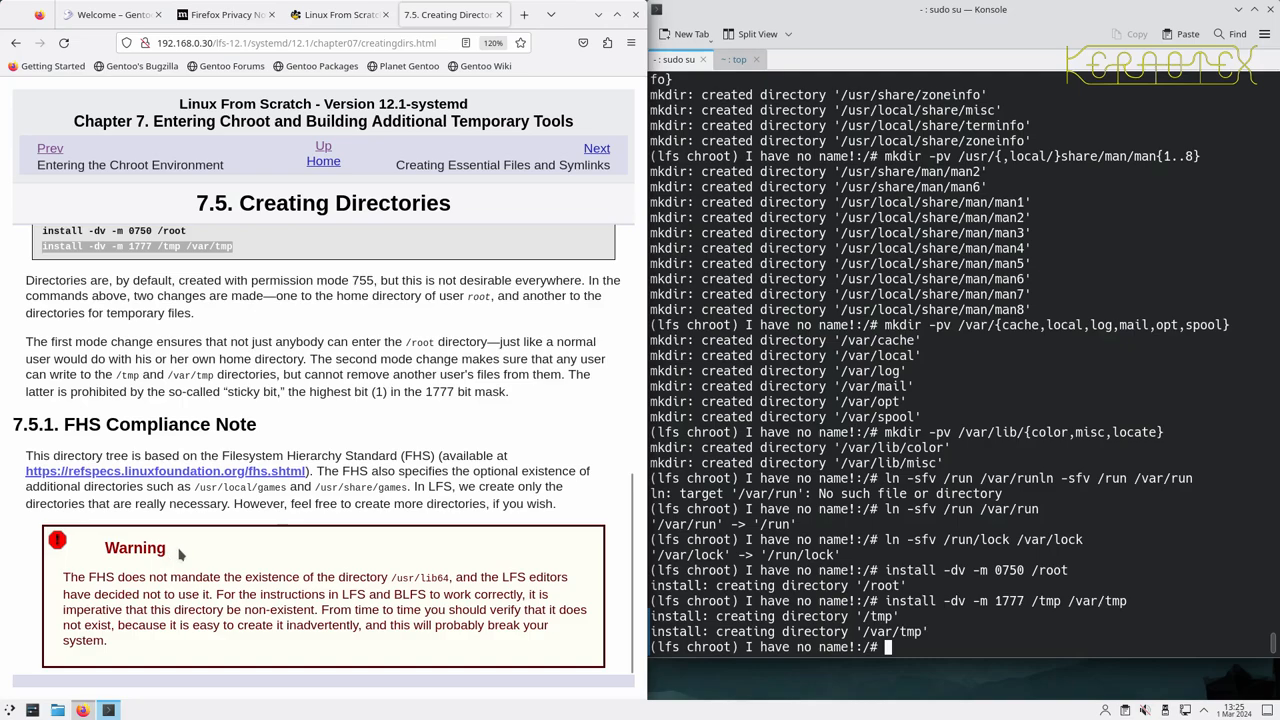
pyautogui.moveTo(436, 576)
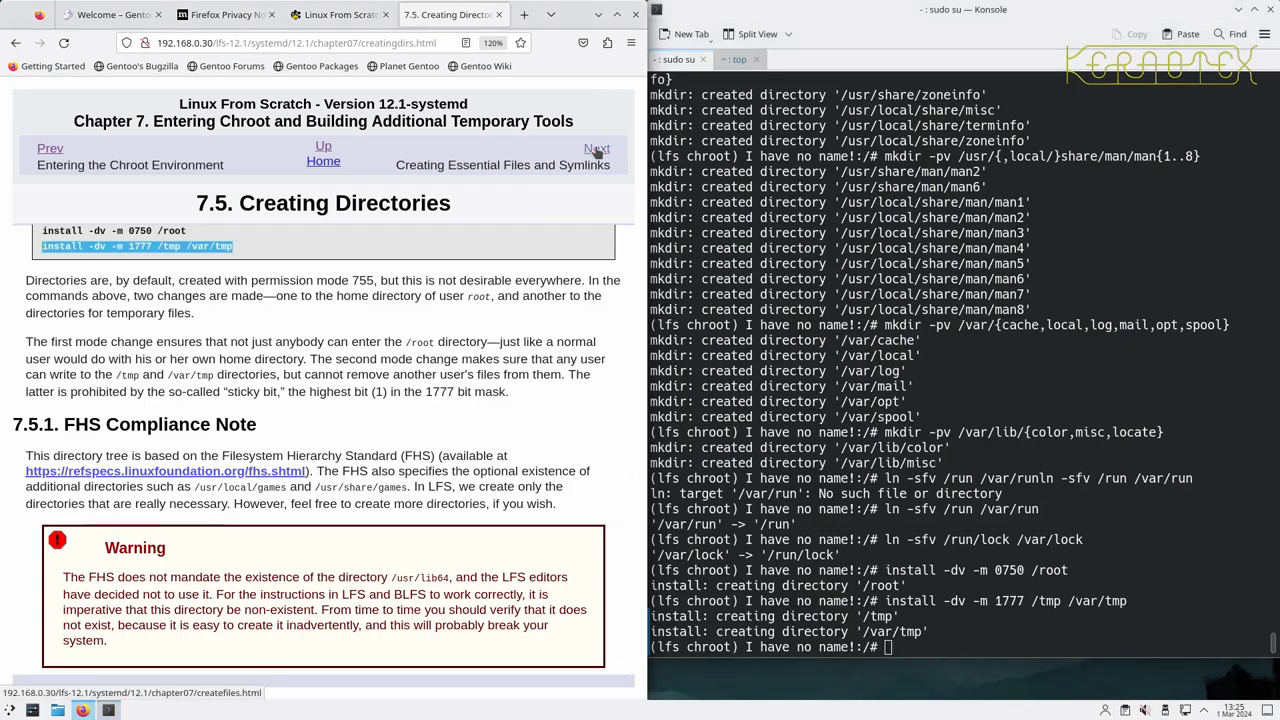
# - Link /etc/mtab to /proc/self/mounts and create the /etc/hosts, passwd and group files
pyautogui.click(596, 148)
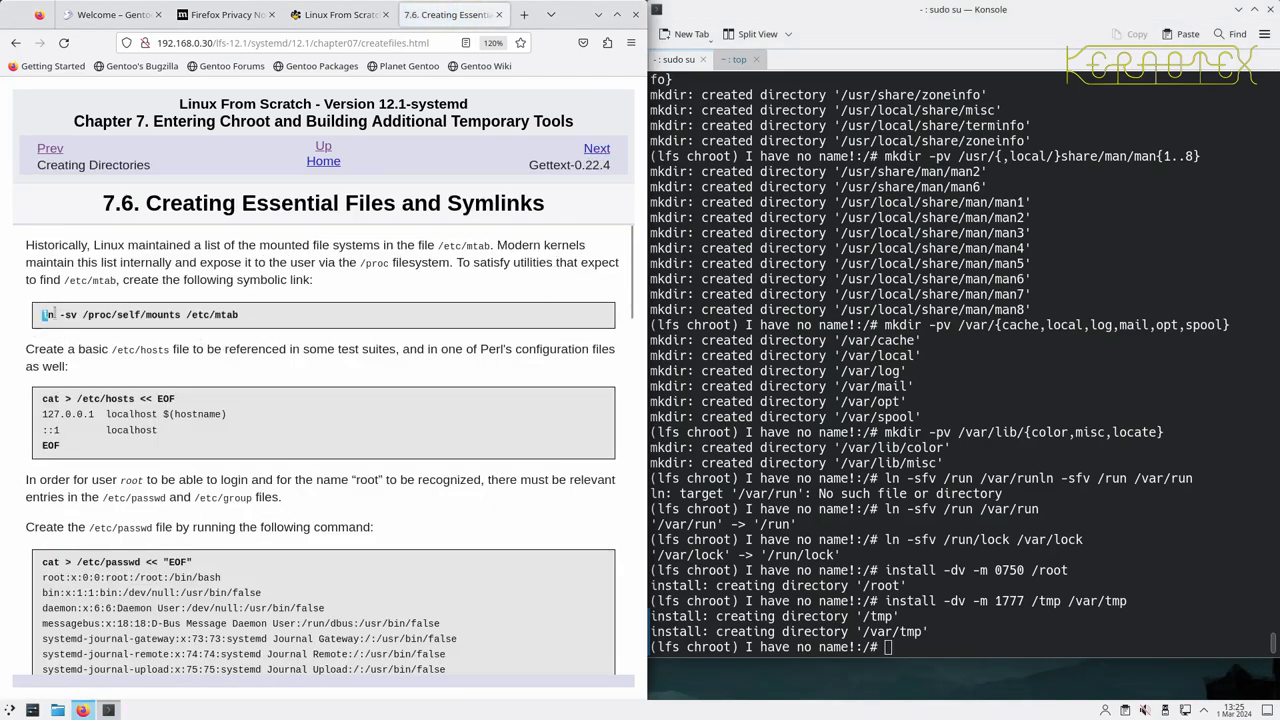
pyautogui.write('ln -sv /proc/self/mounts /etc/mtab')
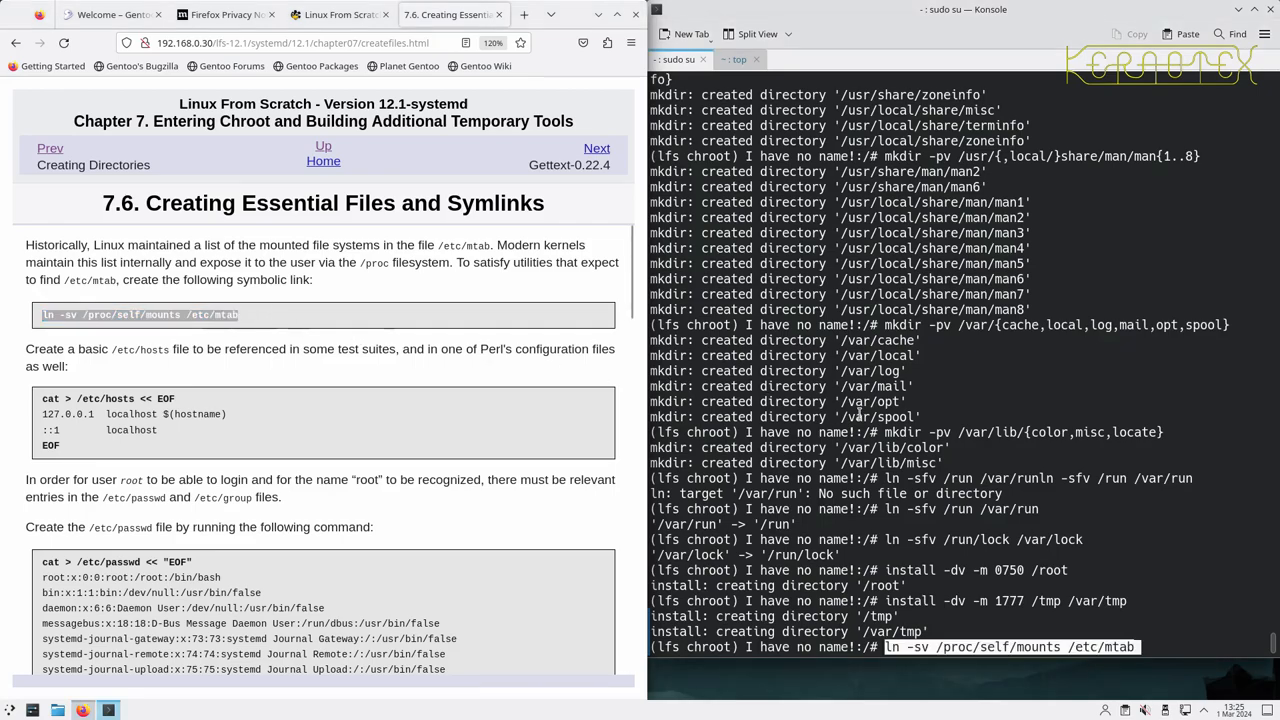
pyautogui.press('Return')
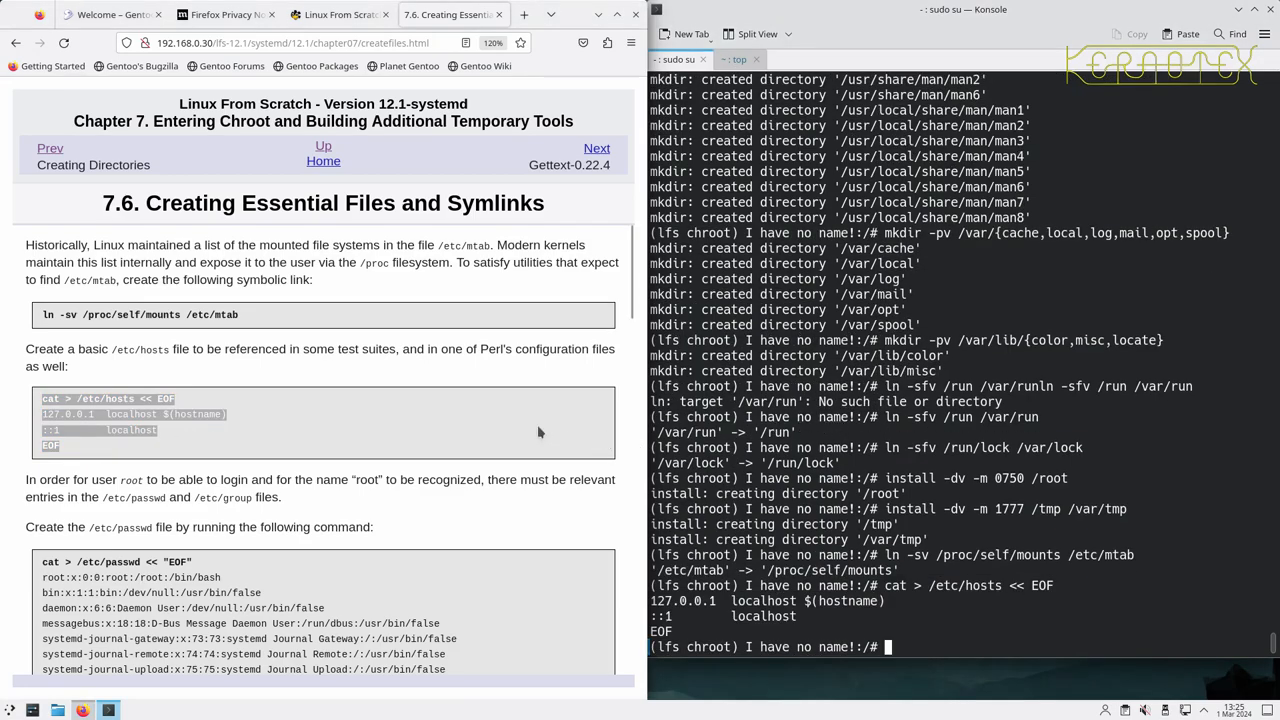
pyautogui.scroll(-3)
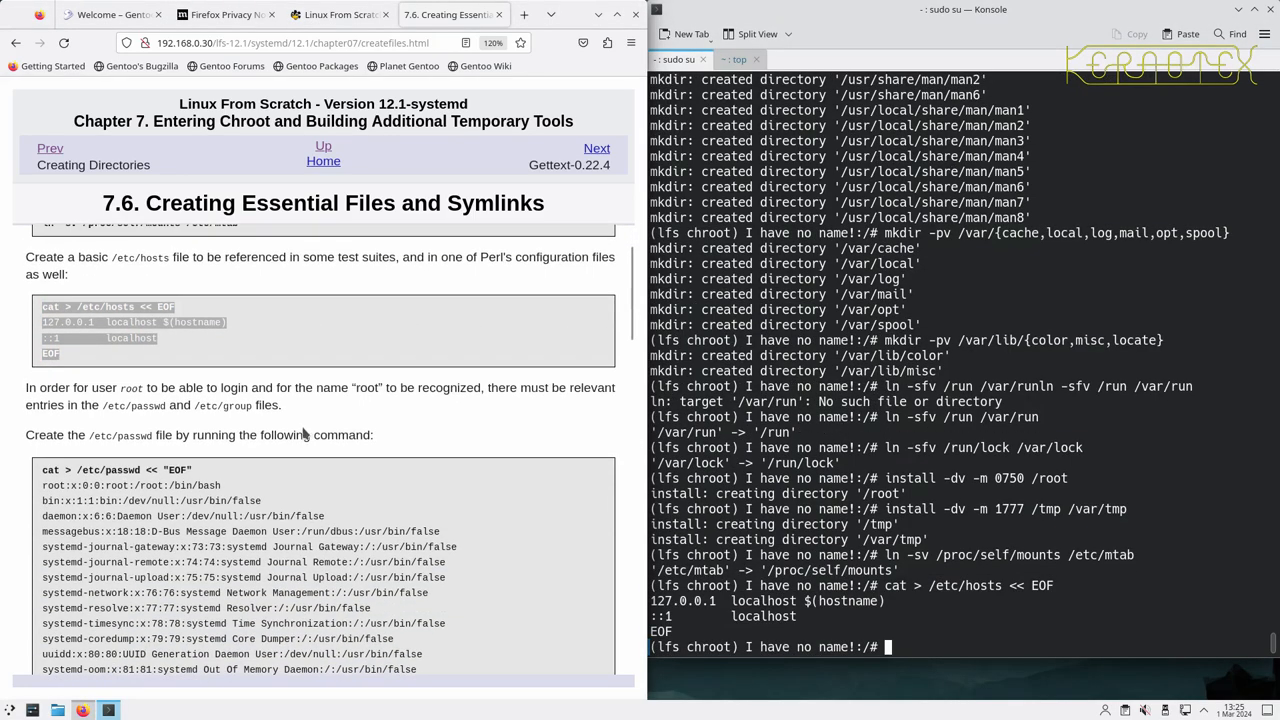
pyautogui.scroll(-3)
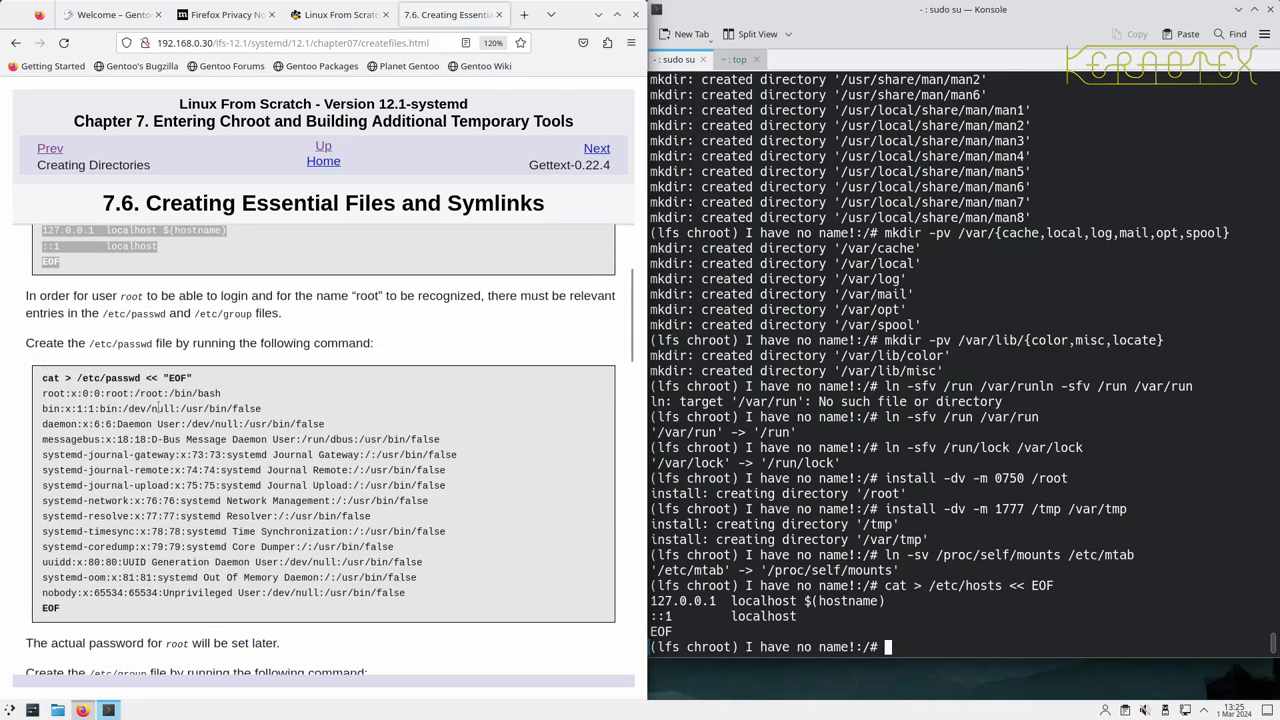
pyautogui.moveTo(42, 378); pyautogui.dragTo(70, 516)
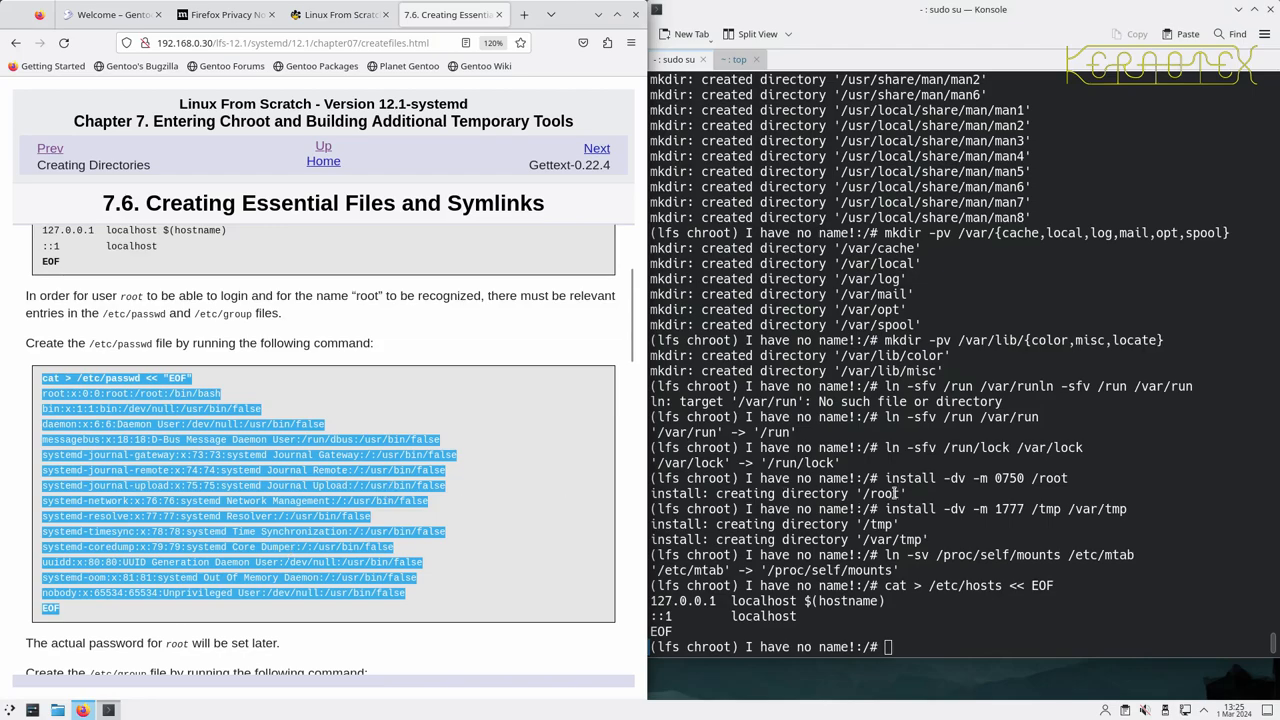
pyautogui.press('Return')
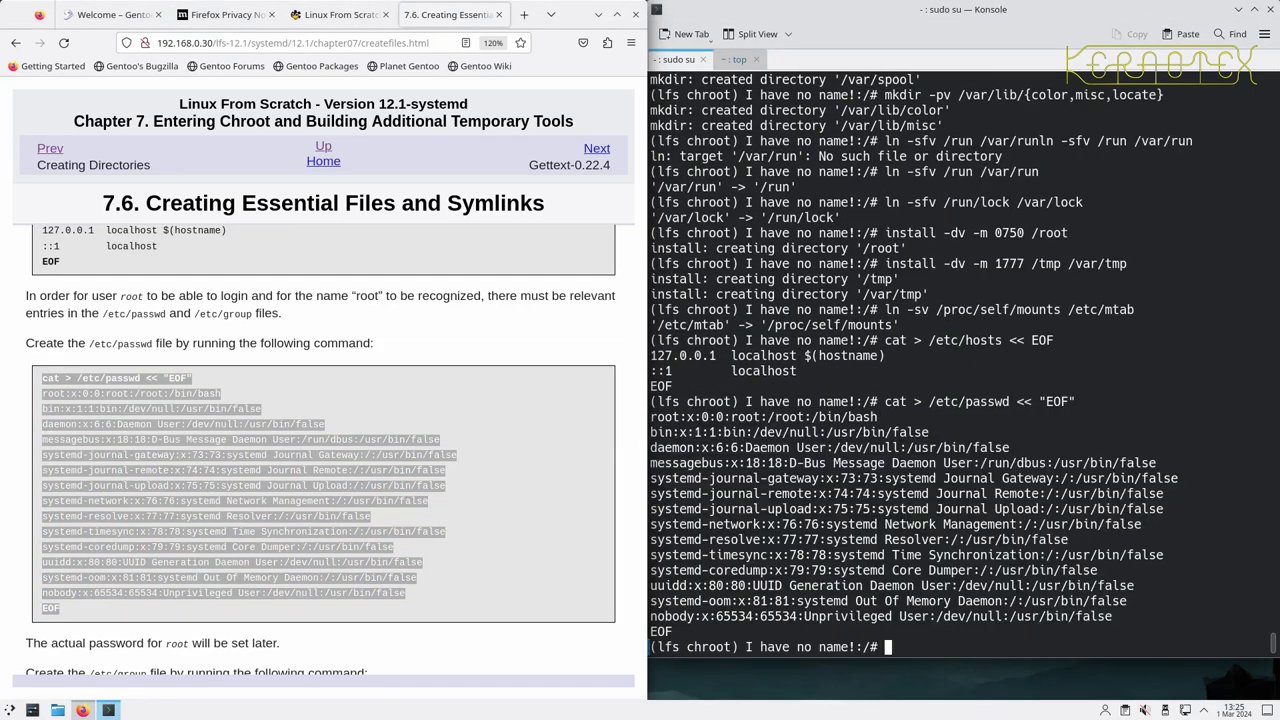
pyautogui.scroll(-3)
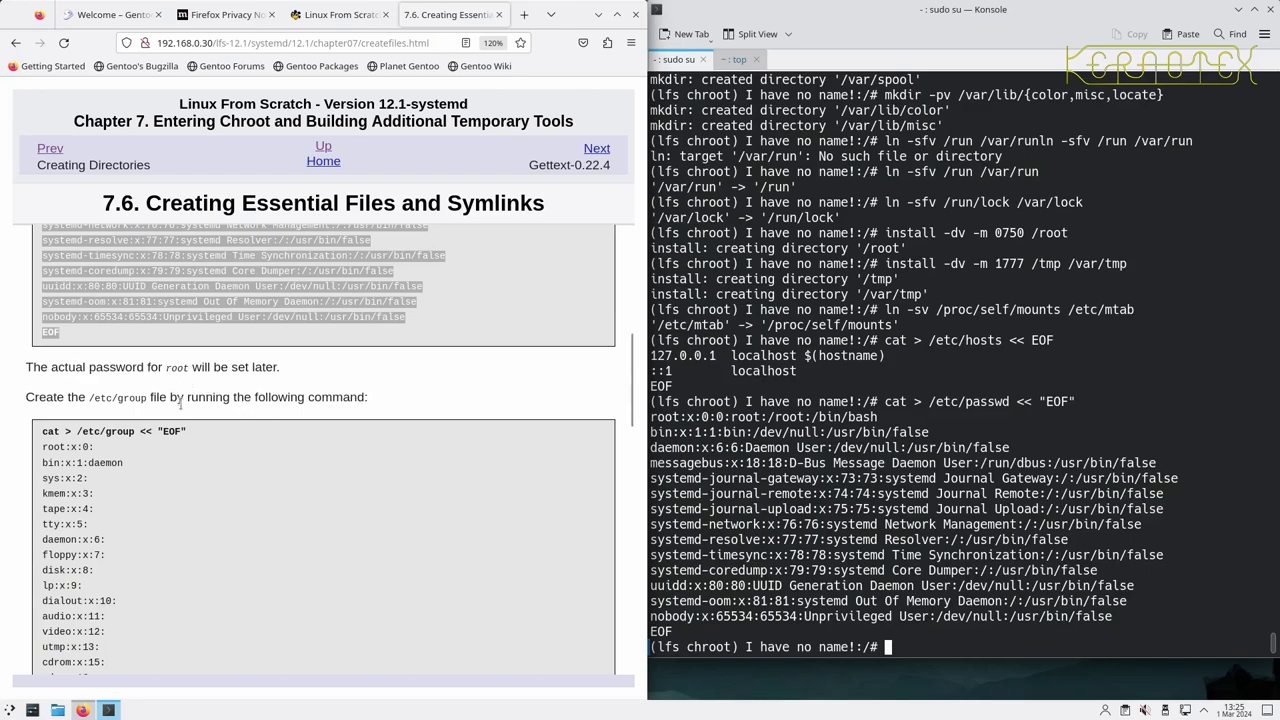
pyautogui.scroll(-3)
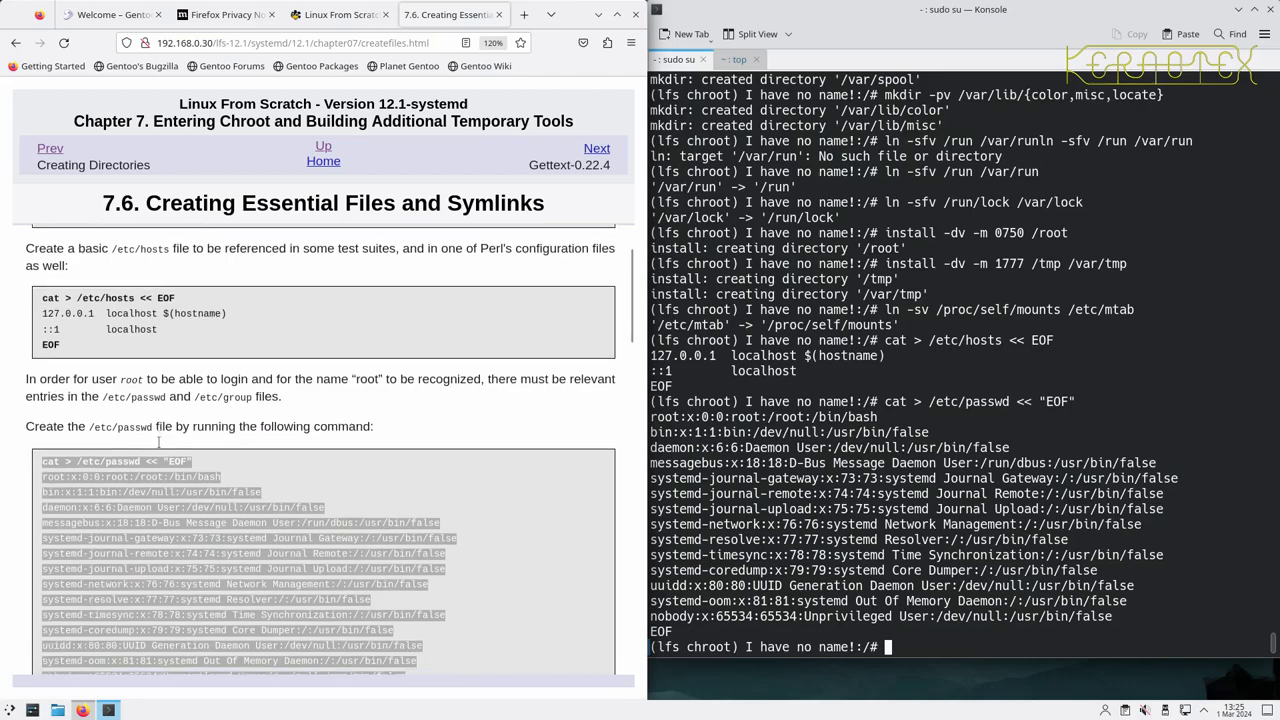
pyautogui.scroll(-3)
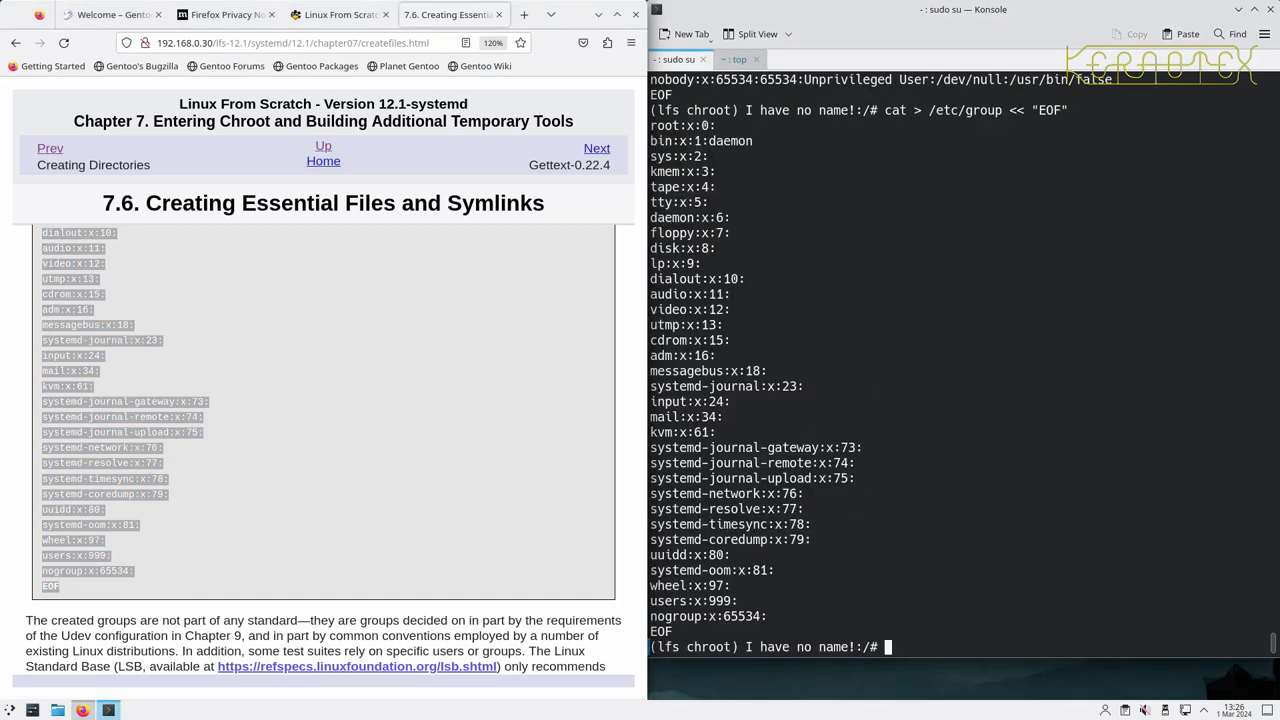
# - Add the tester user (group 101) with a home directory and start a fresh bash --login shell
pyautogui.scroll(-3)
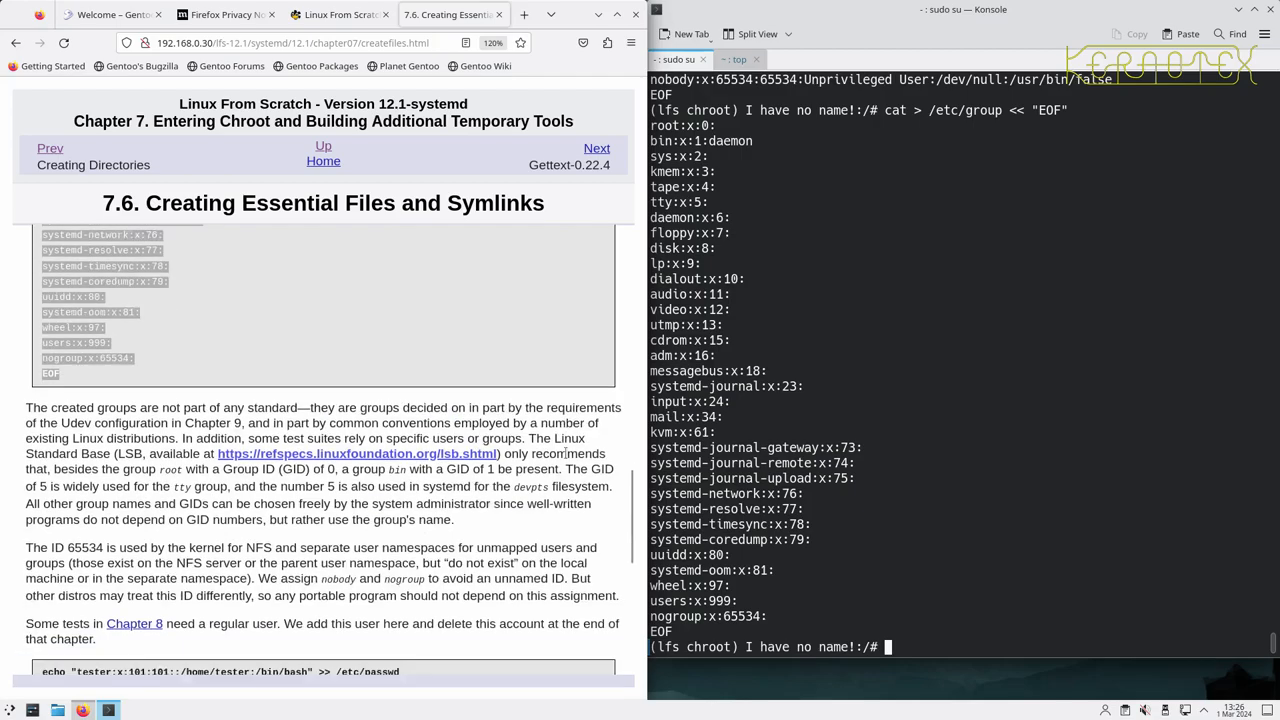
pyautogui.scroll(-3)
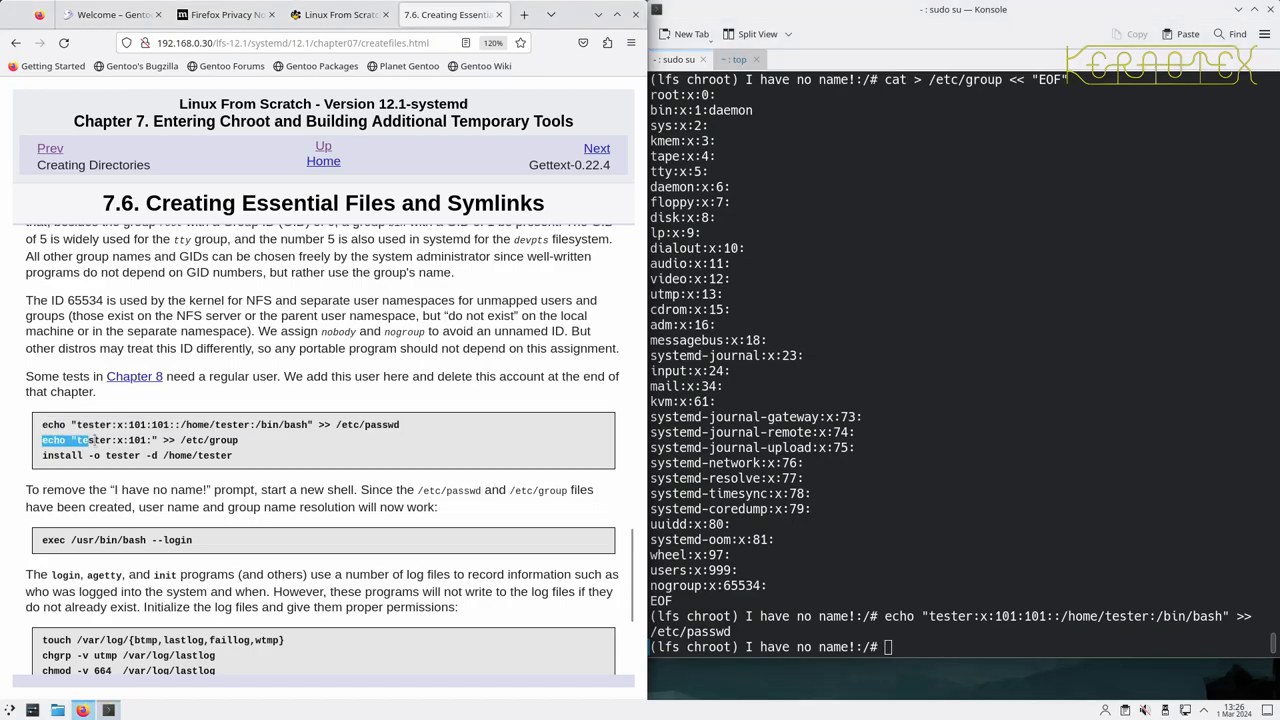
pyautogui.write('echo "tester:x:101:" >> /etc/group')
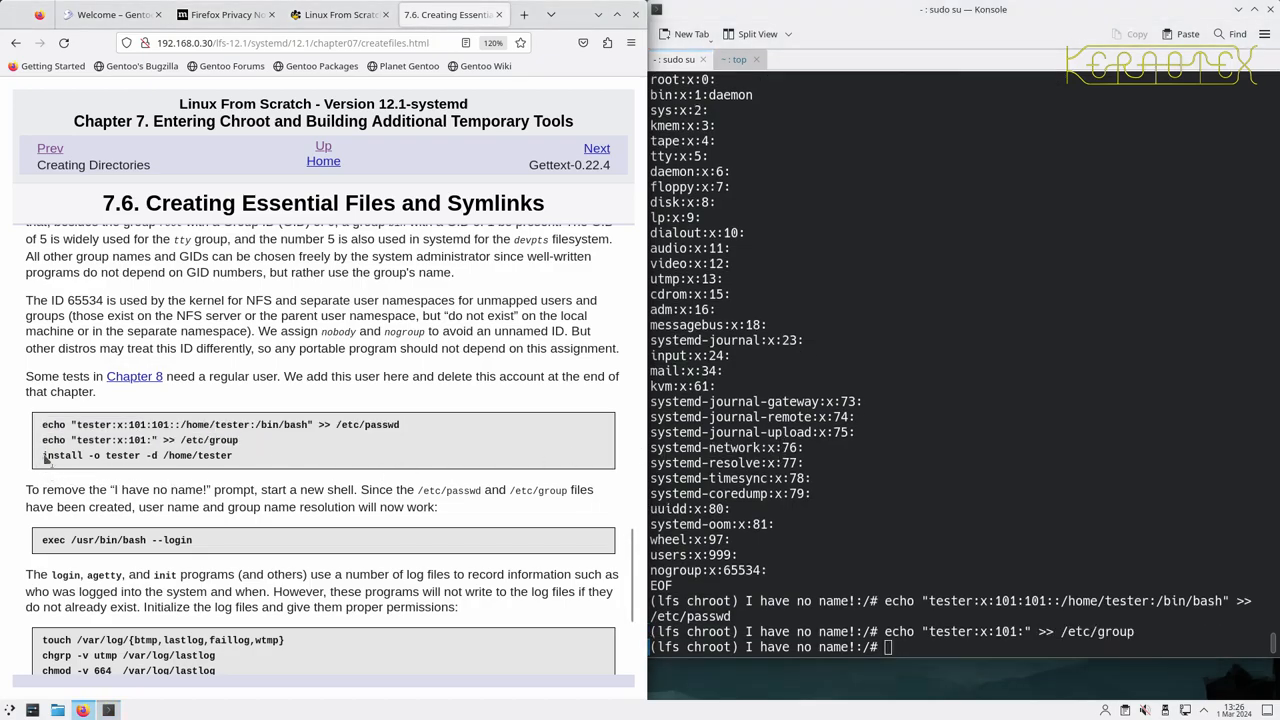
pyautogui.doubleClick(136, 456)
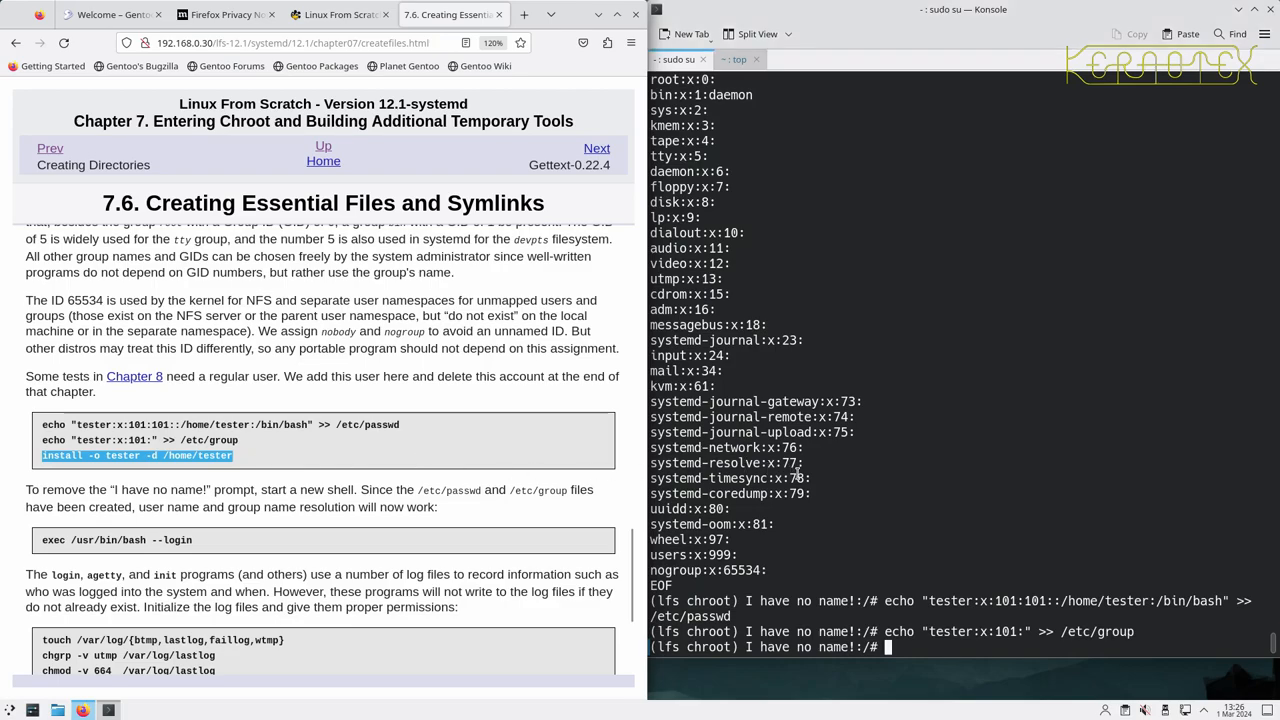
pyautogui.press('Return')
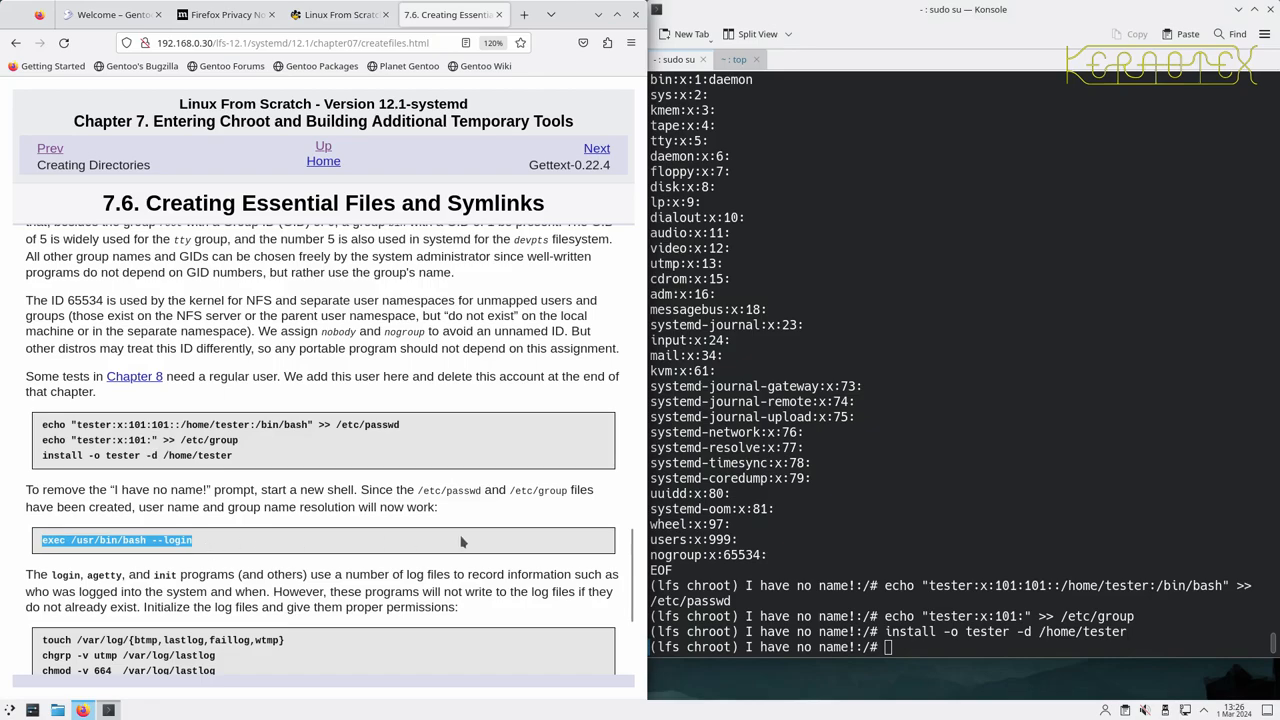
pyautogui.write('exec /usr/bin/bash --loginexec /usr/bin/b')
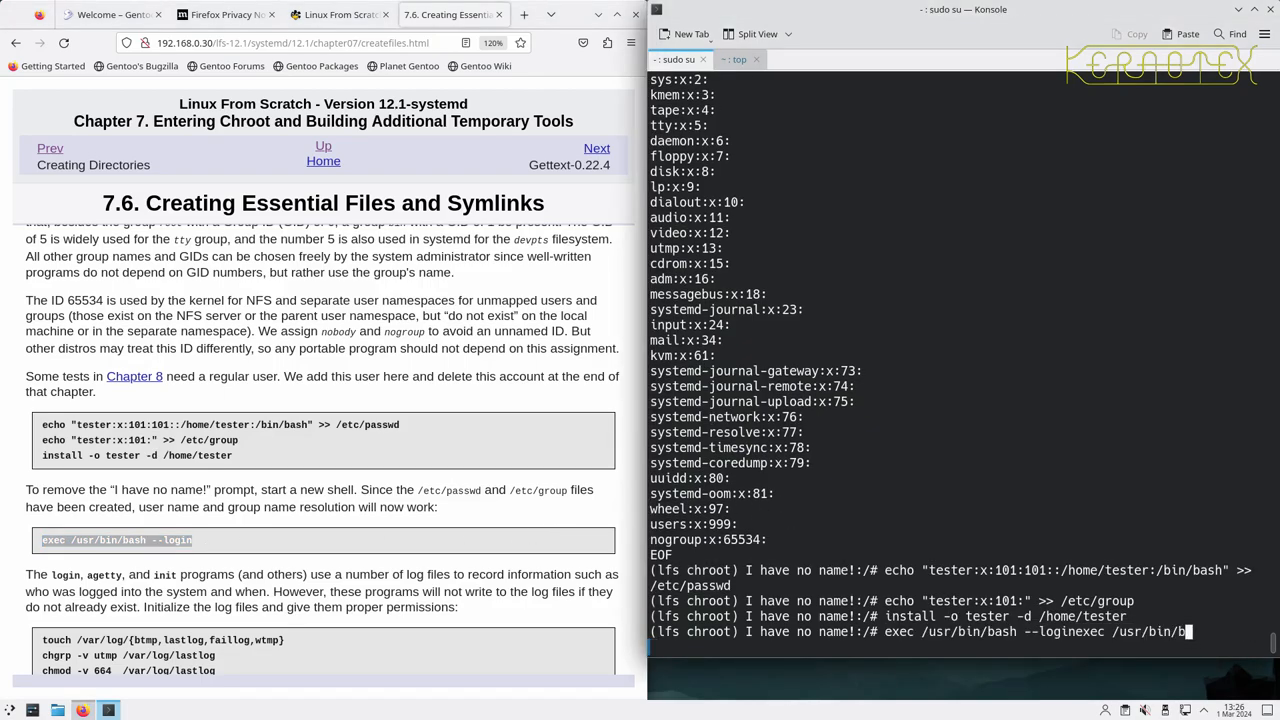
pyautogui.press('Return')
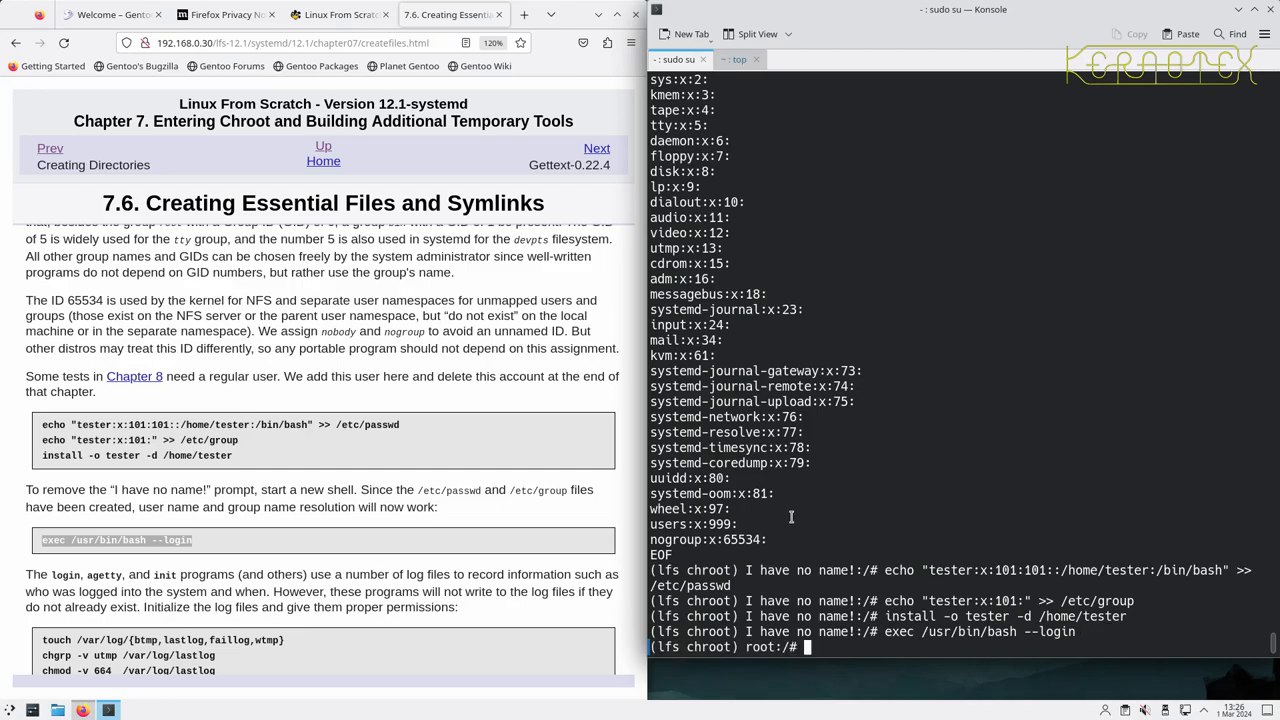
pyautogui.scroll(-3)
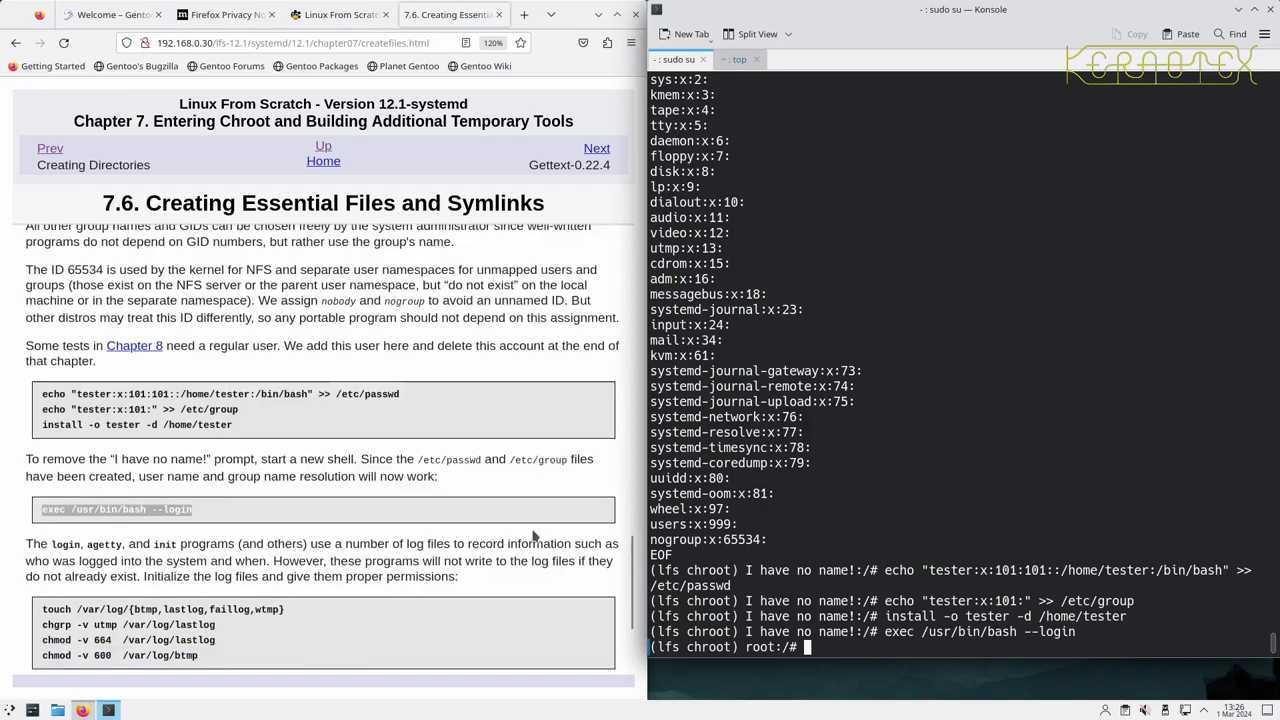
# - Create btmp, lastlog, faillog, wtmp logs; lastlog group utmp 664, btmp 600
pyautogui.scroll(-3)
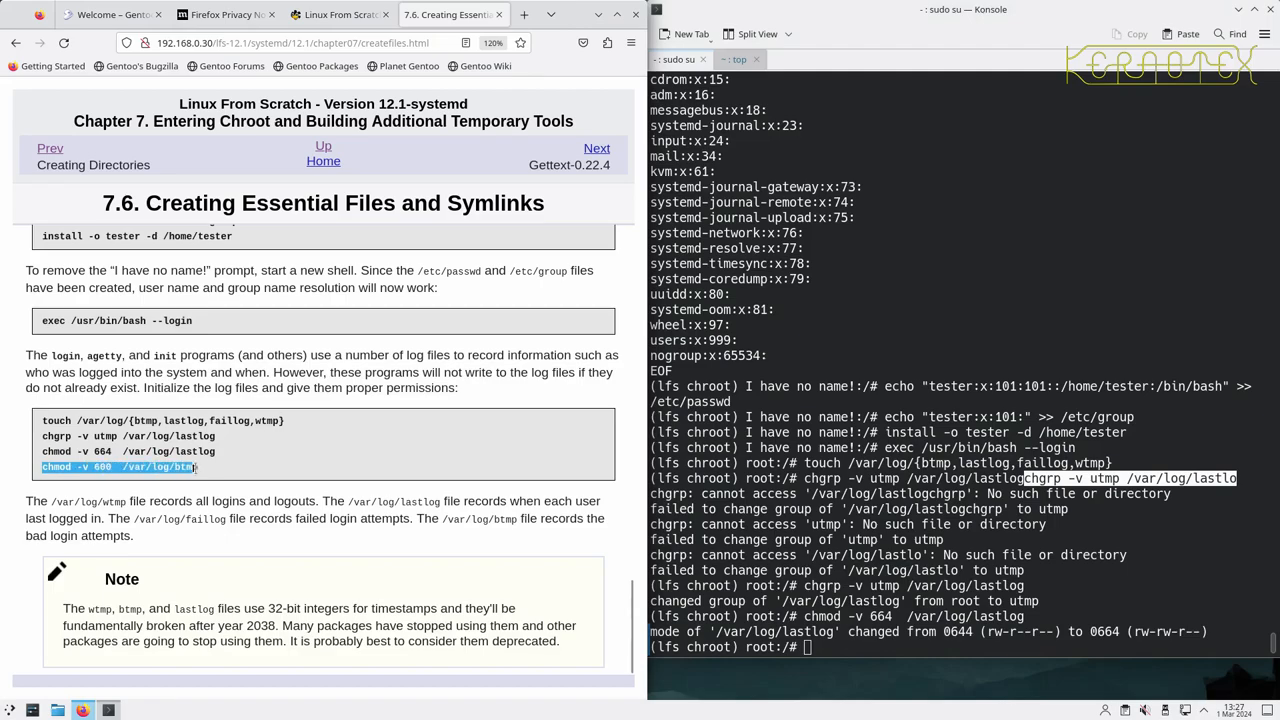
pyautogui.press('Return')
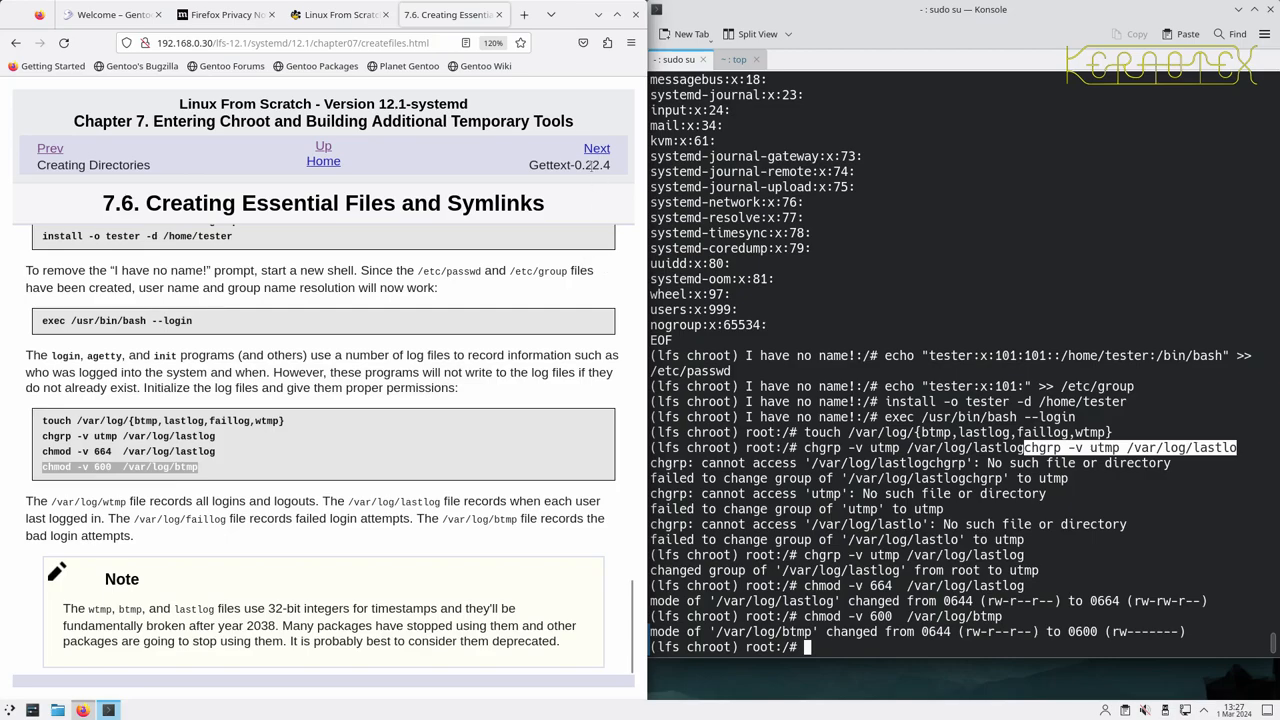
pyautogui.click(596, 148)
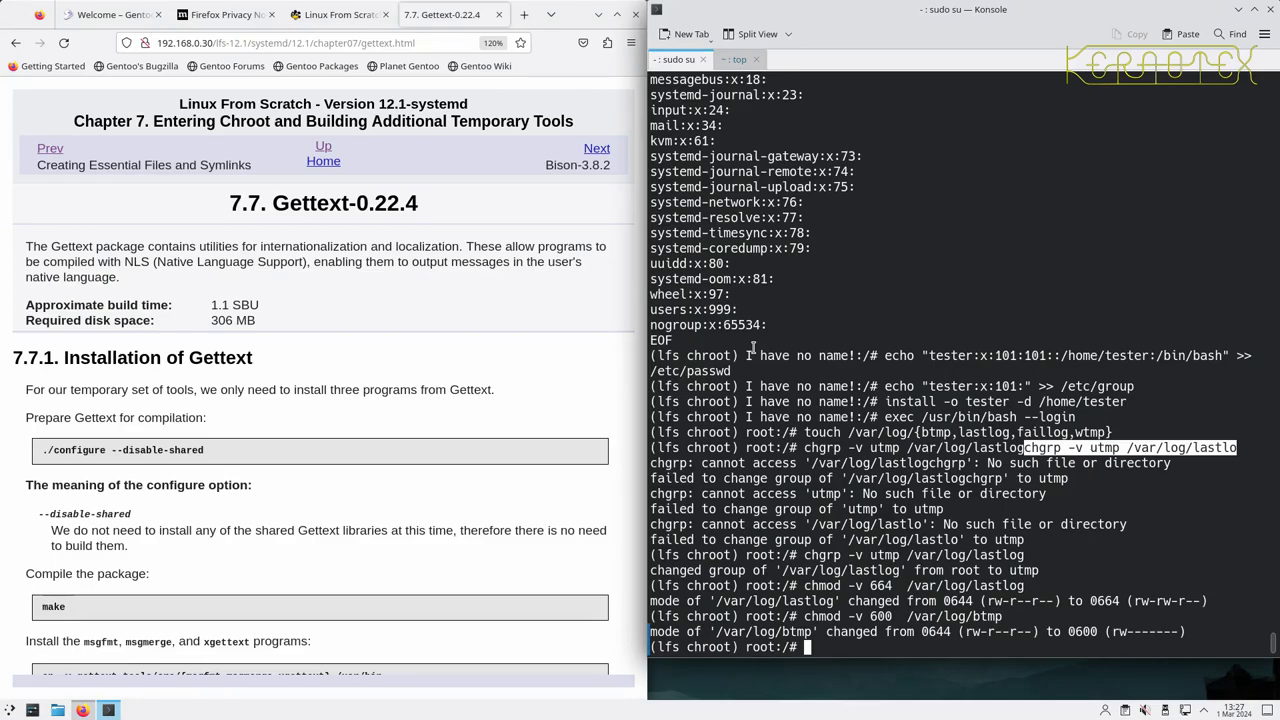
# - Extract gettext-0.22.4 in /sources and run ./configure --disable-shared
pyautogui.write('cd /')
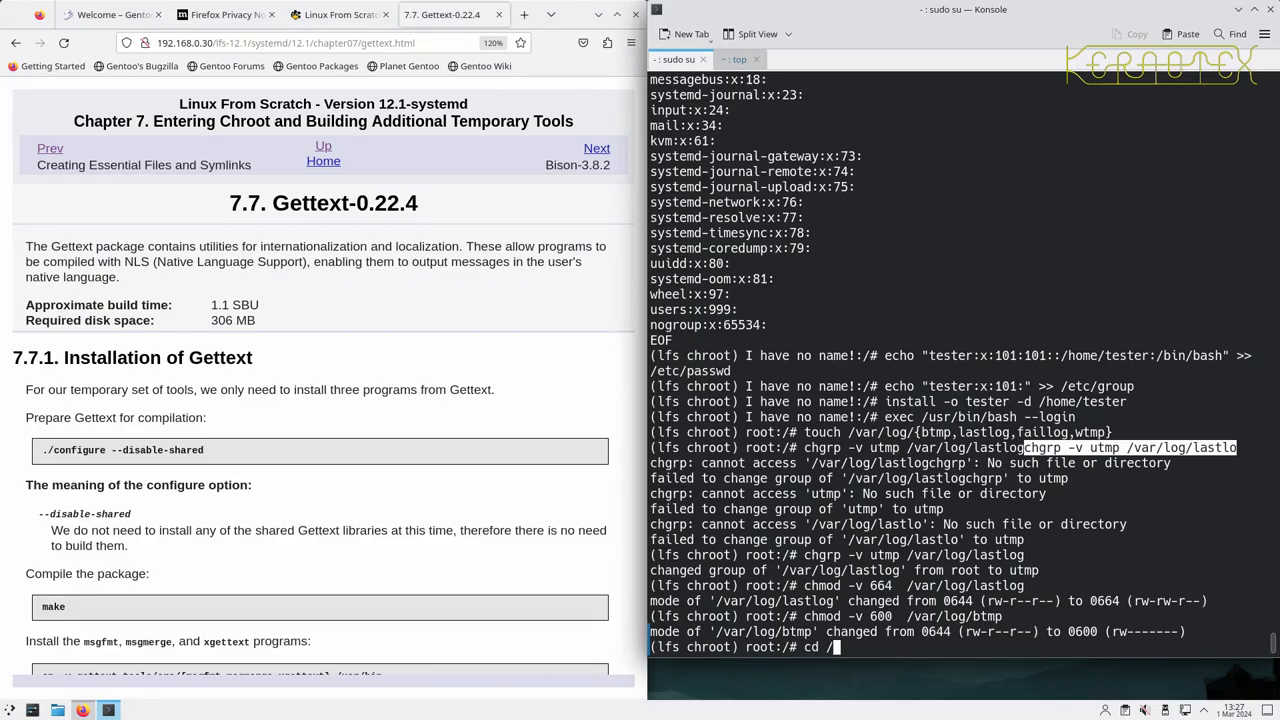
pyautogui.write('sources/')
pyautogui.write('tar -xvf gett')
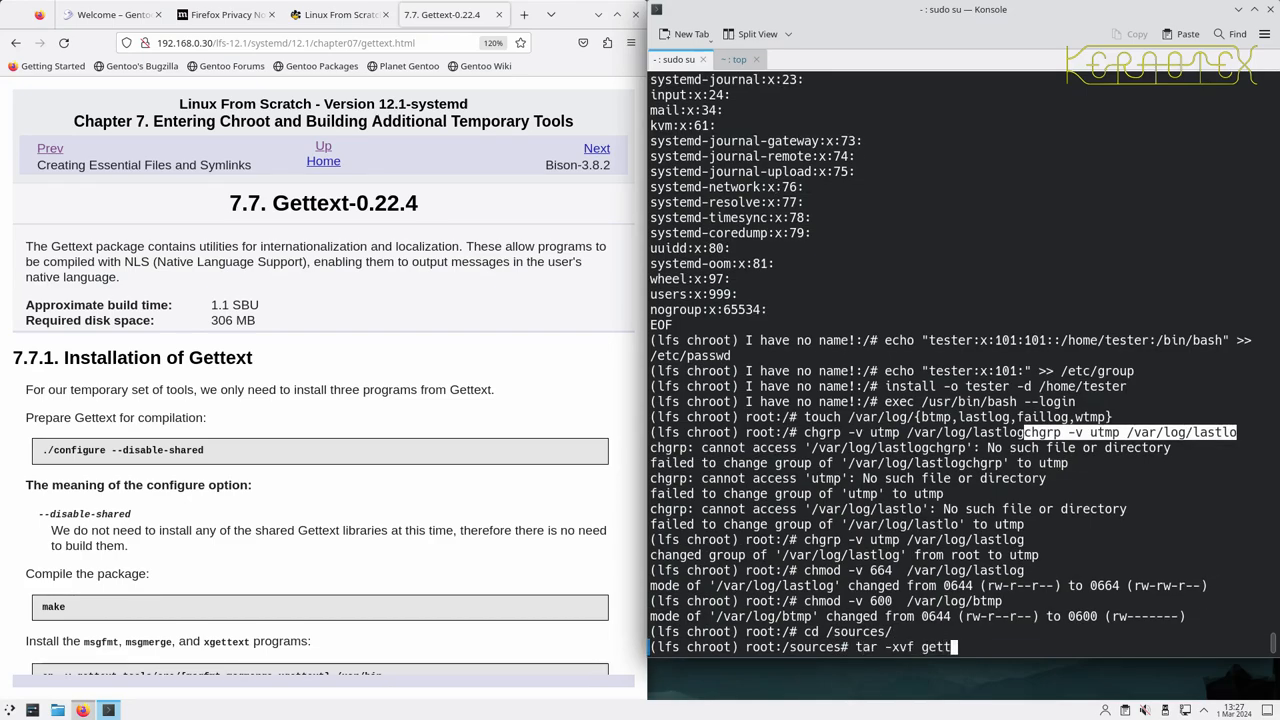
pyautogui.press('Return')
pyautogui.write('cd gettext-0.22.4')
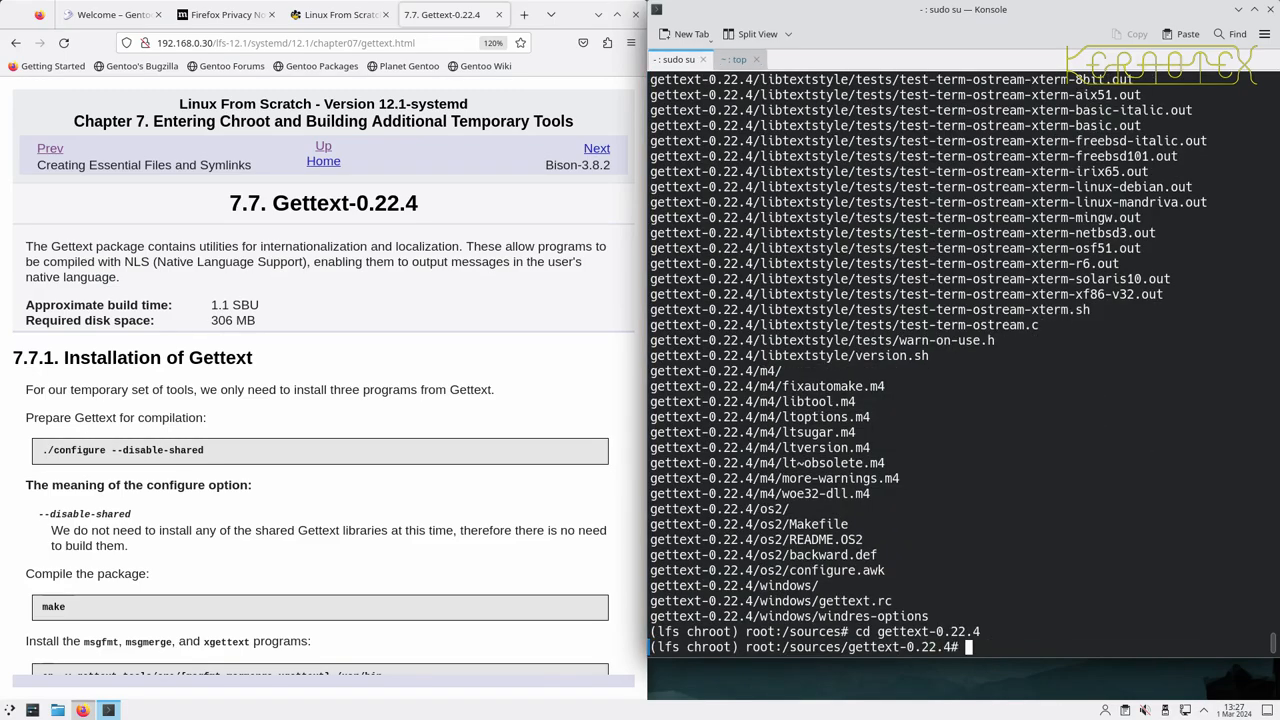
pyautogui.doubleClick(56, 450)
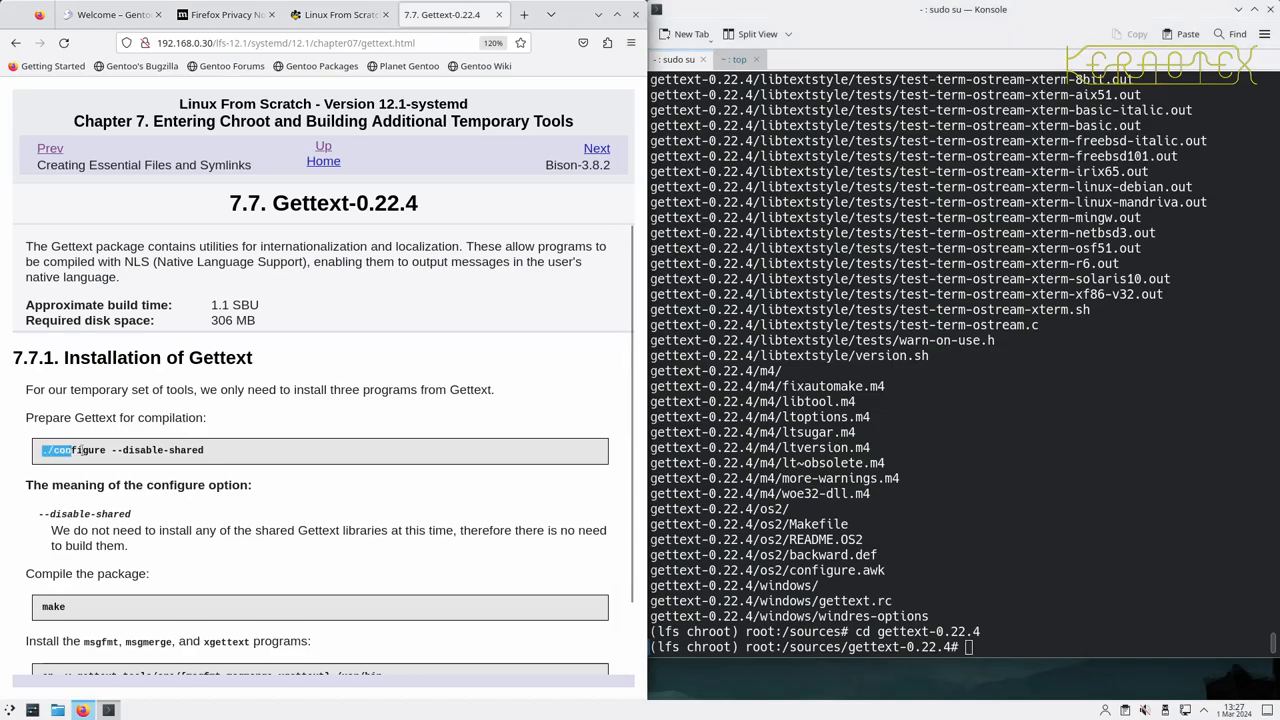
pyautogui.write('./configure --disable-shared')
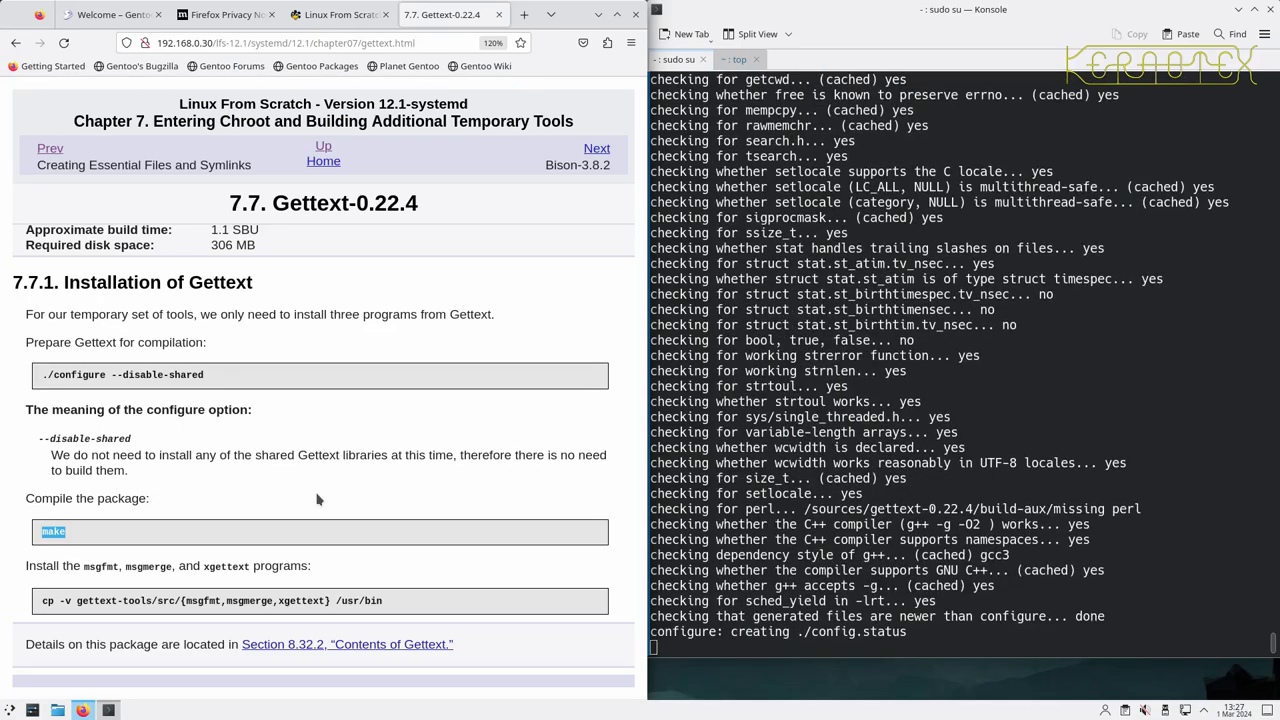
pyautogui.scroll(-3)
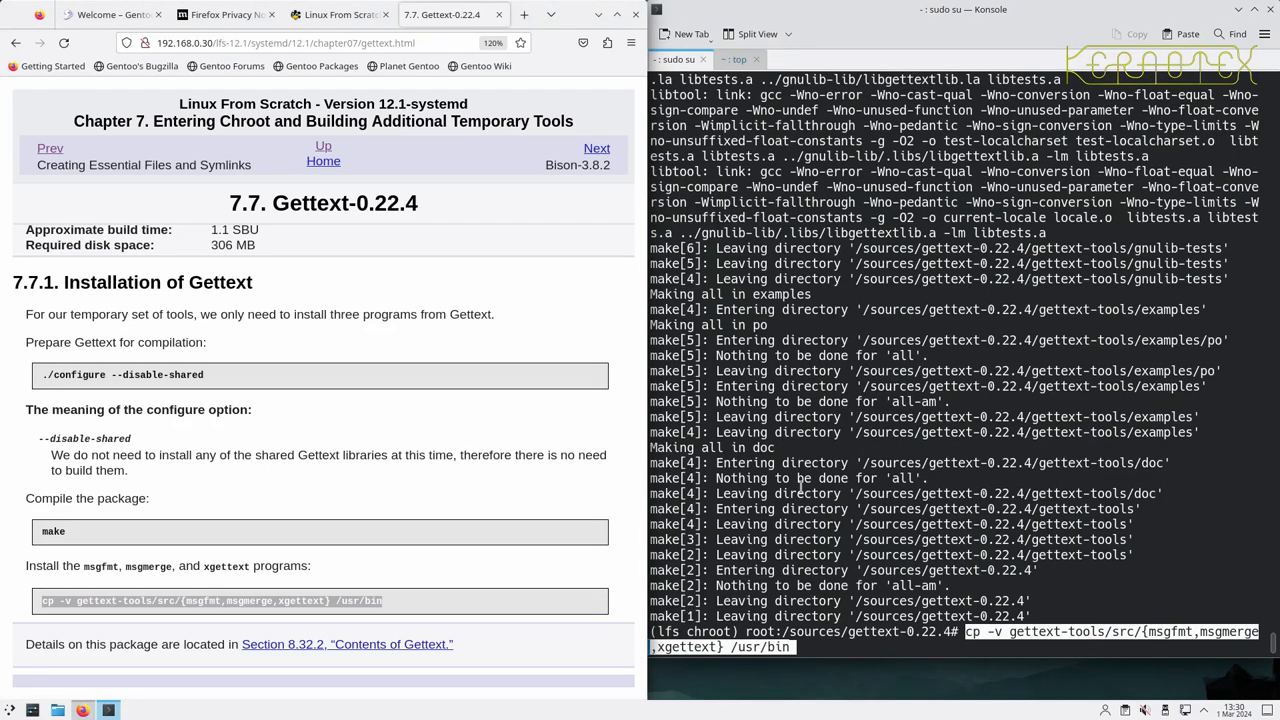
# - Copy msgfmt, msgmerge and xgettext to /usr/bin and remove the gettext-0.22.4 directory
pyautogui.press('Return')
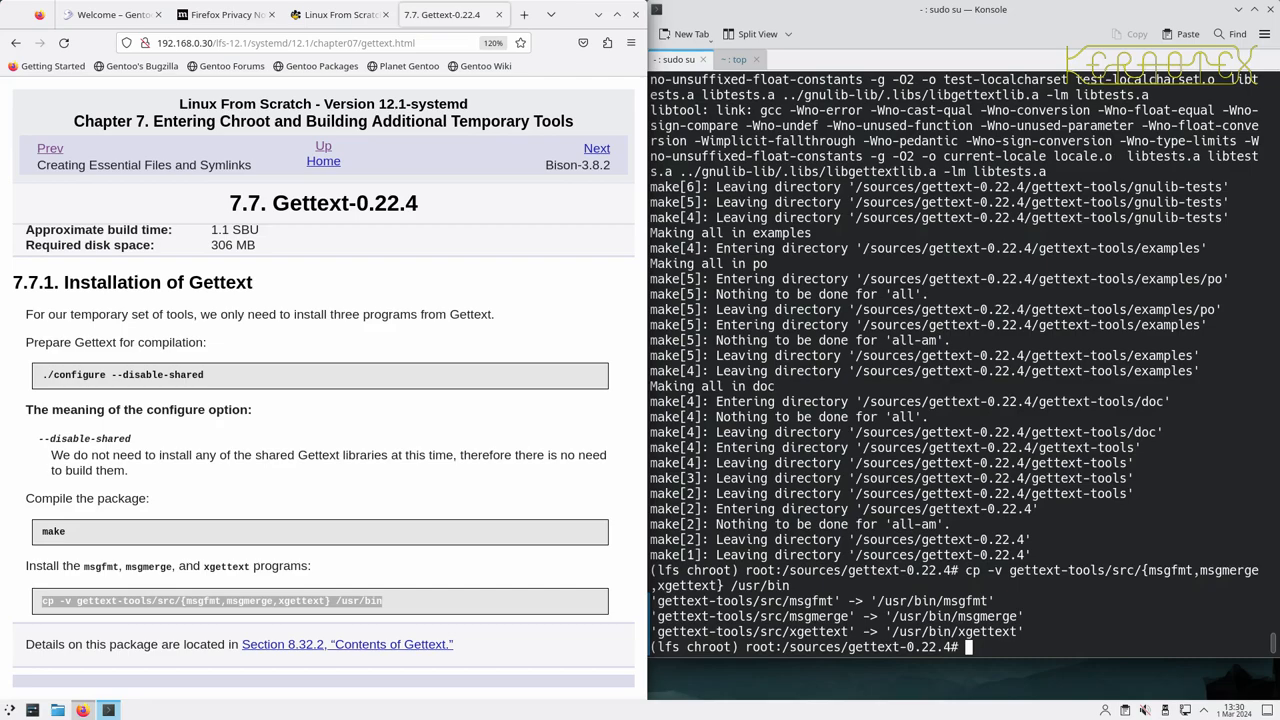
pyautogui.write('cd ..')
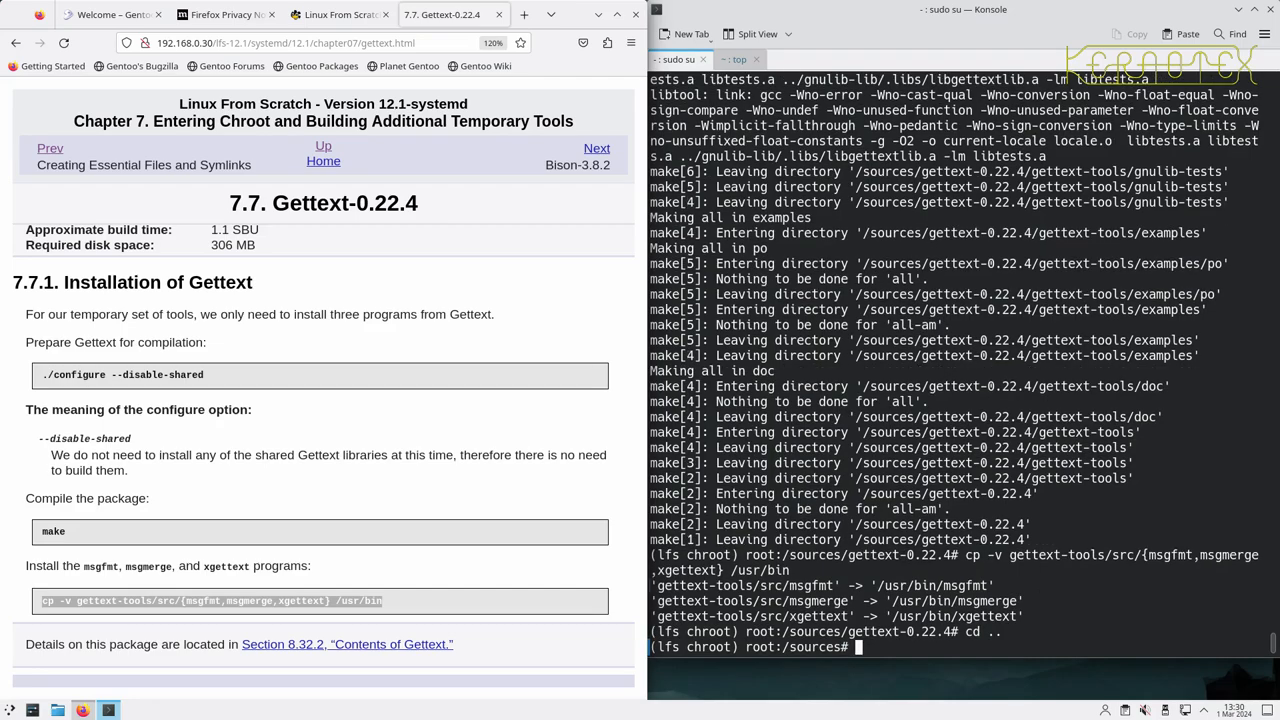
pyautogui.write('rm -Rf gettext-0.22.4')
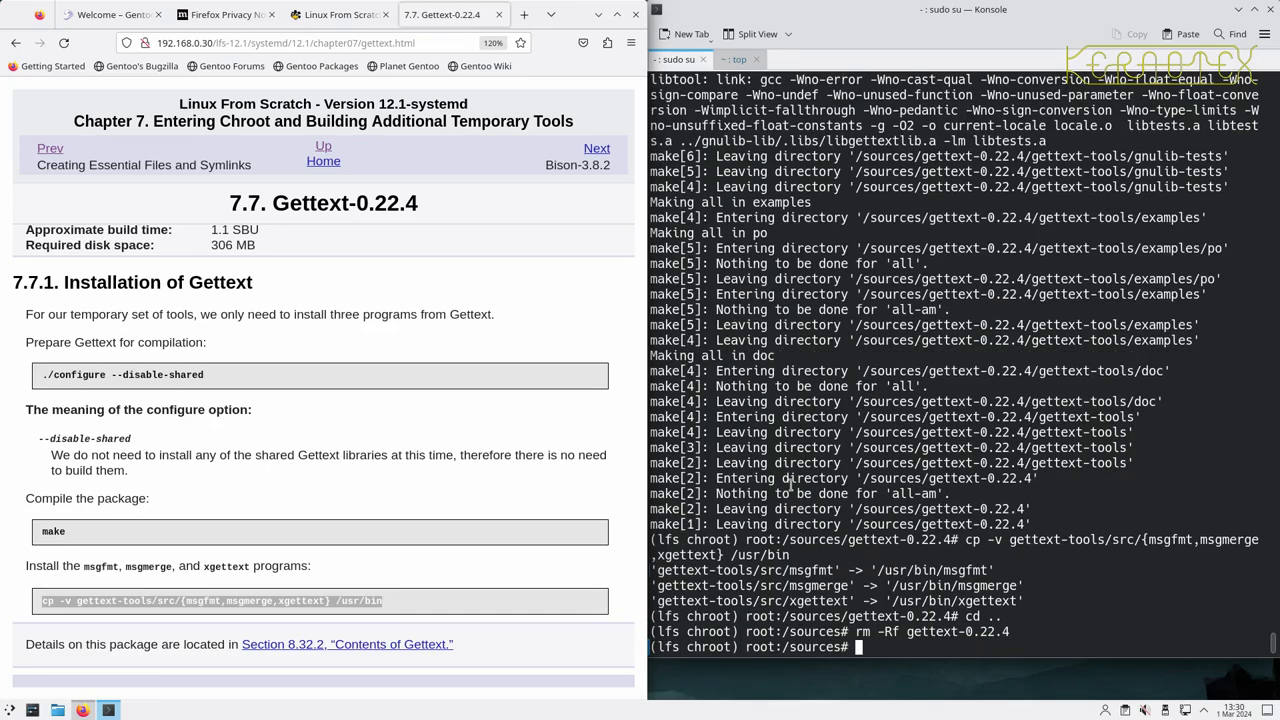
pyautogui.moveTo(596, 148)
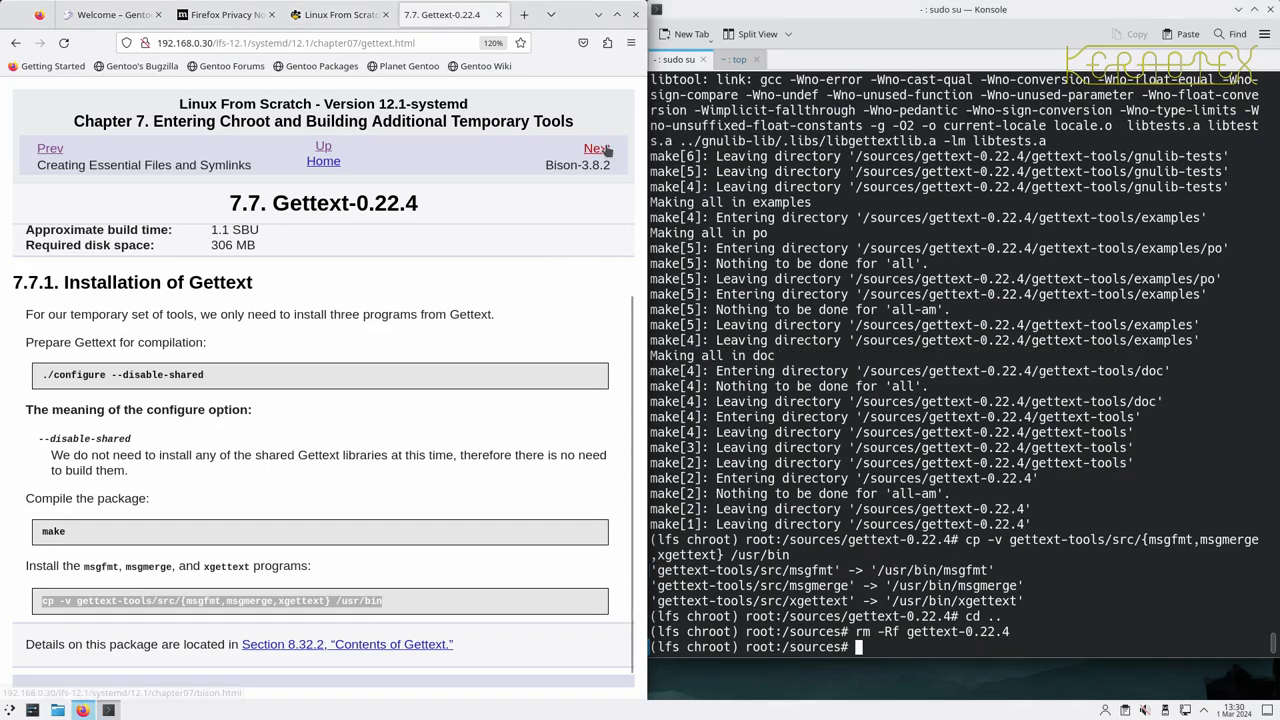
# - Extract bison-3.8.2, configure with --prefix=/usr and its docdir, make, install and remove the source
pyautogui.click(596, 148)
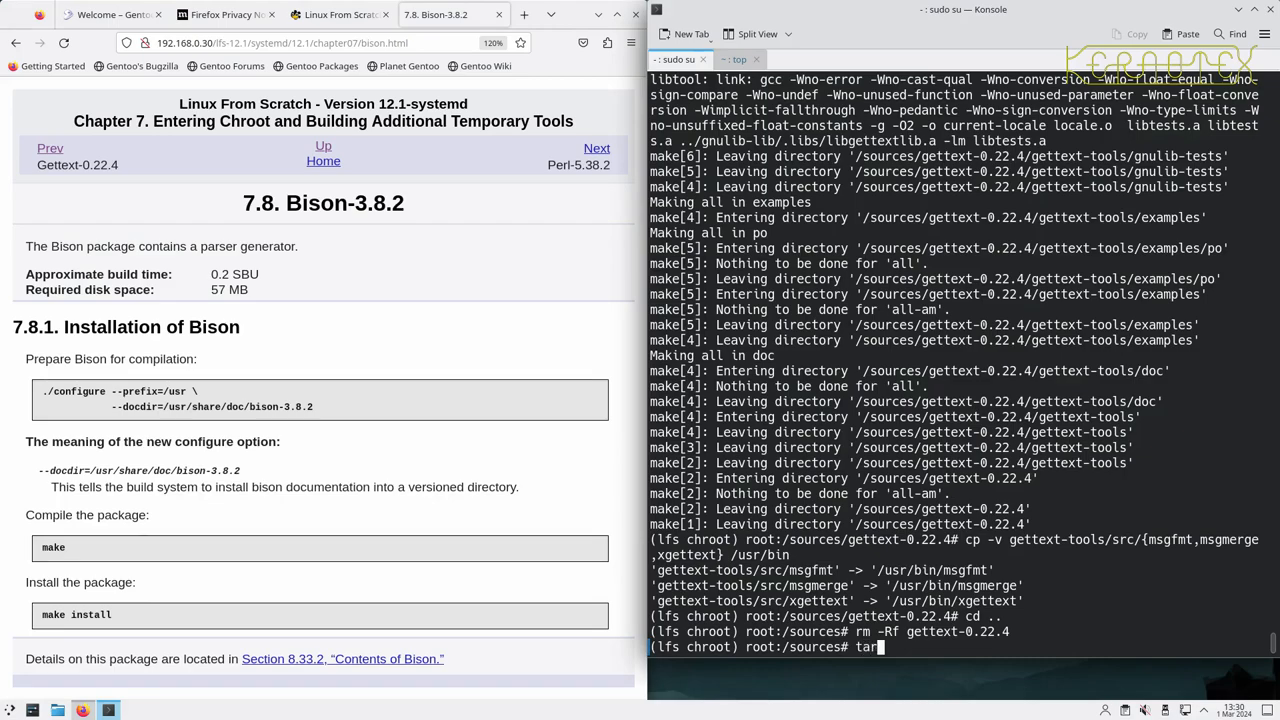
pyautogui.press('Return')
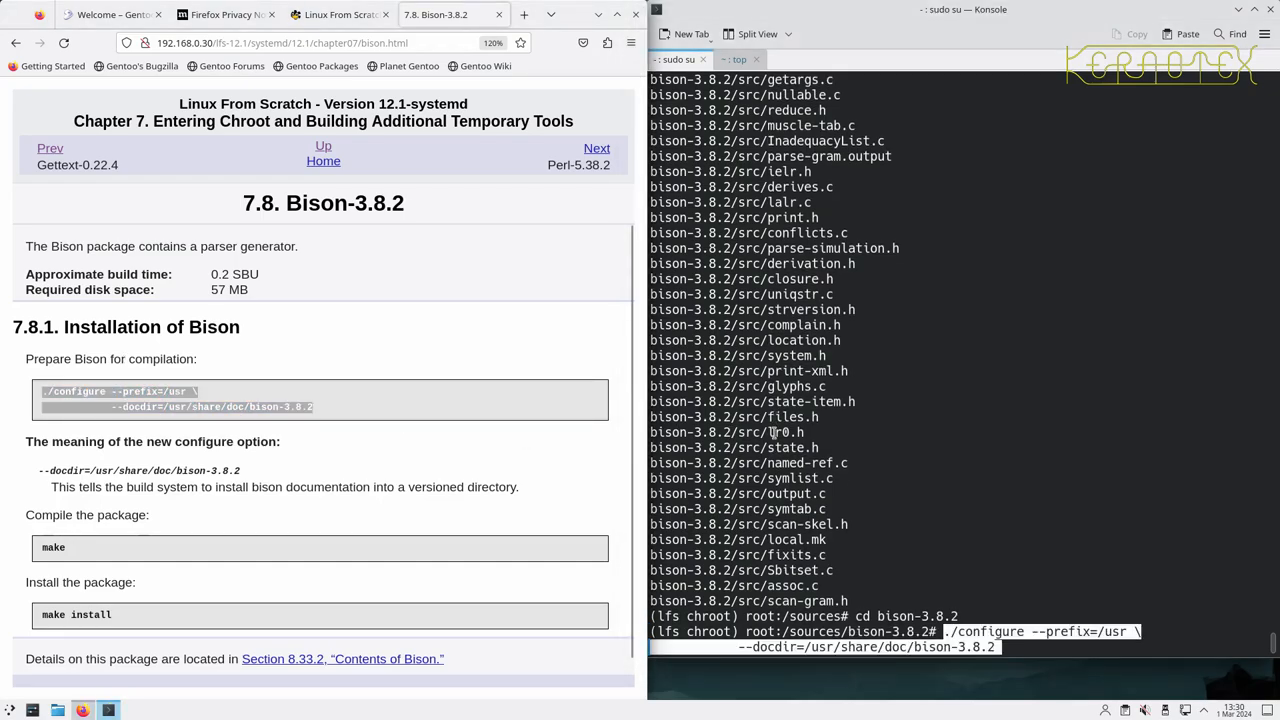
pyautogui.press('Return')
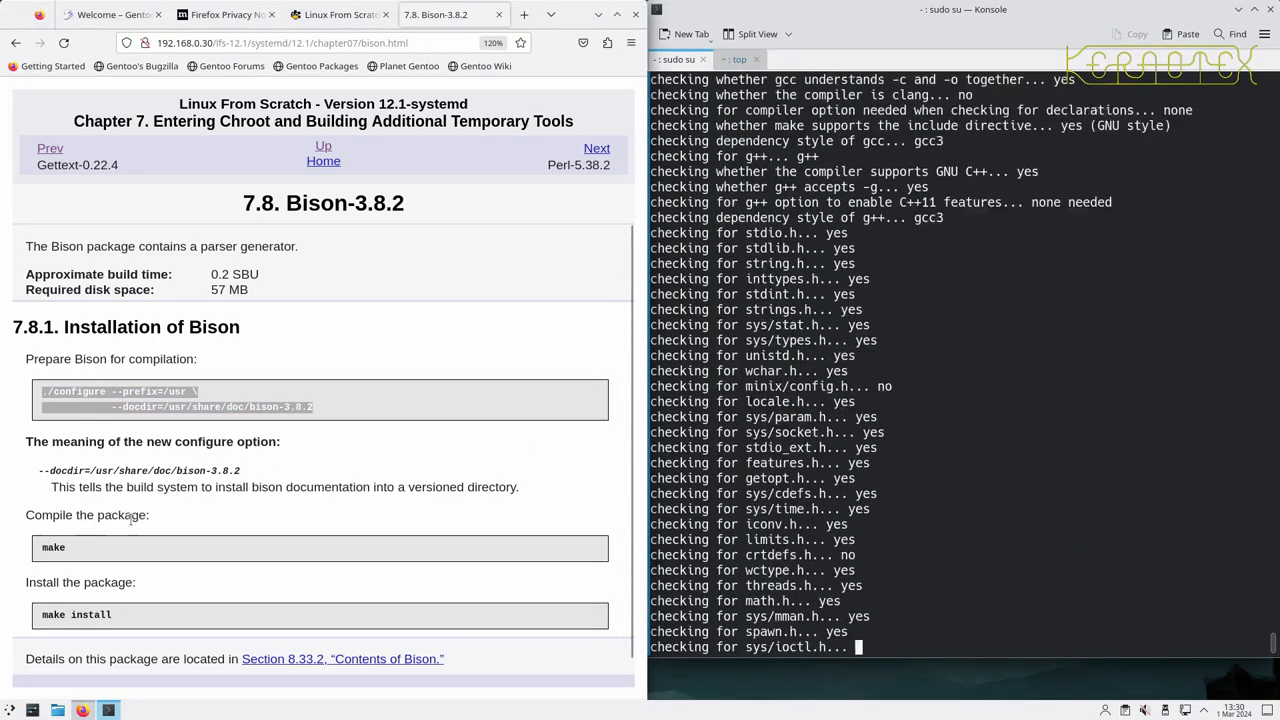
pyautogui.doubleClick(52, 548)
pyautogui.write('rm -Rf bison-3.8.2')
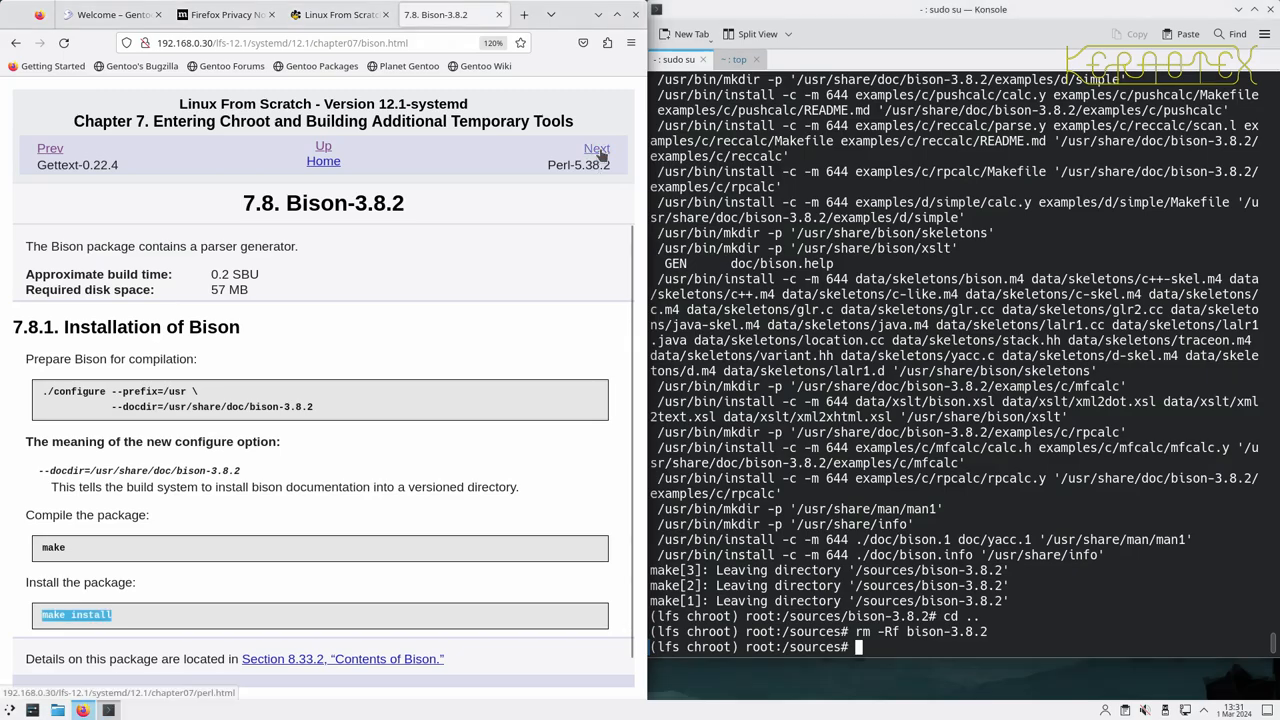
pyautogui.click(596, 148)
pyautogui.write('cd perl-5.38.2')
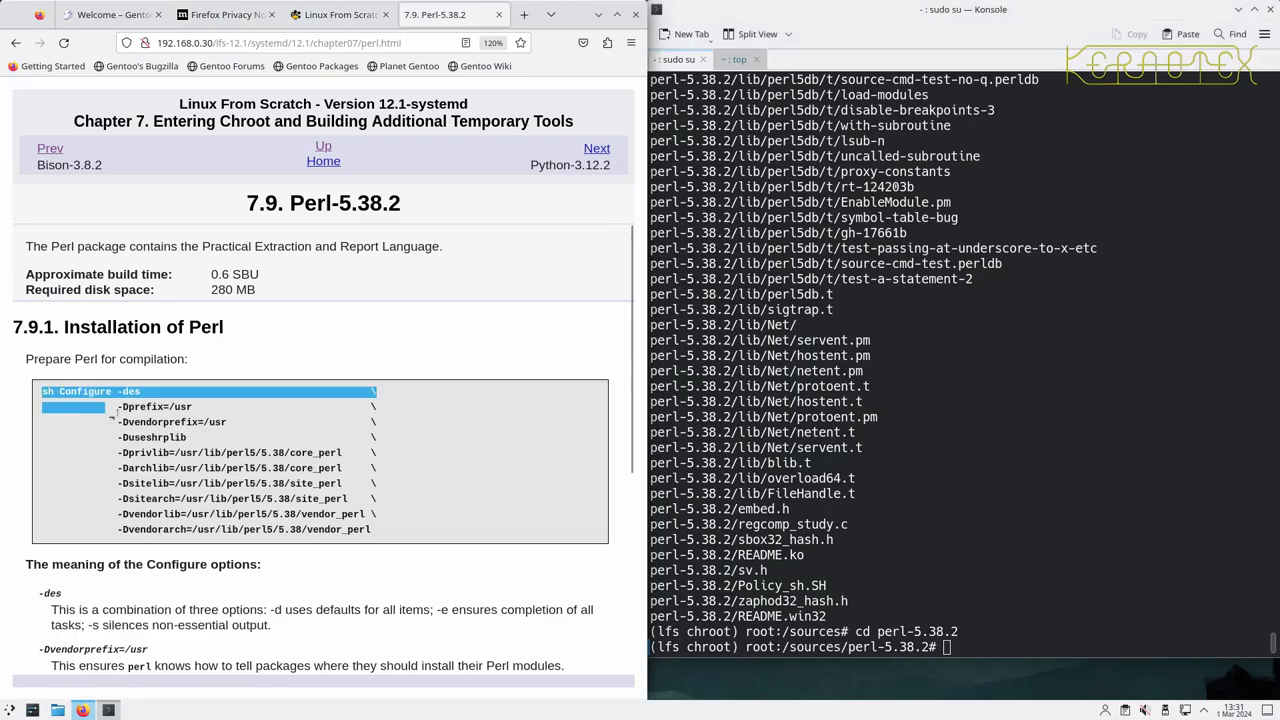
# - Run Perl's sh Configure with the book's options, build, install and remove perl-5.38.2
pyautogui.moveTo(116, 390); pyautogui.dragTo(370, 528)
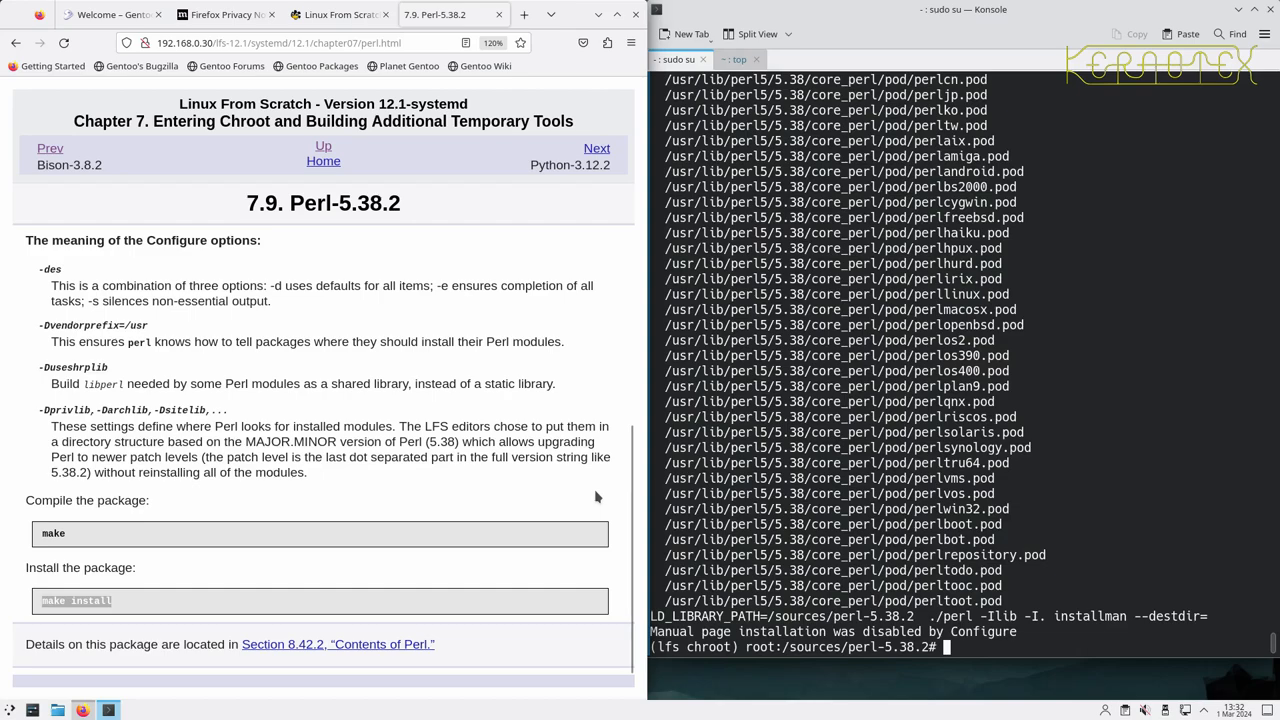
pyautogui.write('cd ..')
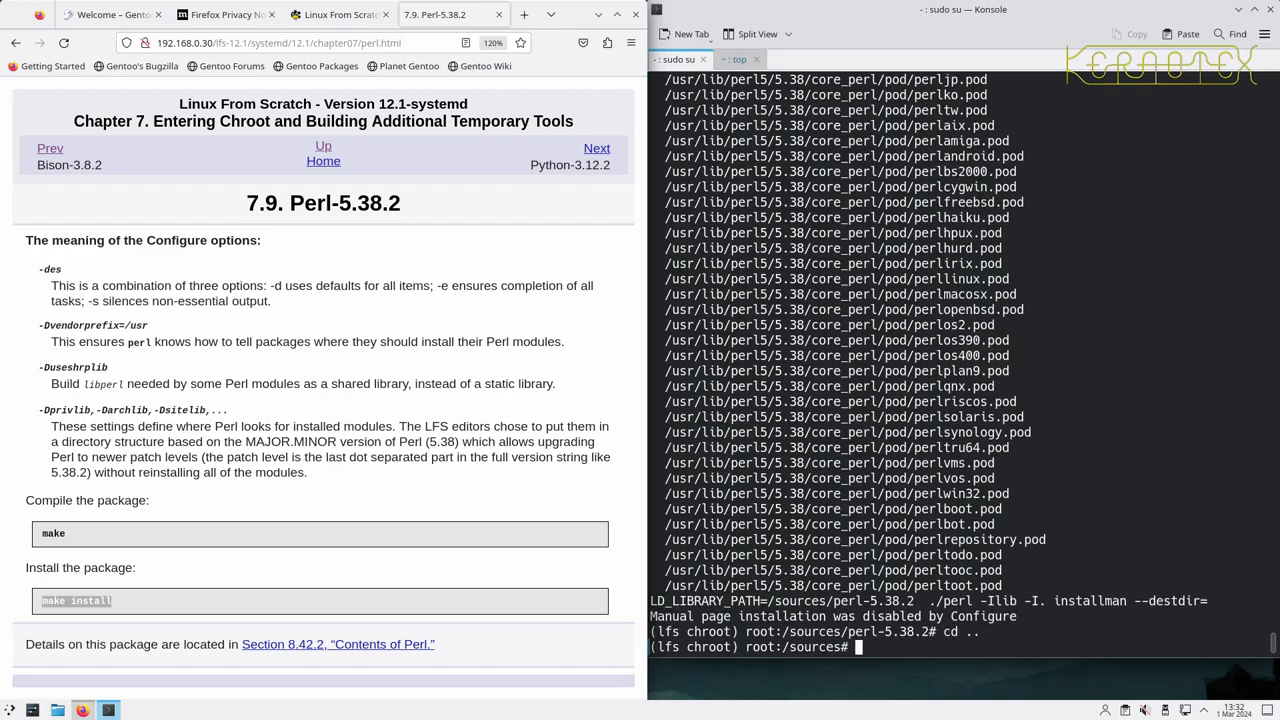
pyautogui.write('rm -Rf co')
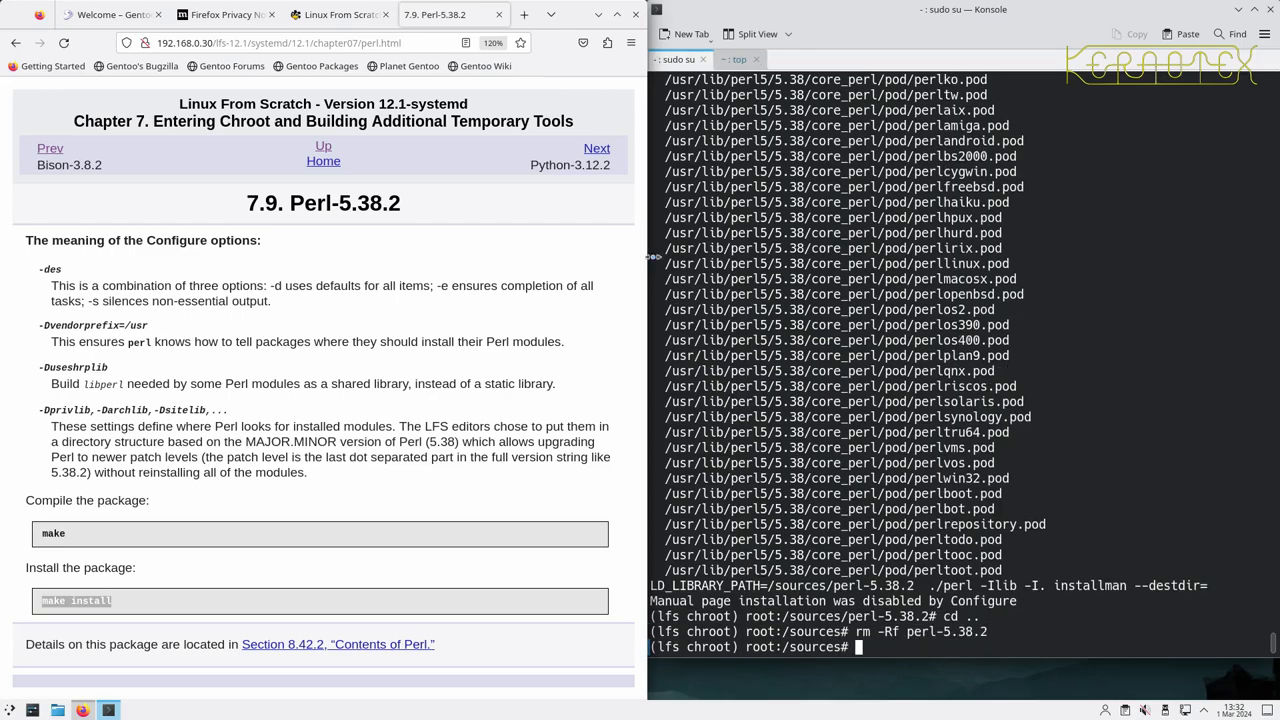
# - Extract Python-3.12.2 and configure it --prefix=/usr --enable-shared --without-ensurepip, then enter make
pyautogui.click(596, 148)
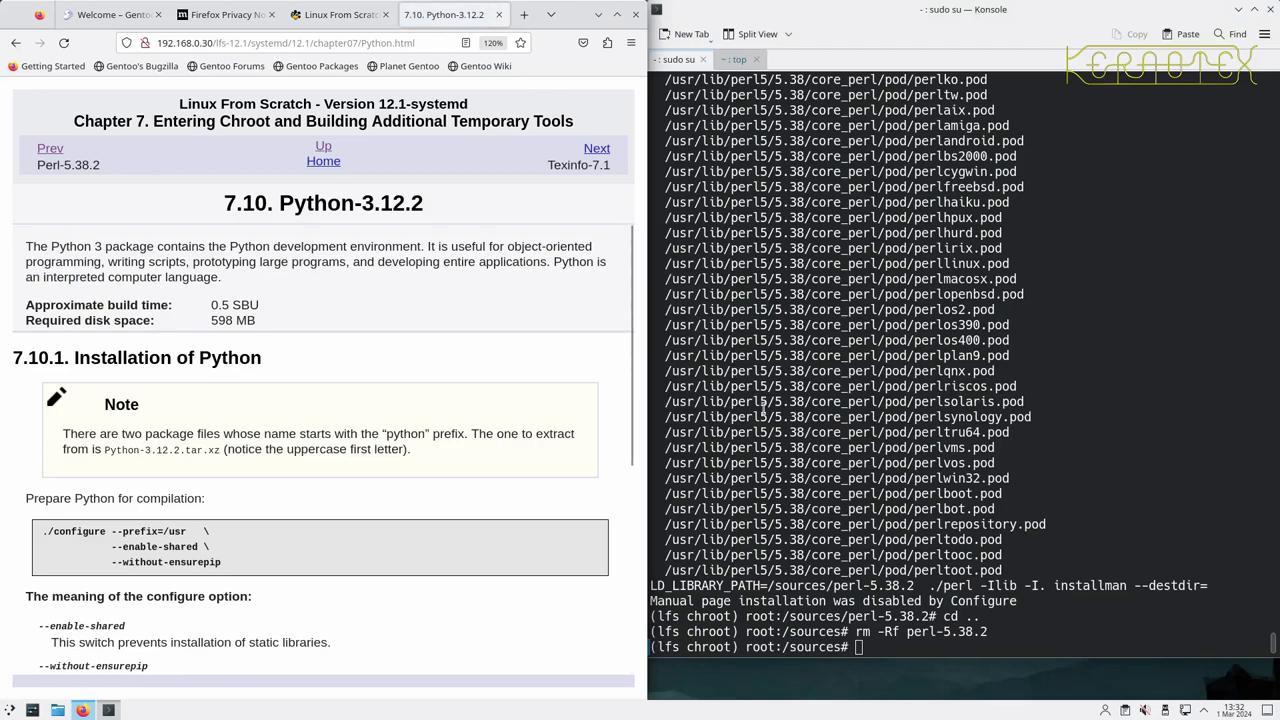
pyautogui.moveTo(590, 492)
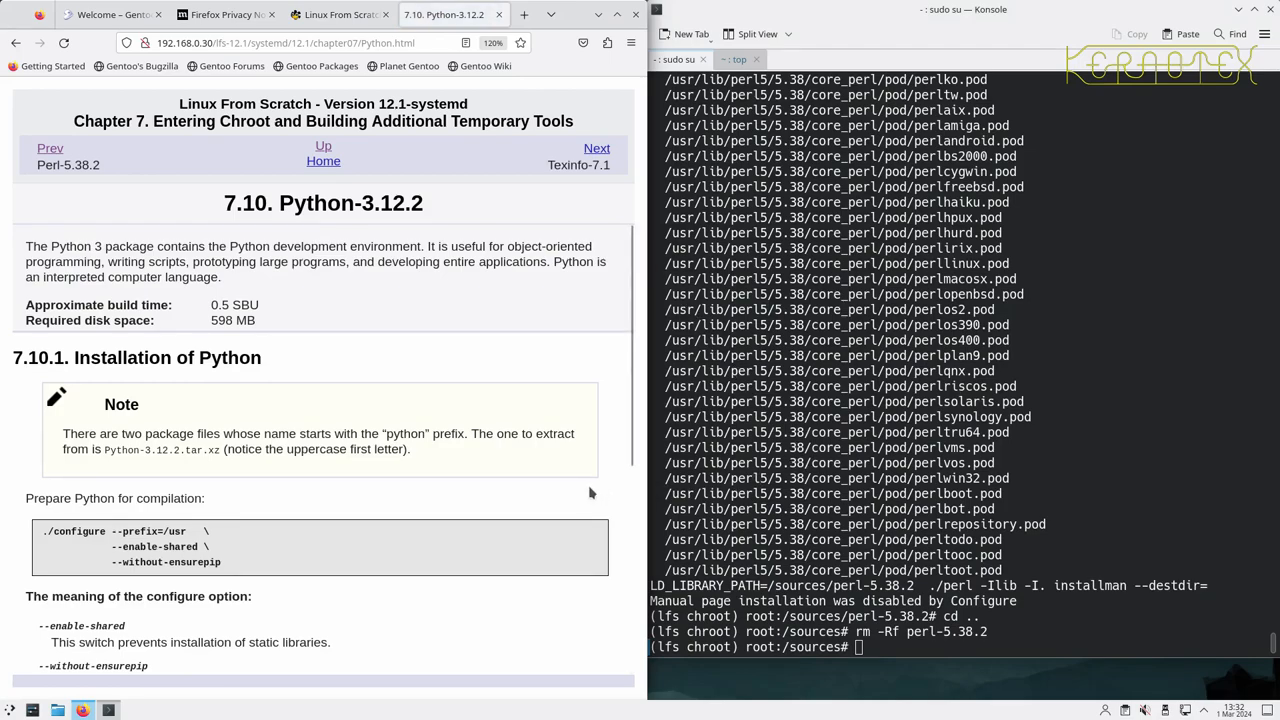
pyautogui.moveTo(216, 464)
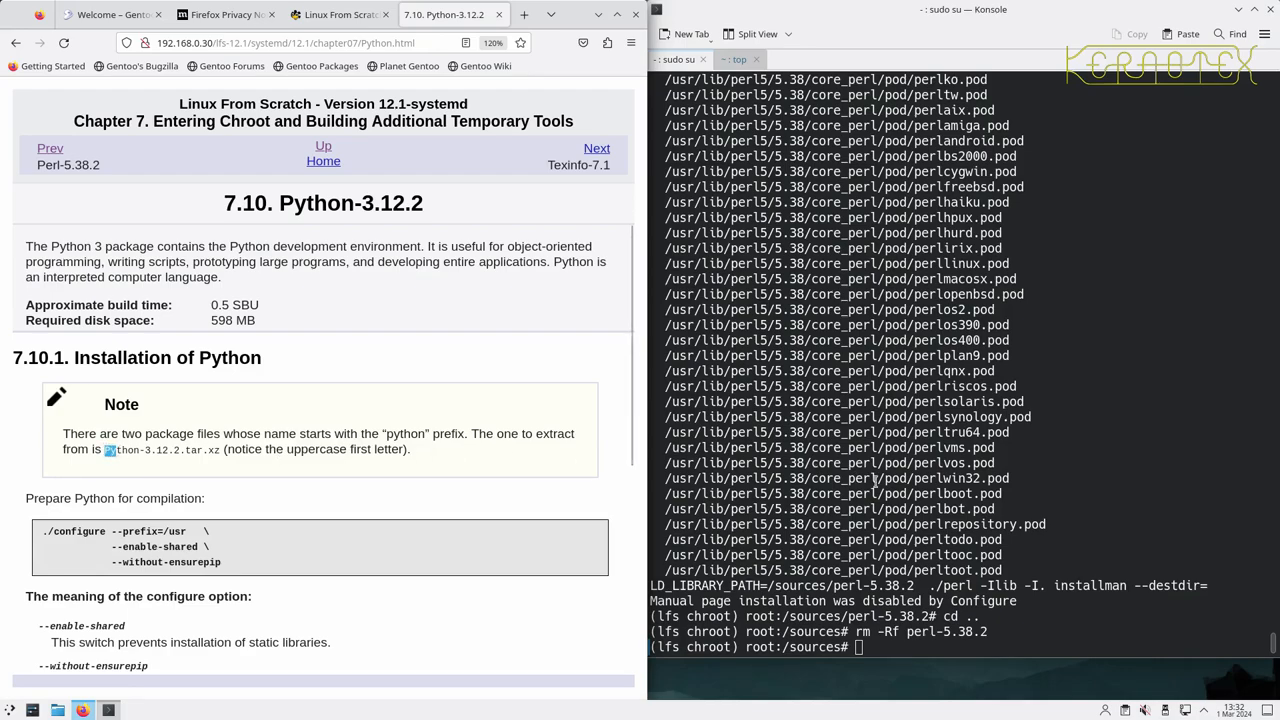
pyautogui.write('t')
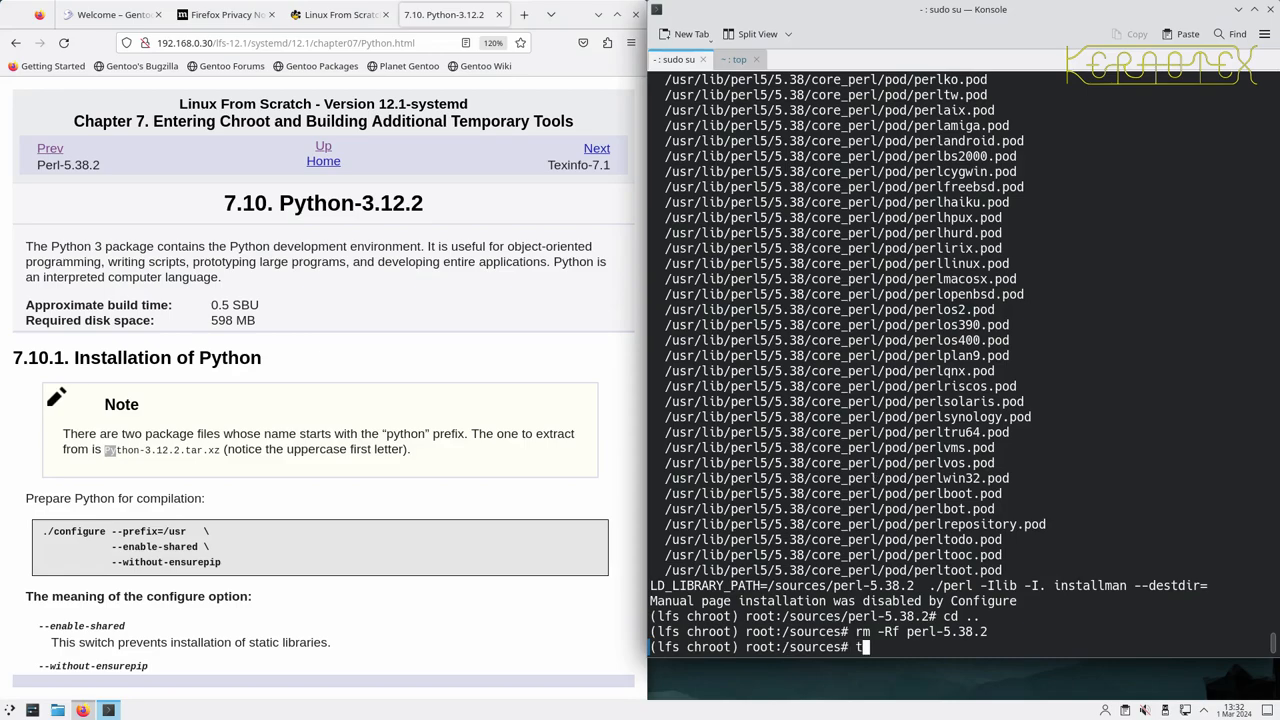
pyautogui.write('ar -xvf Py')
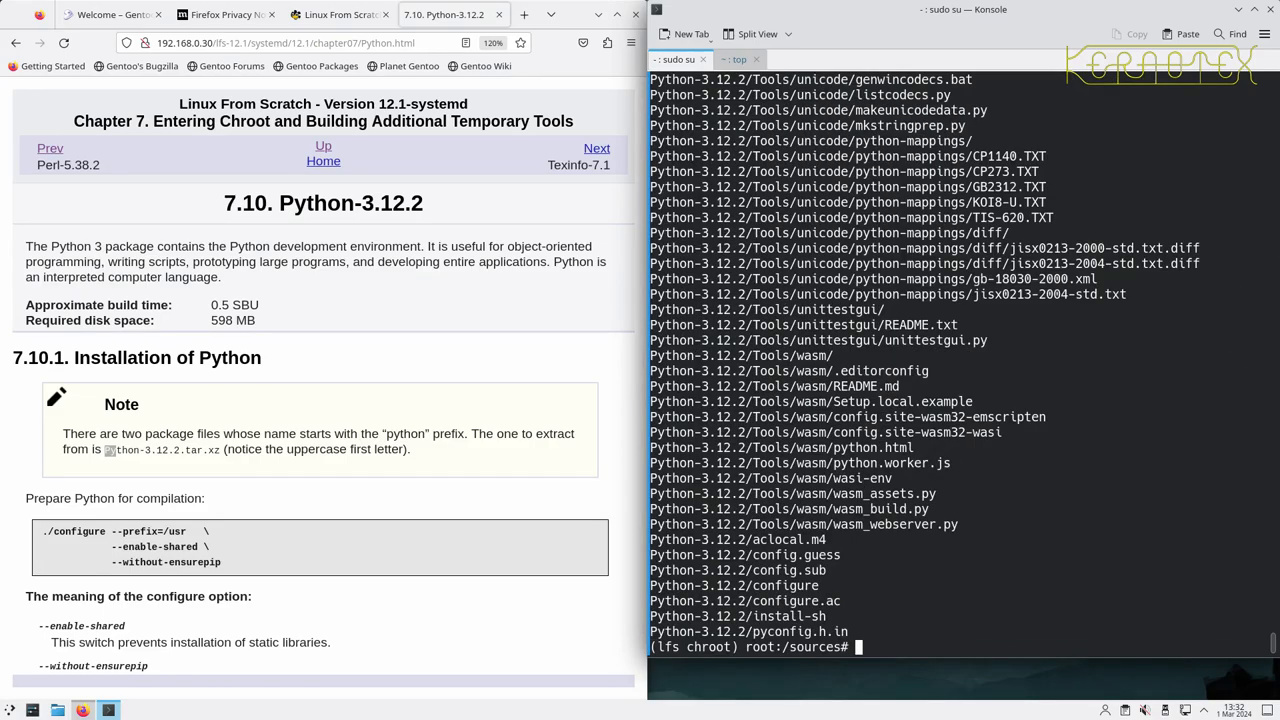
pyautogui.write('cd Python-3.12.2')
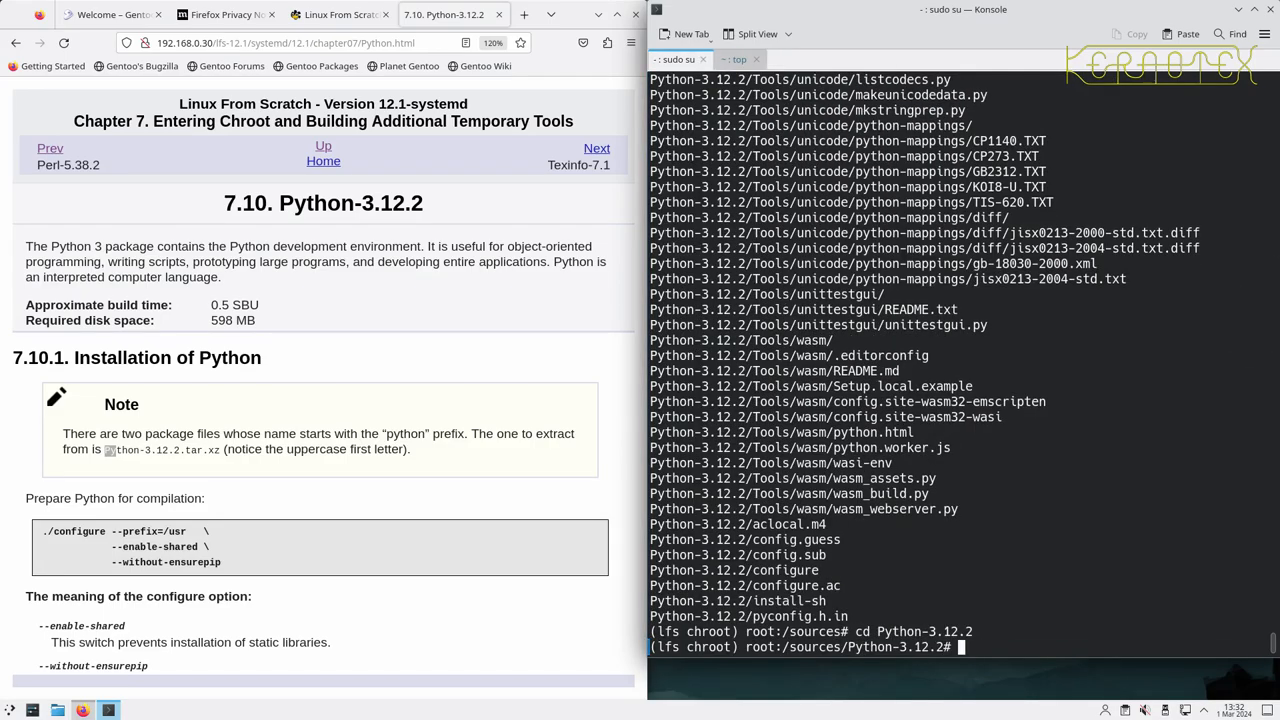
pyautogui.scroll(-3)
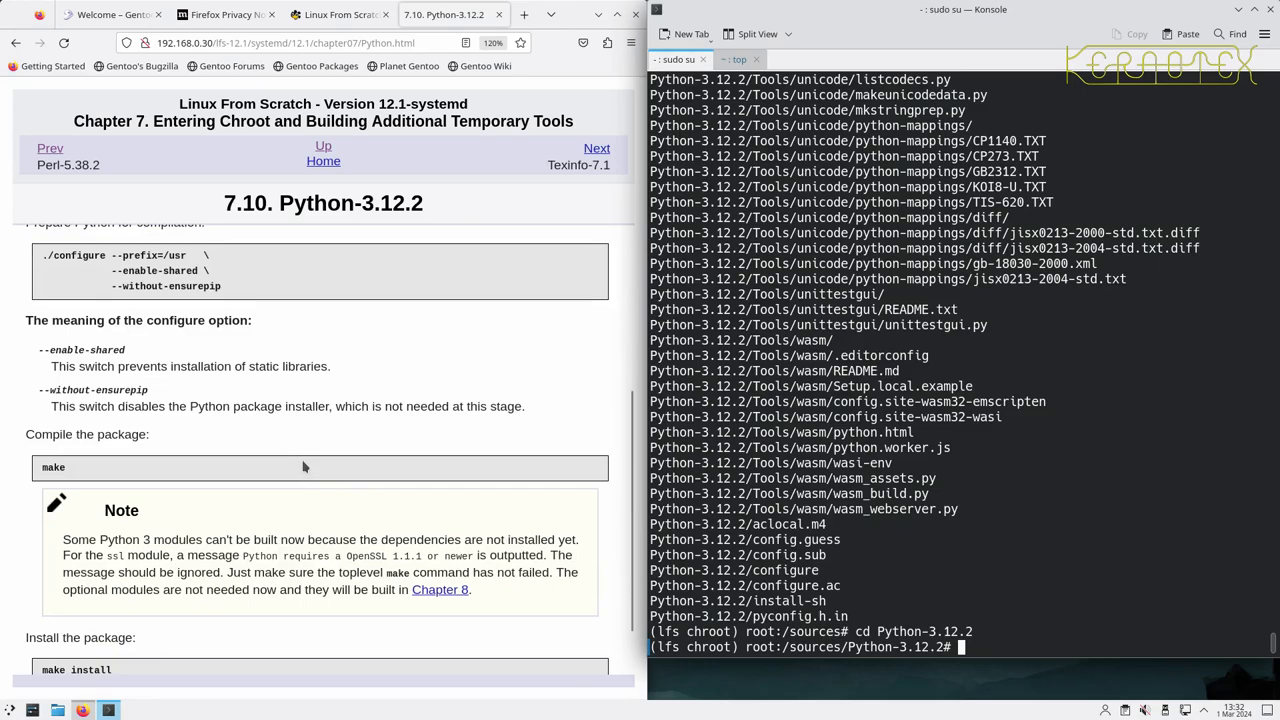
pyautogui.doubleClick(64, 256)
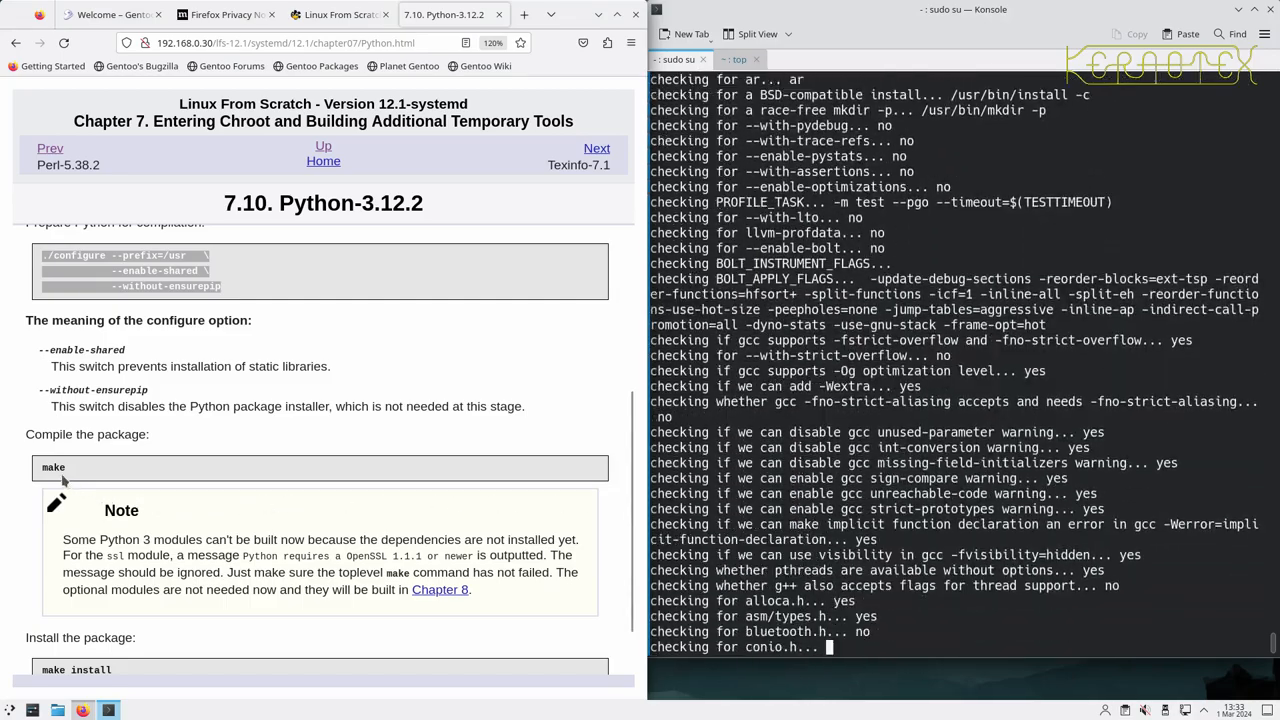
pyautogui.doubleClick(52, 468)
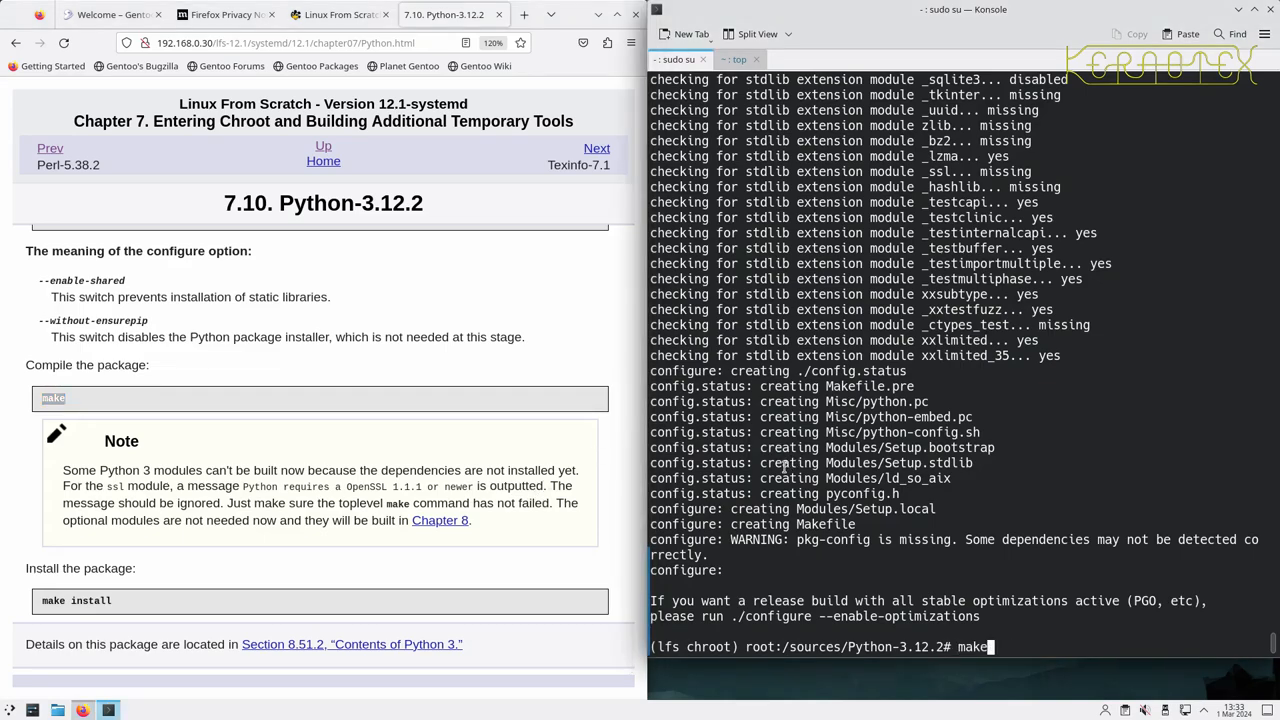
# - Compile Python 3.12.2 with make until the build completes
pyautogui.press('Return')
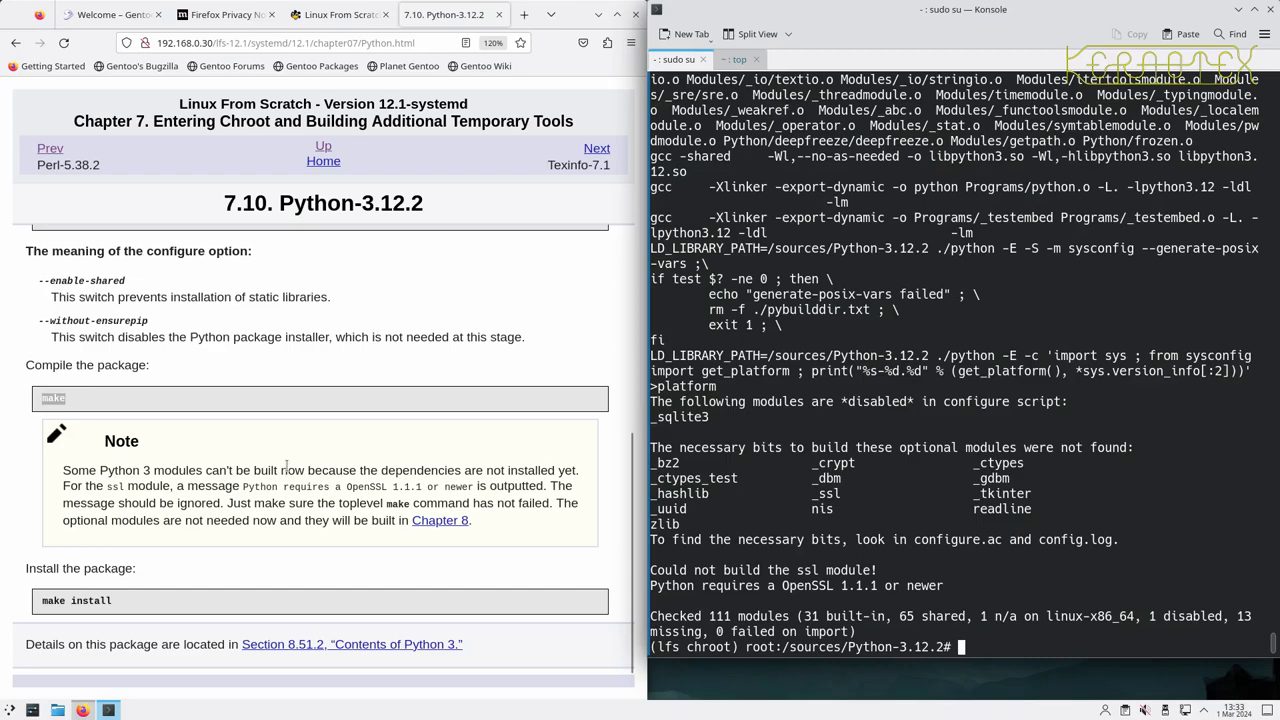
pyautogui.moveTo(284, 464)
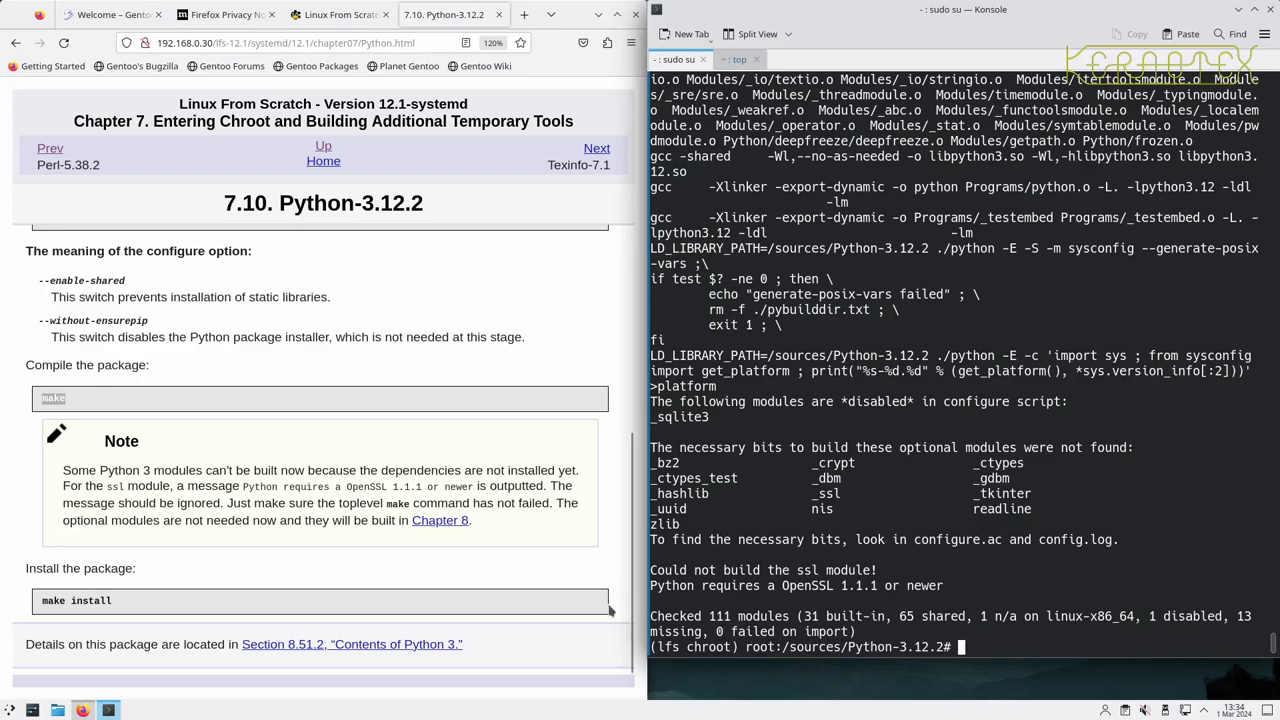
pyautogui.moveTo(96, 560)
pyautogui.write('rm')
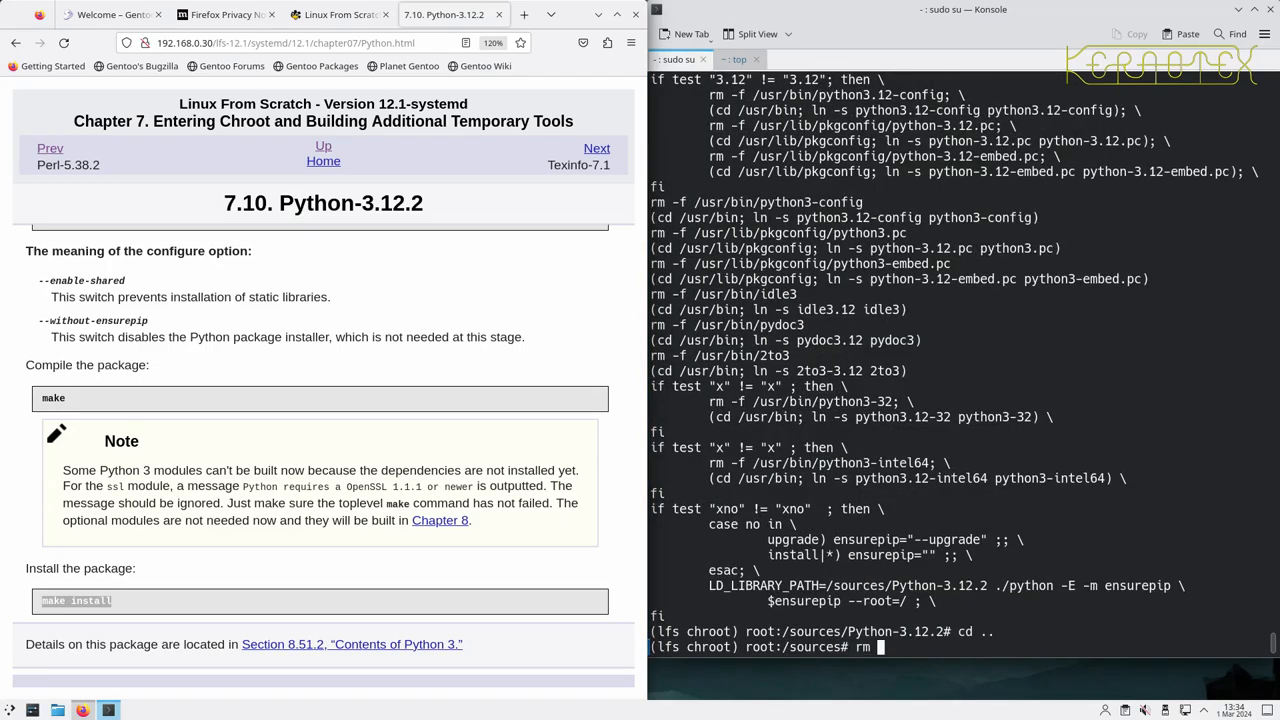
# - Remove the Python-3.12.2 source directory and move on to the Texinfo-7.1 page
pyautogui.write('-Rf Python-3.12.2')
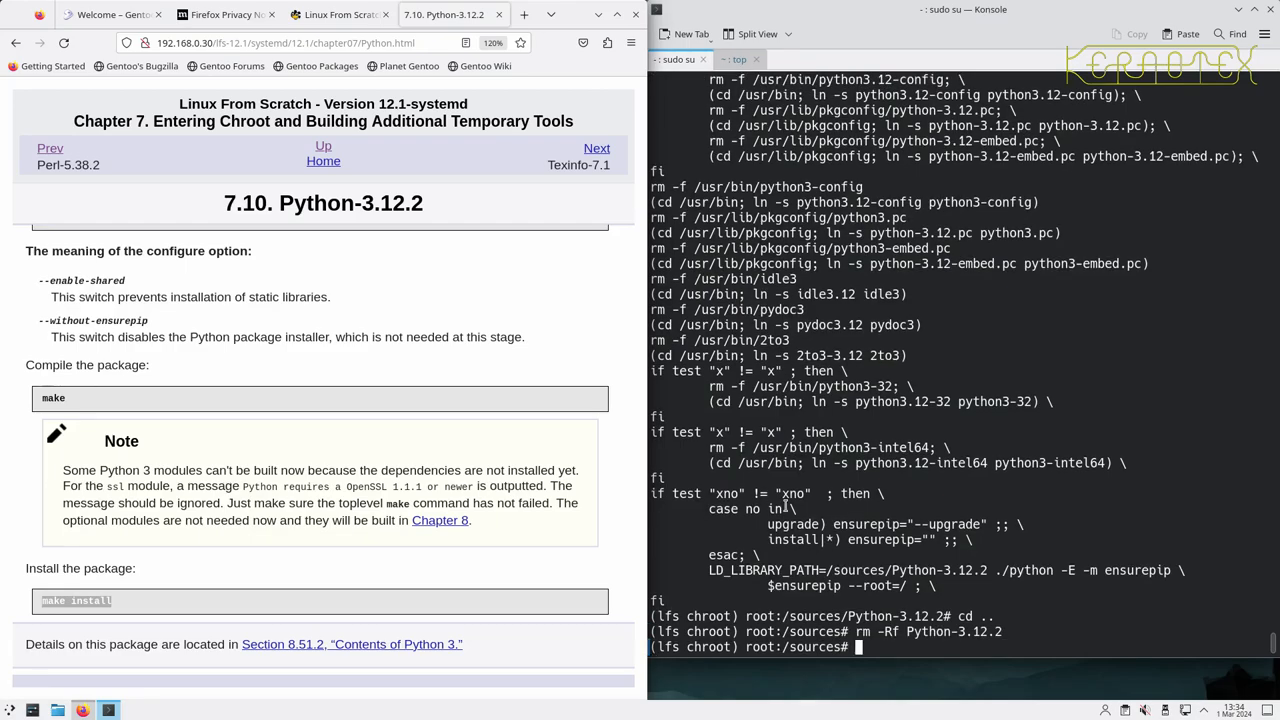
pyautogui.click(596, 148)
pyautogui.write('tar')
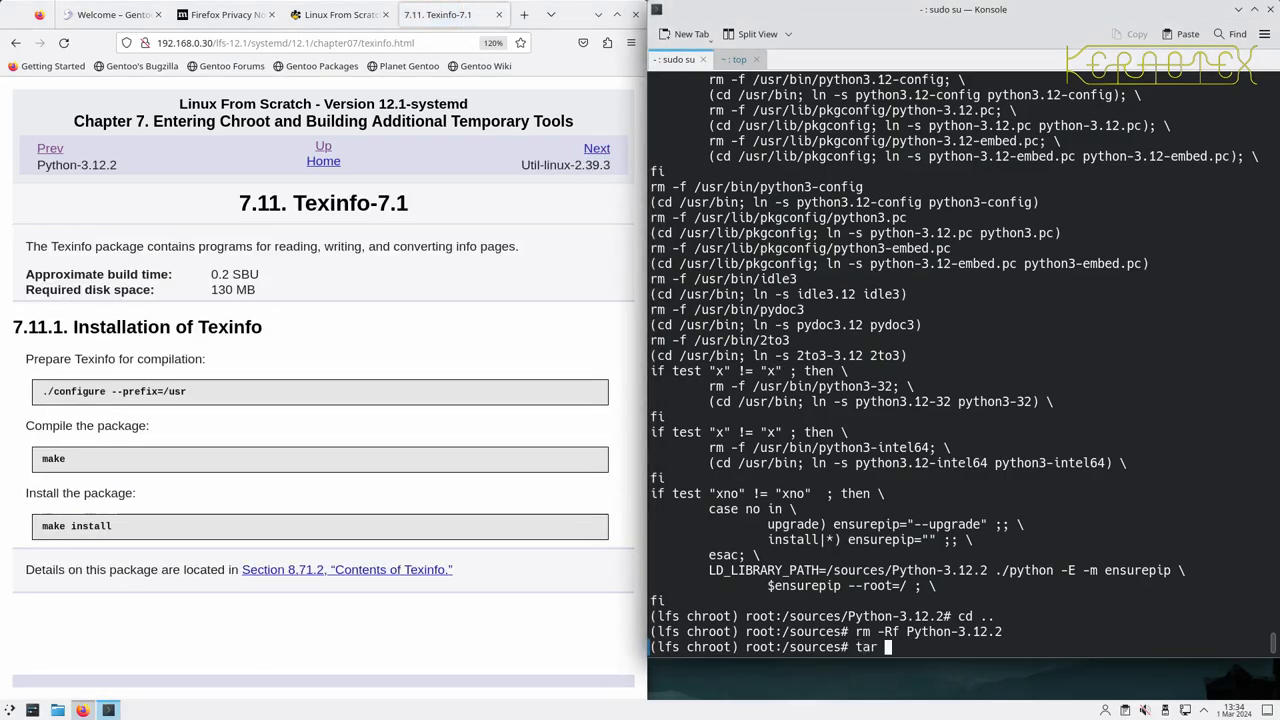
# - Unpack texinfo-7.1.tar.xz, configure it with --prefix=/usr, then build and install it
pyautogui.write('-xvf texinfo-7.1.tar.xz')
pyautogui.write('cd texi')
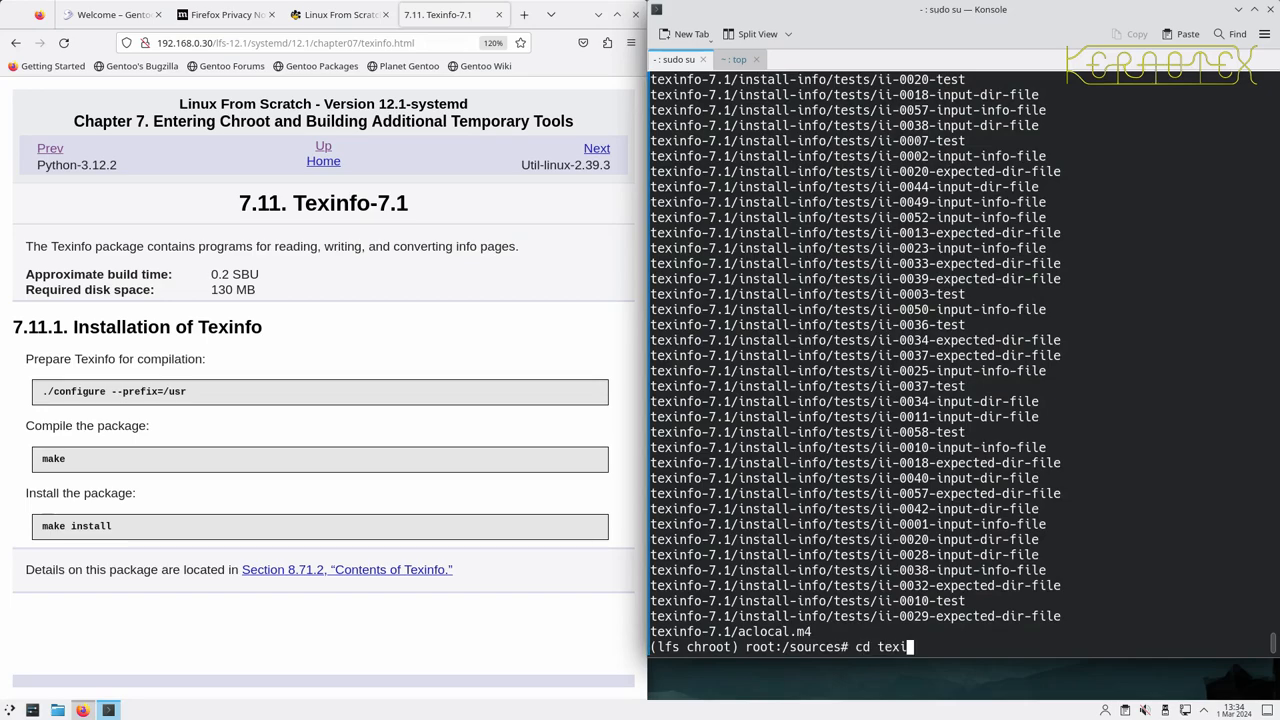
pyautogui.press('Return')
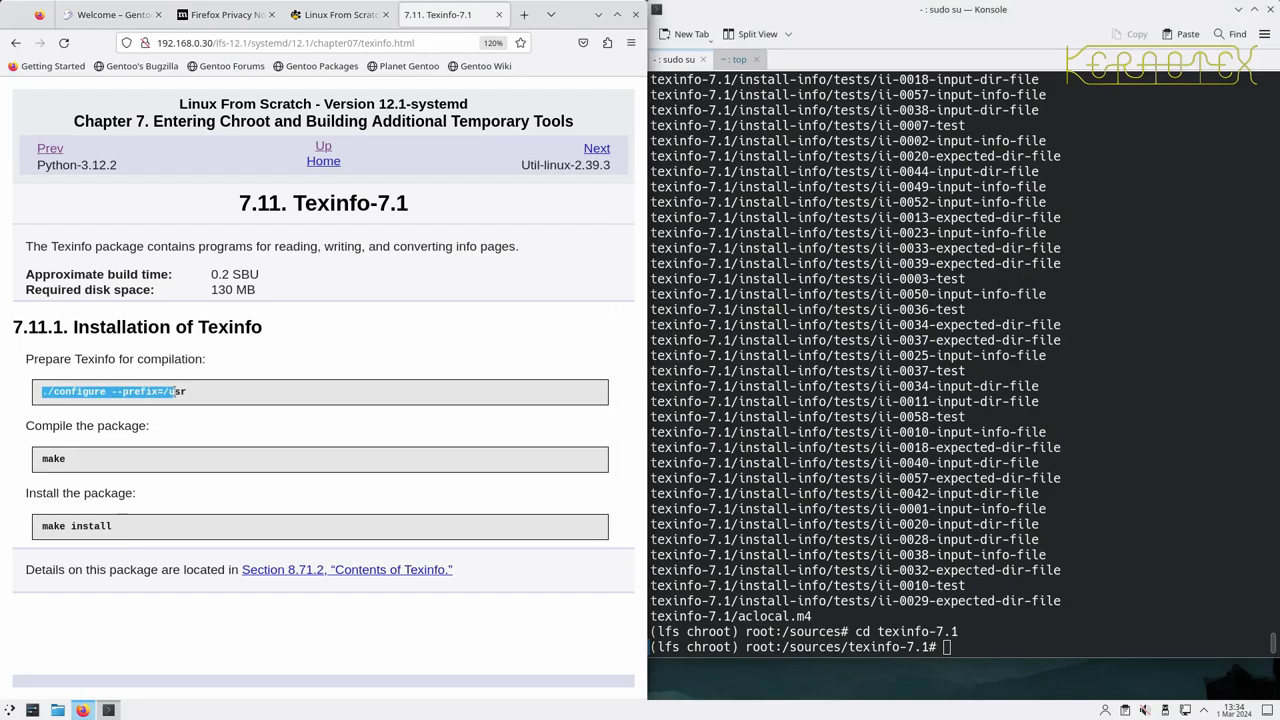
pyautogui.write('./configure --prefix=/usr')
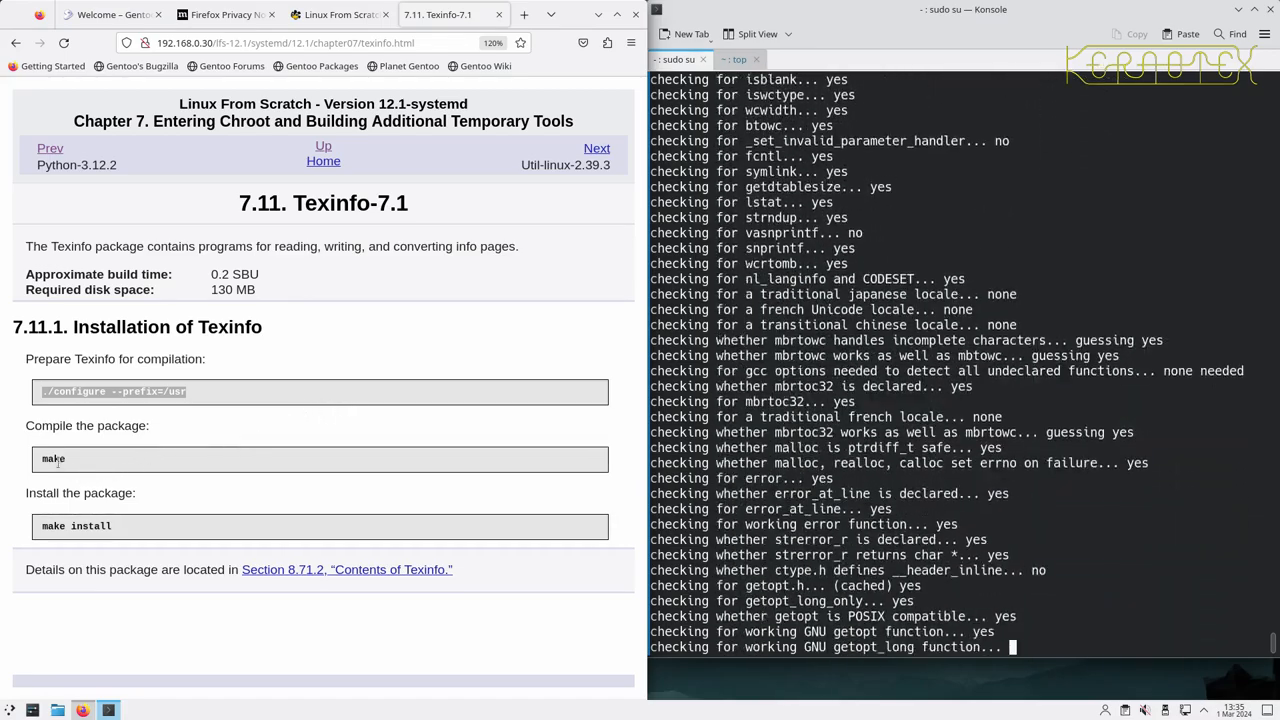
pyautogui.doubleClick(52, 458)
pyautogui.write('cd ..')
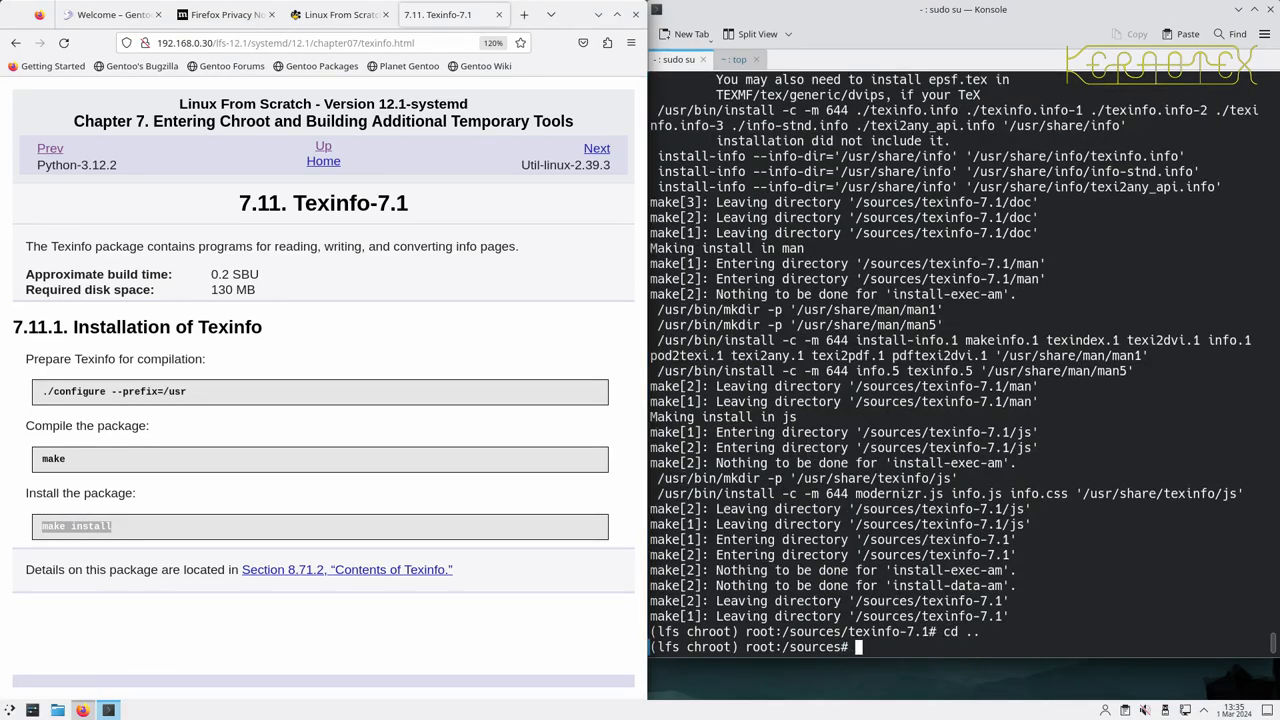
# - Remove the texinfo-7.1 source directory and move on to the Util-linux-2.39.3 page
pyautogui.write('rm -Rf texinfo-7.1')
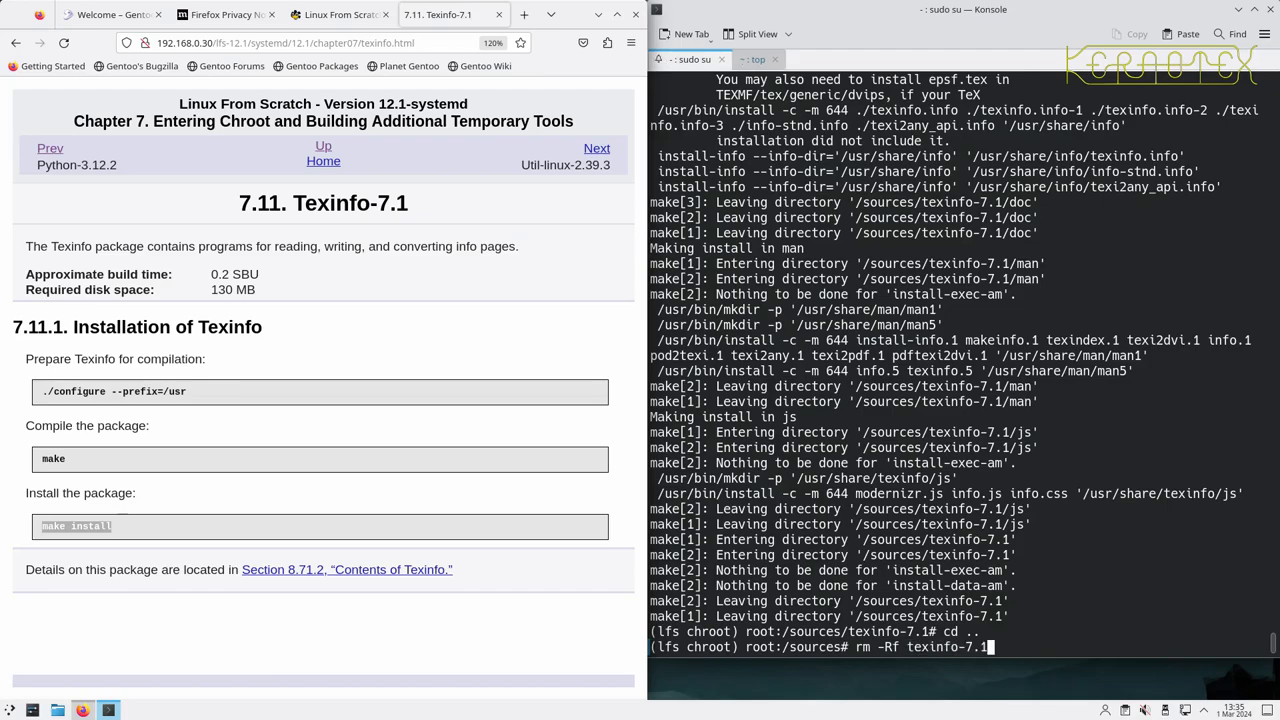
pyautogui.press('Return')
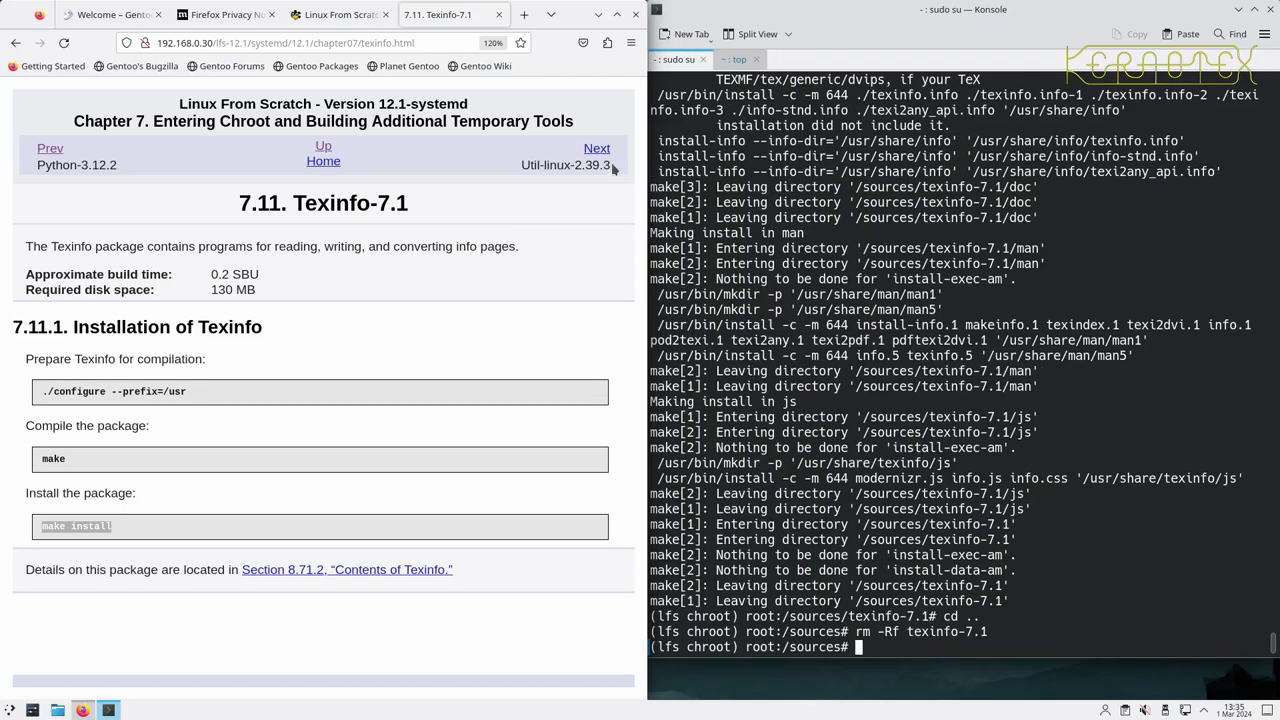
pyautogui.click(596, 148)
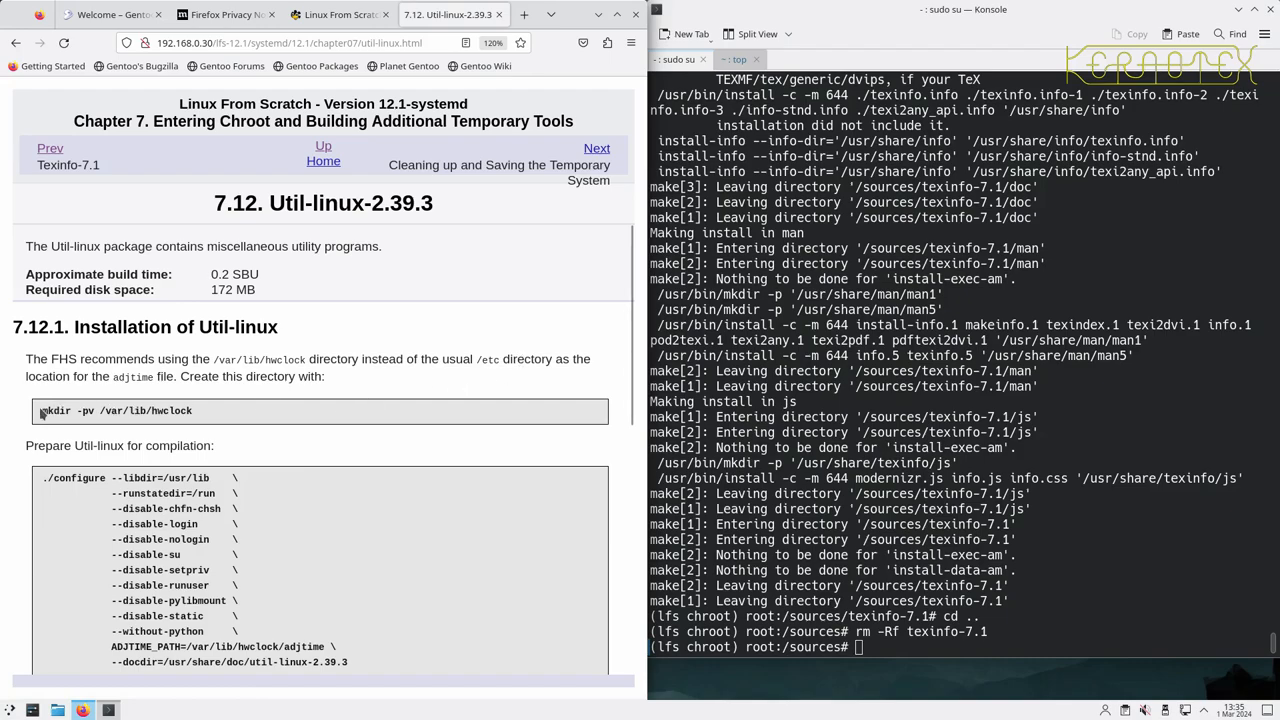
# - Extract util-linux-2.39.3, enter it, create /var/lib/hwclock and start its configure
pyautogui.write('t')
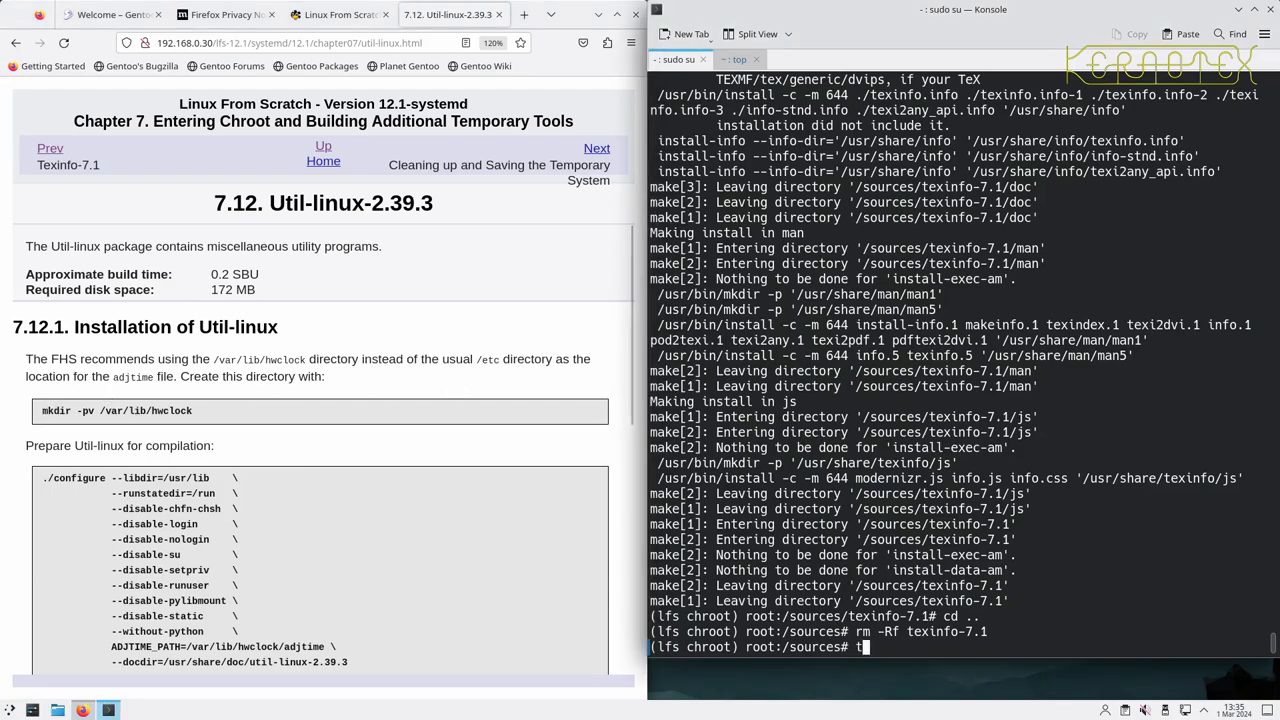
pyautogui.press('Return')
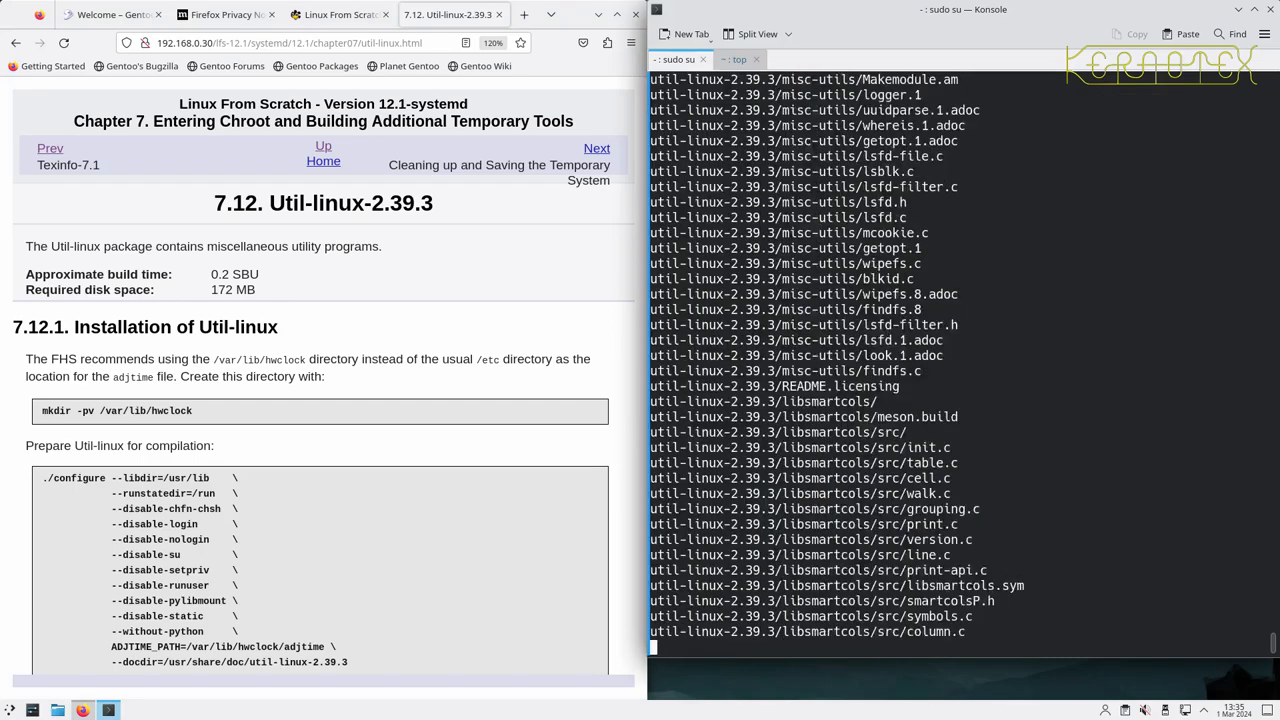
pyautogui.write('cd util-linux-2.39.3')
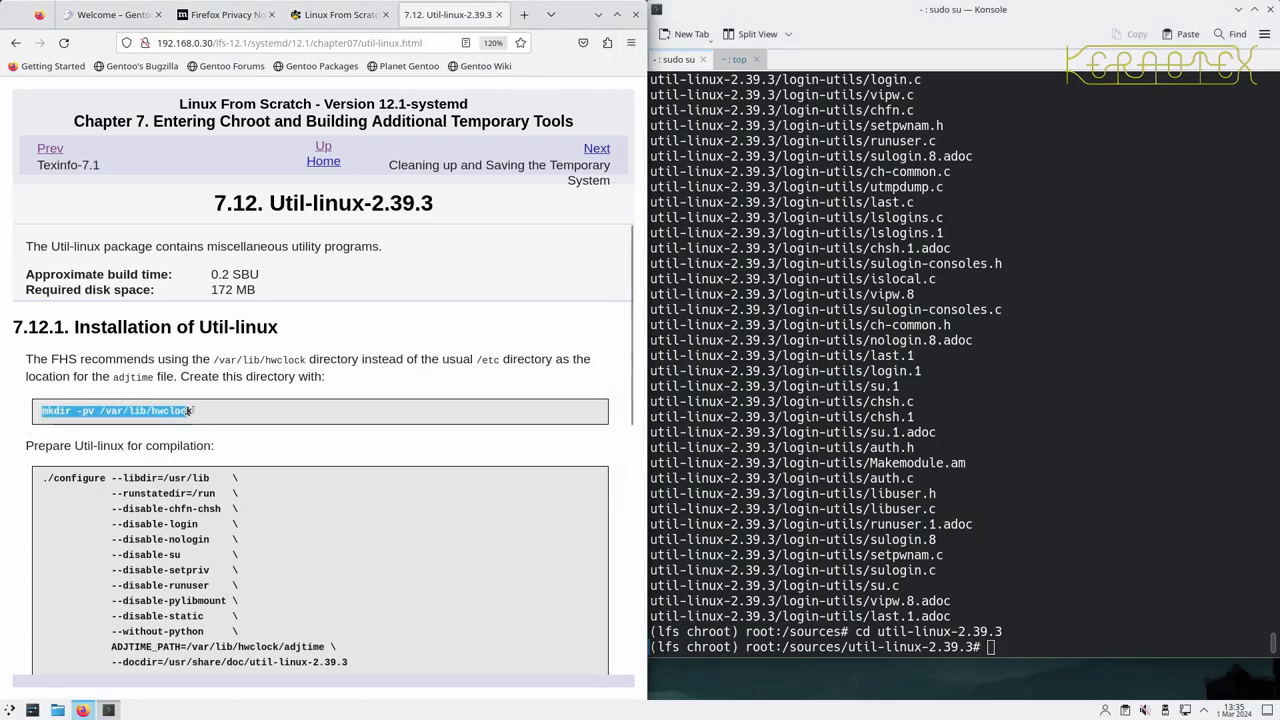
pyautogui.write('mkdir -pv /var/lib/hwclock')
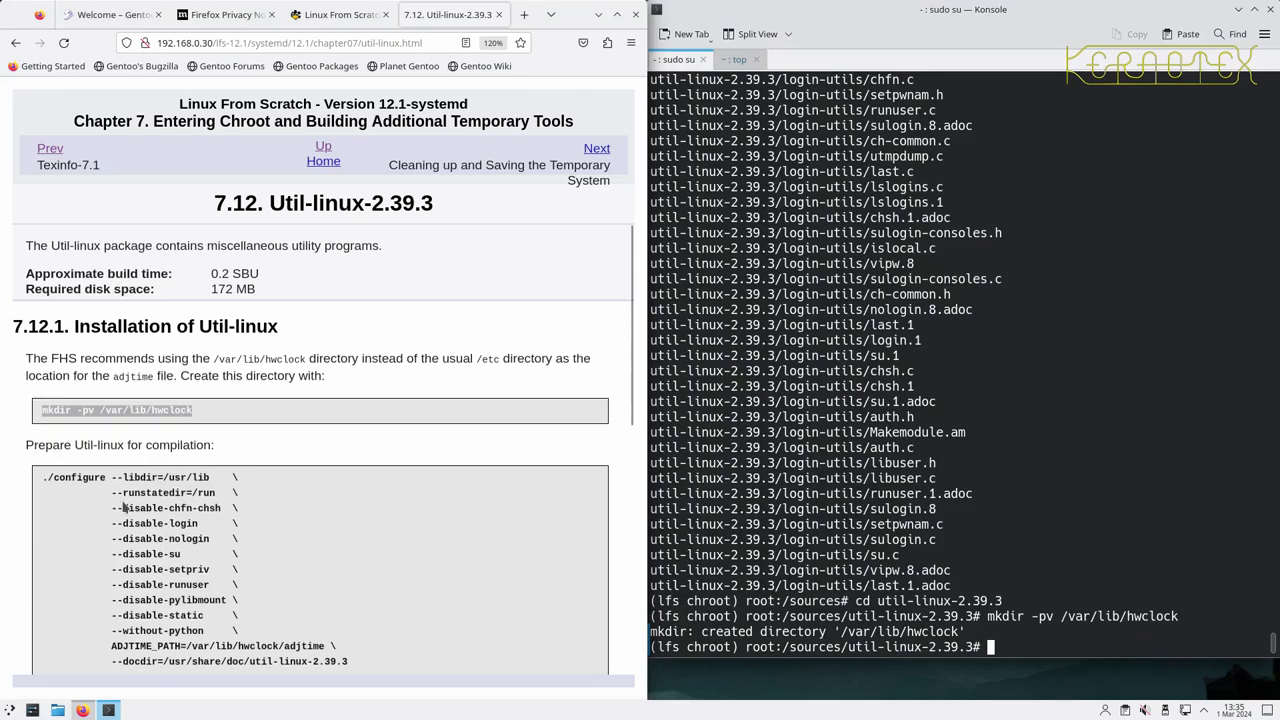
pyautogui.scroll(-3)
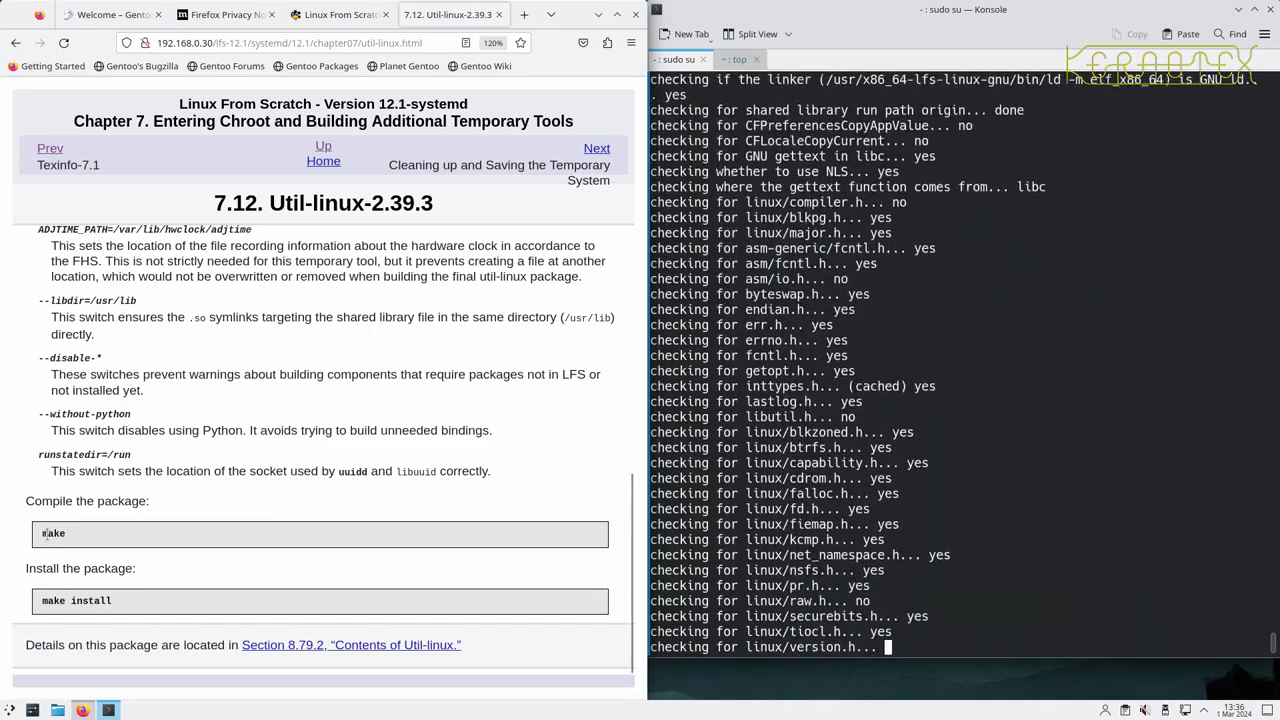
# - Run make and make install for Util-linux, then remove the util-linux-2.39.3 directory
pyautogui.doubleClick(52, 538)
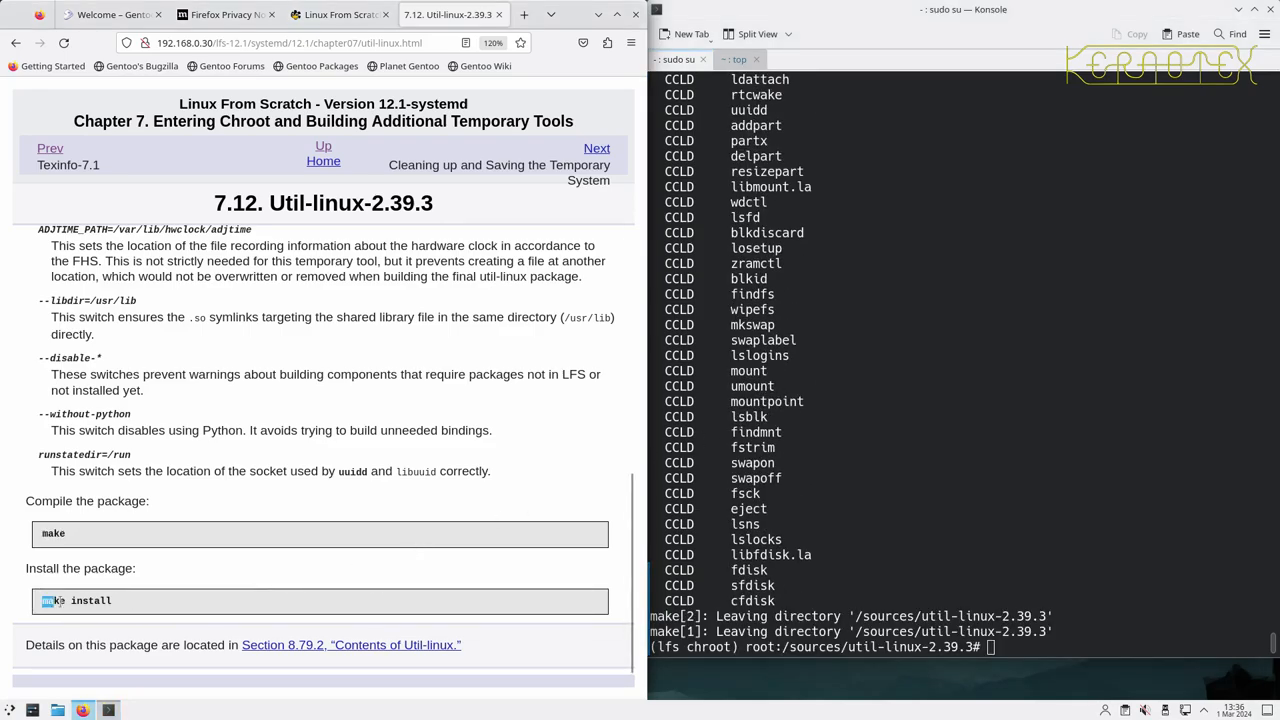
pyautogui.write('make install')
pyautogui.write('rm -Rf')
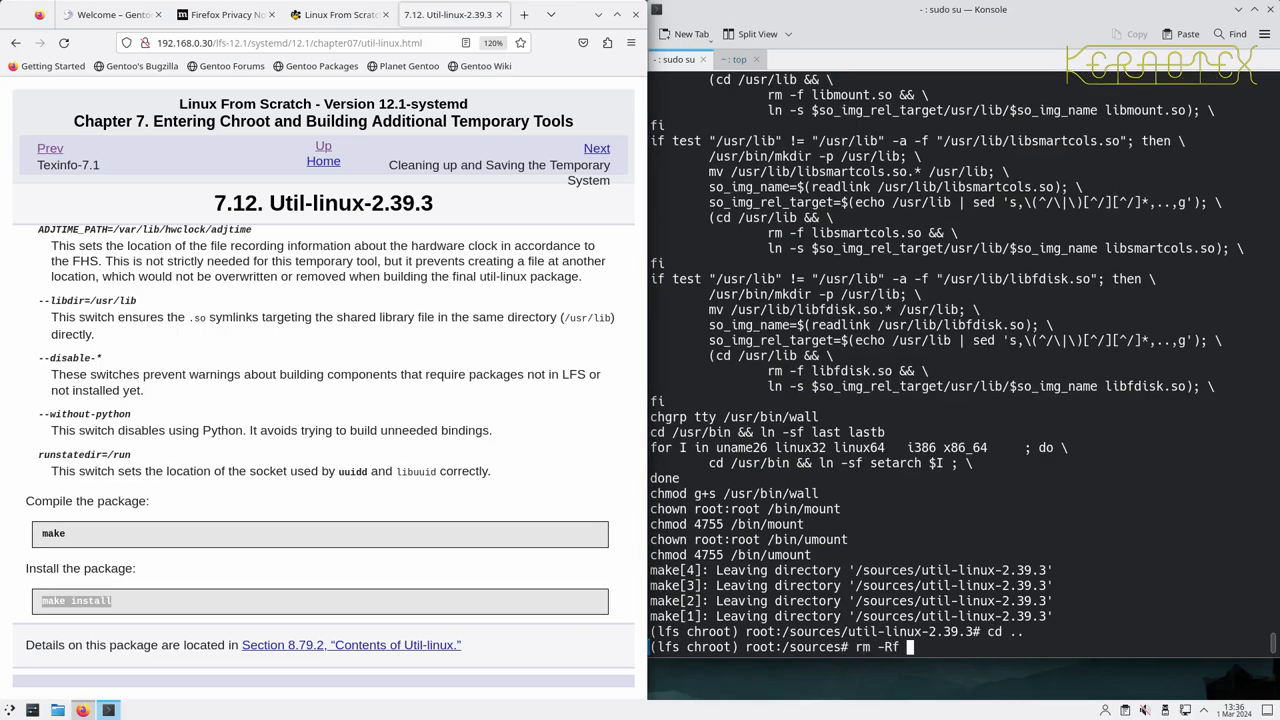
pyautogui.write(' util-linux-2.39.3')
pyautogui.press('Return')
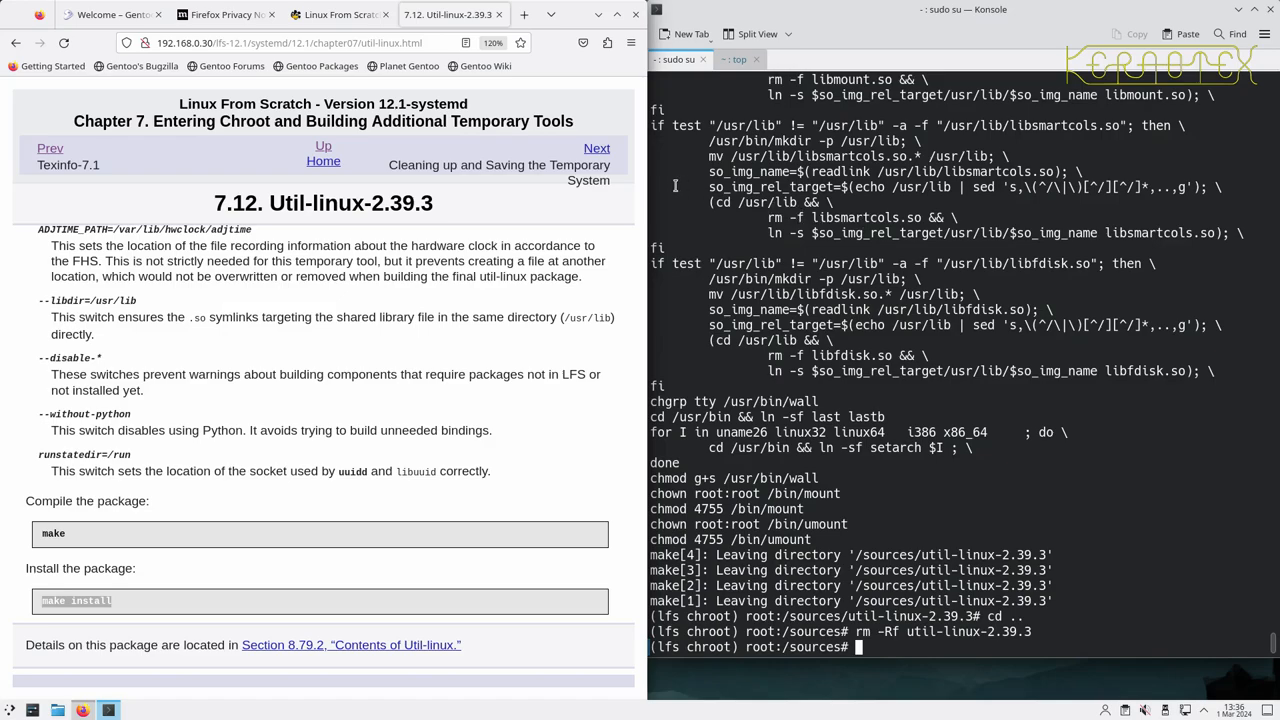
pyautogui.moveTo(578, 212)
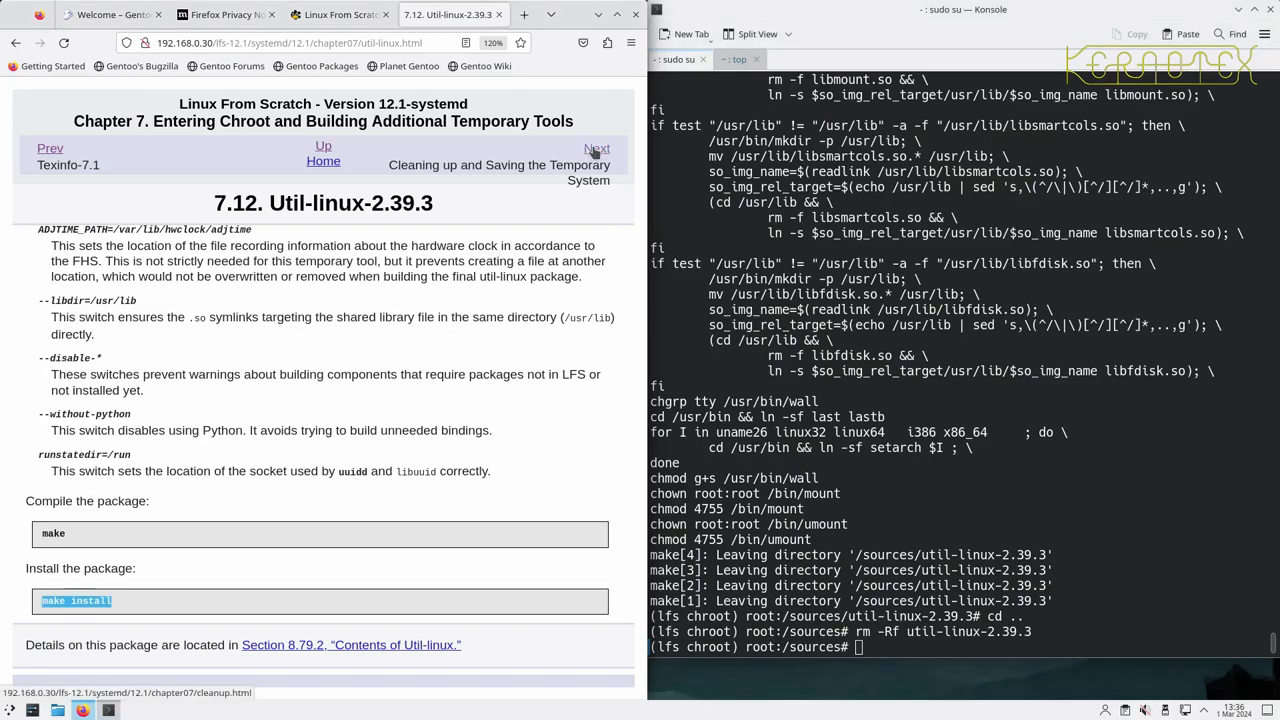
# - Remove /usr/share/{info,man,doc}/*, delete libtool .la files under /usr/{lib,libexec}, and rm -rf /tools
pyautogui.click(596, 148)
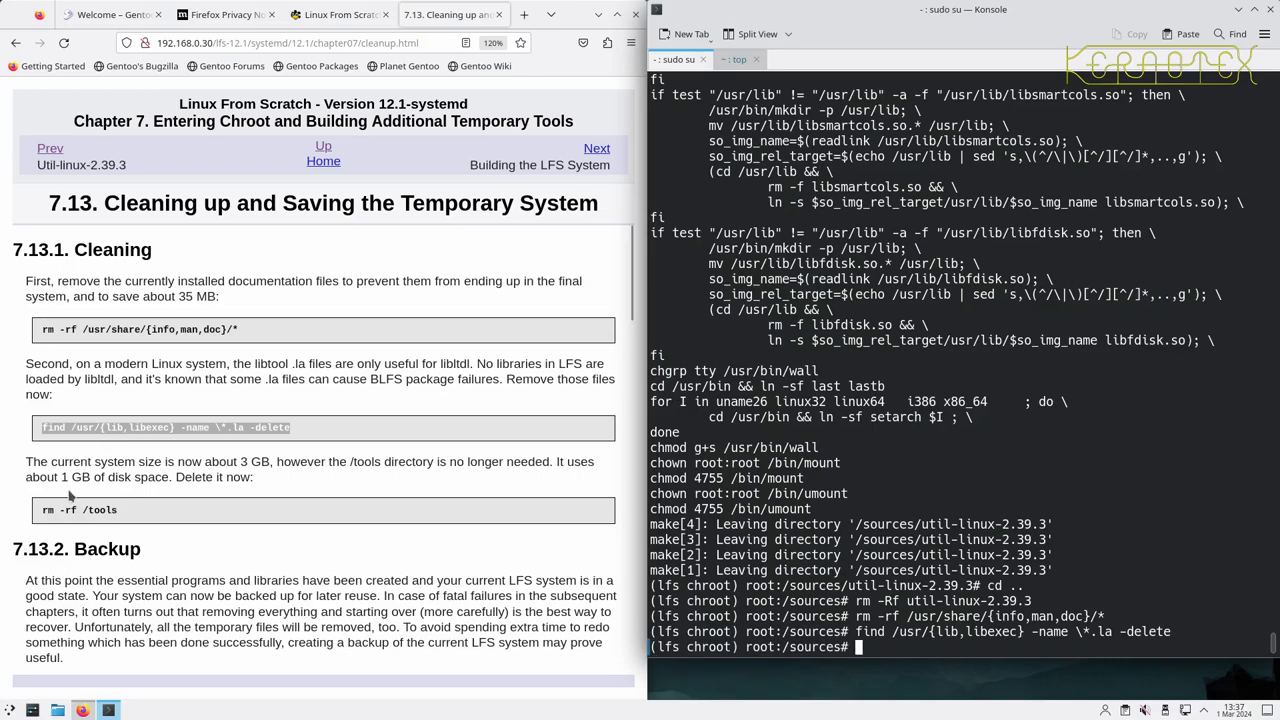
pyautogui.scroll(-3)
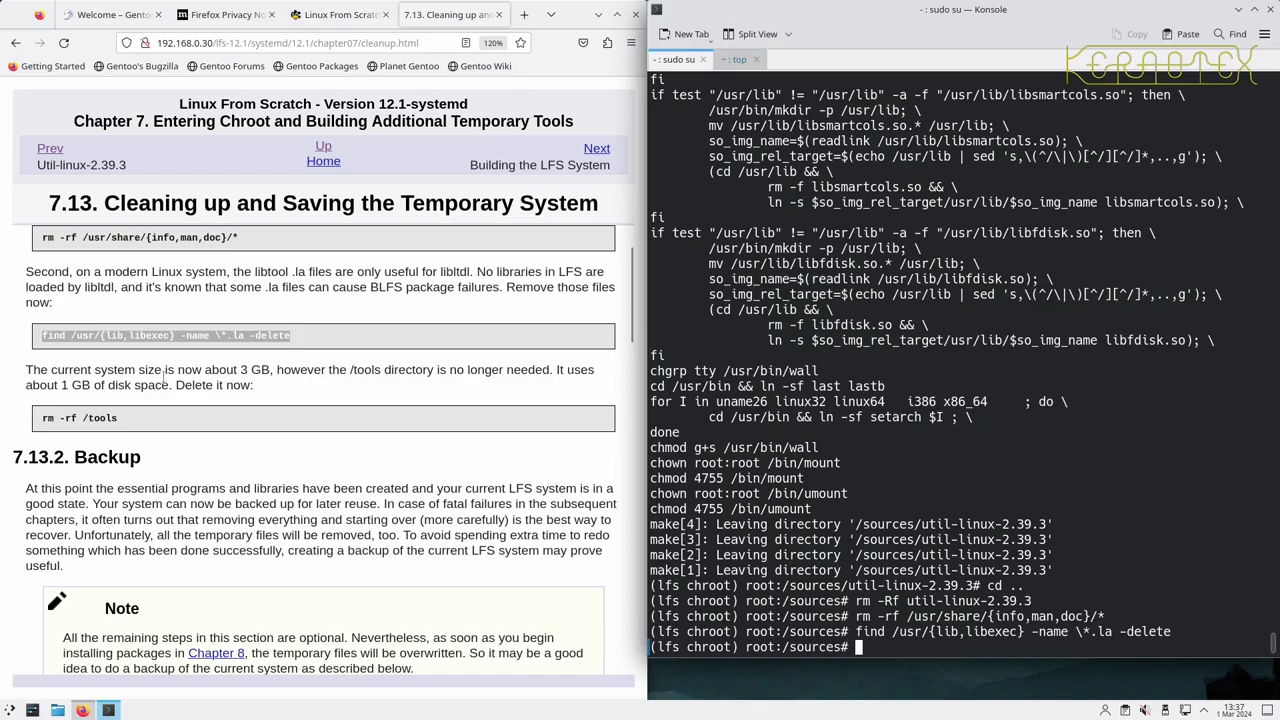
pyautogui.moveTo(430, 388)
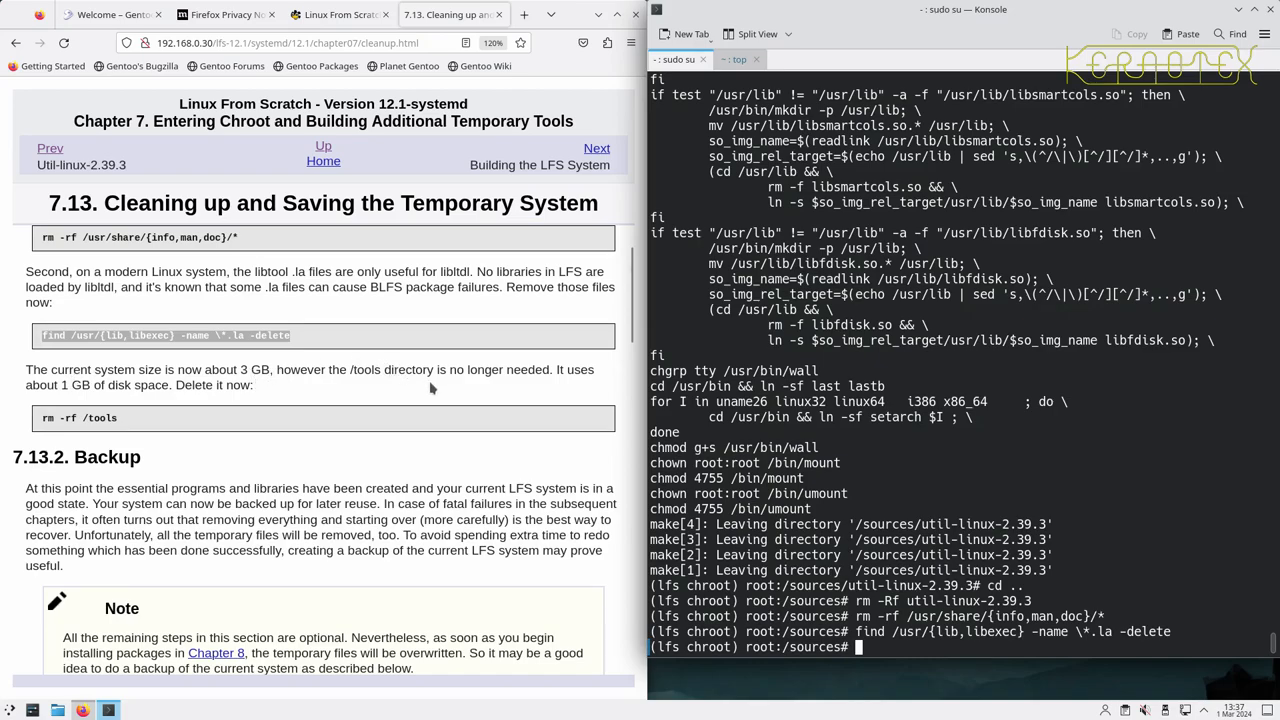
pyautogui.moveTo(44, 430)
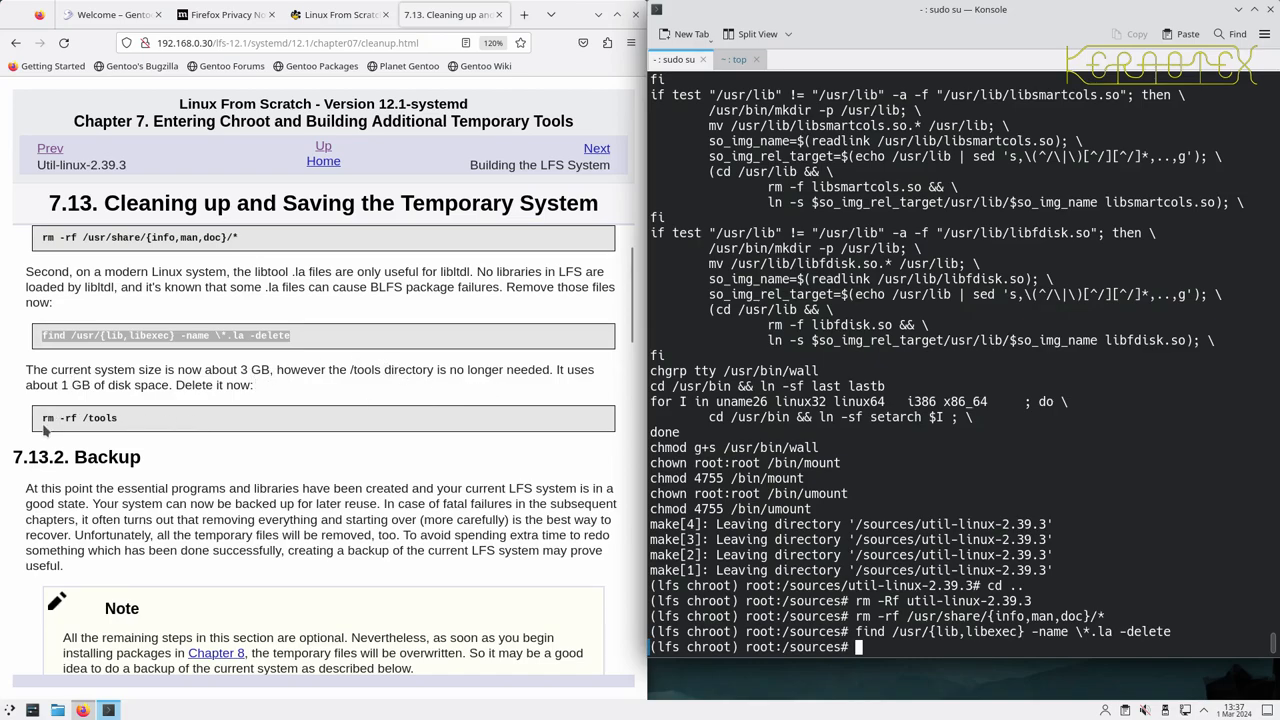
pyautogui.doubleClick(80, 418)
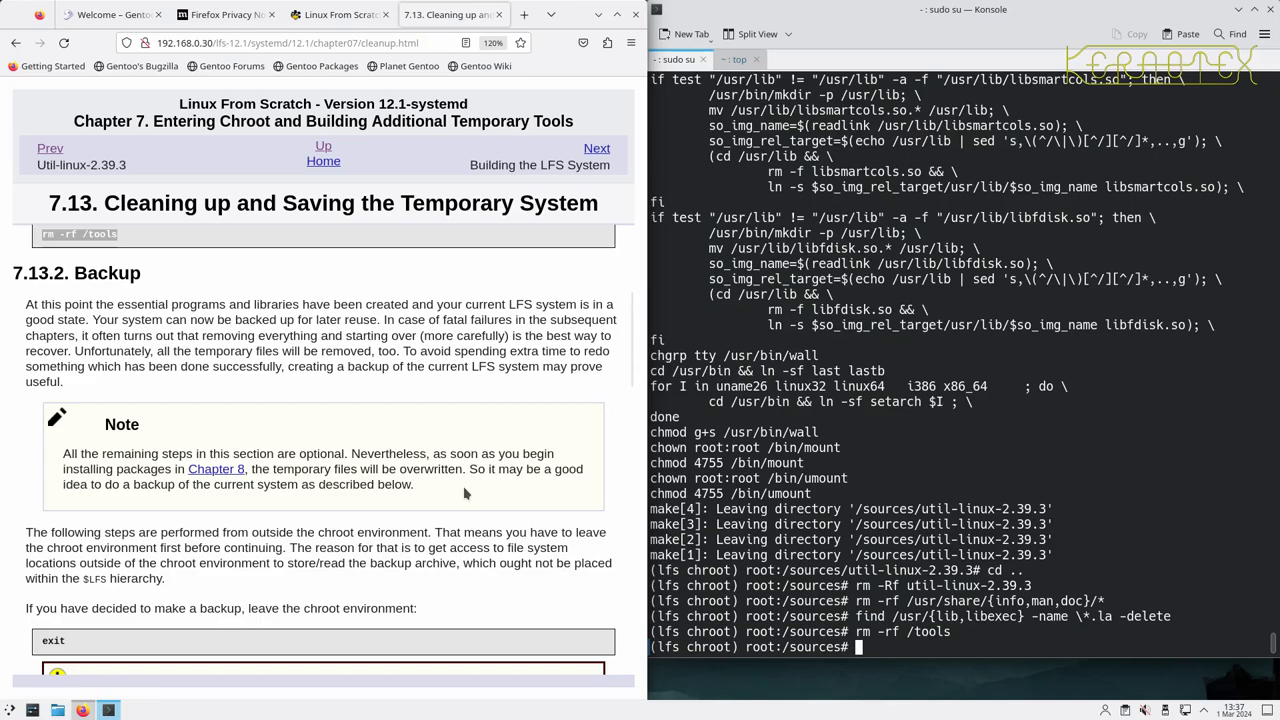
pyautogui.scroll(-3)
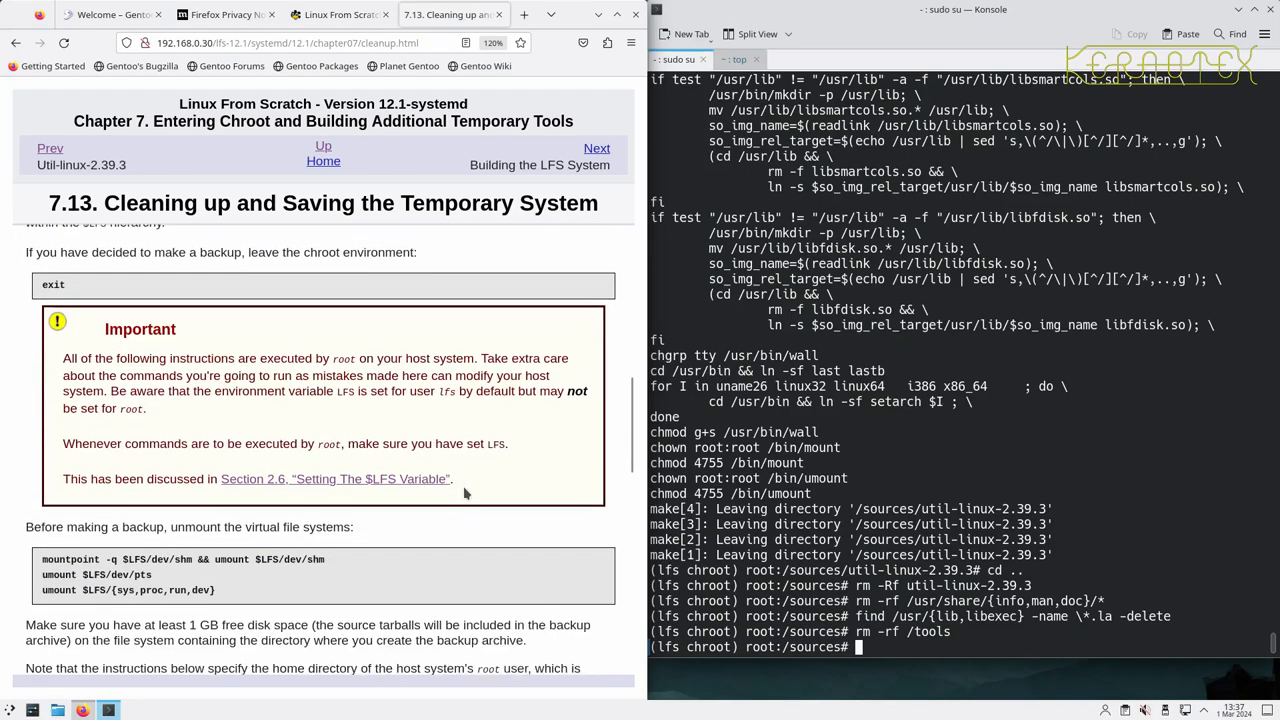
pyautogui.scroll(-3)
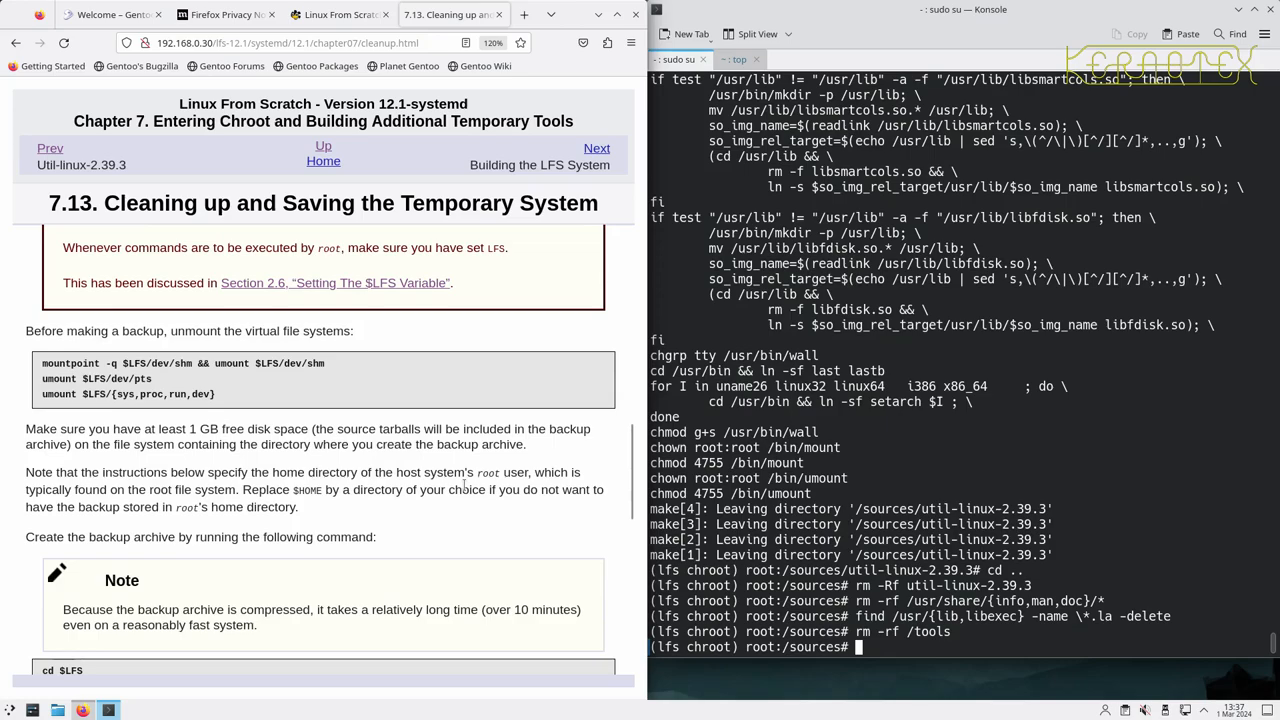
pyautogui.scroll(-3)
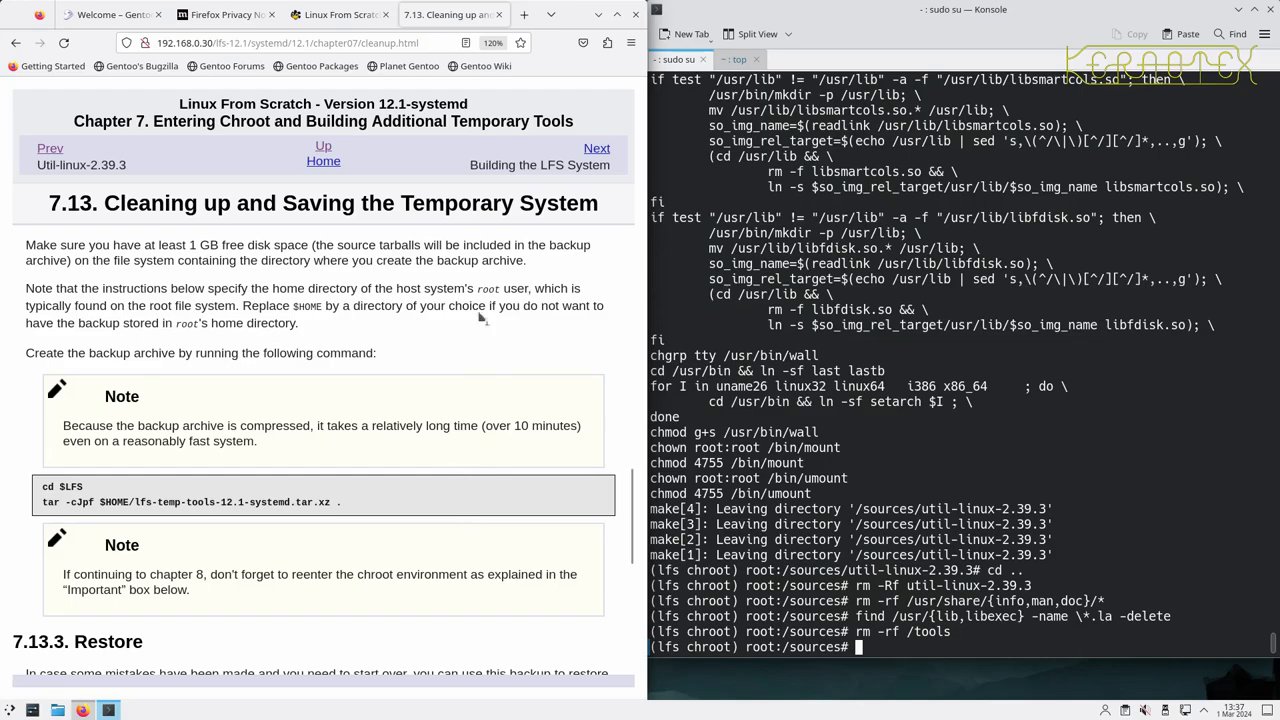
pyautogui.moveTo(516, 356)
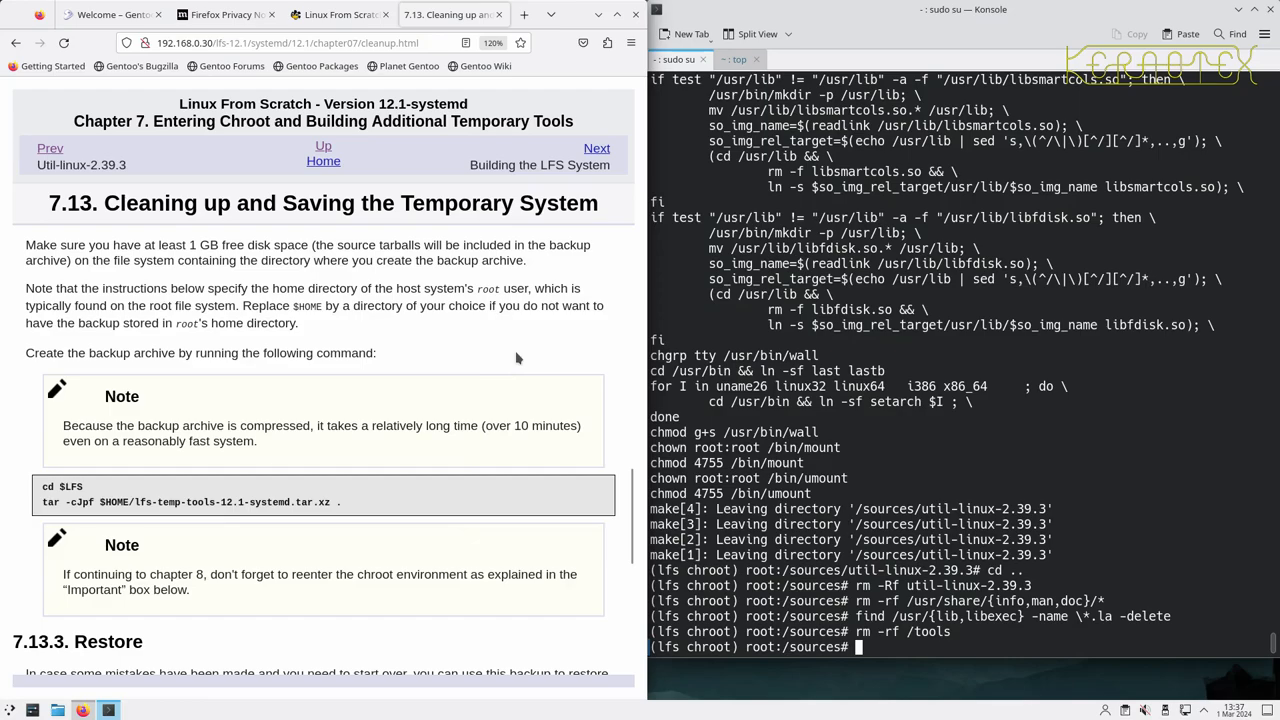
pyautogui.scroll(-3)
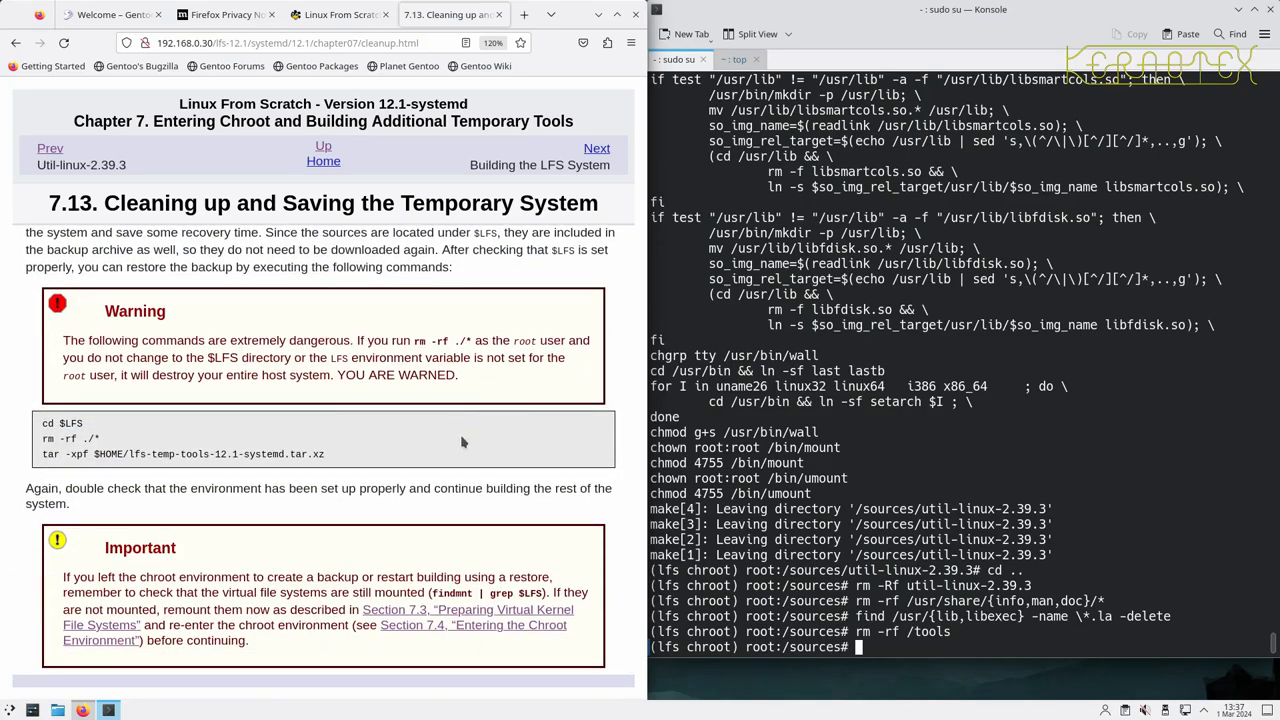
pyautogui.moveTo(512, 502)
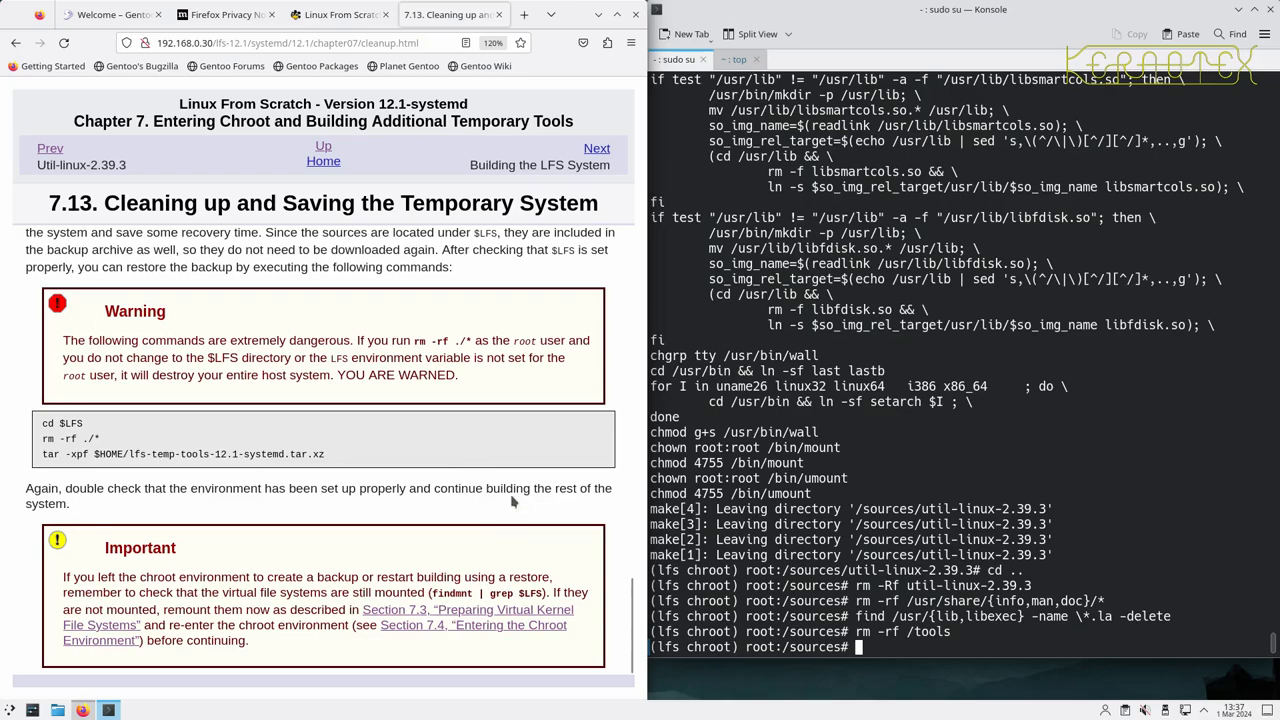
pyautogui.moveTo(516, 446)
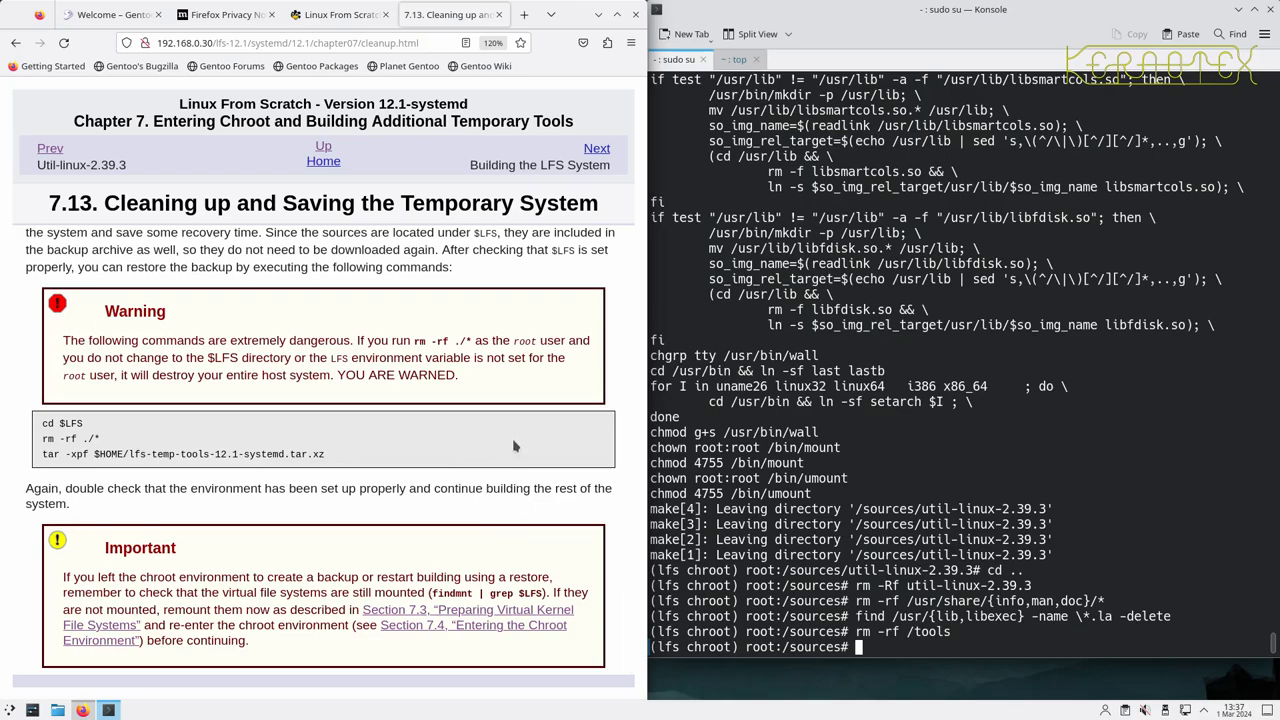
pyautogui.moveTo(532, 328)
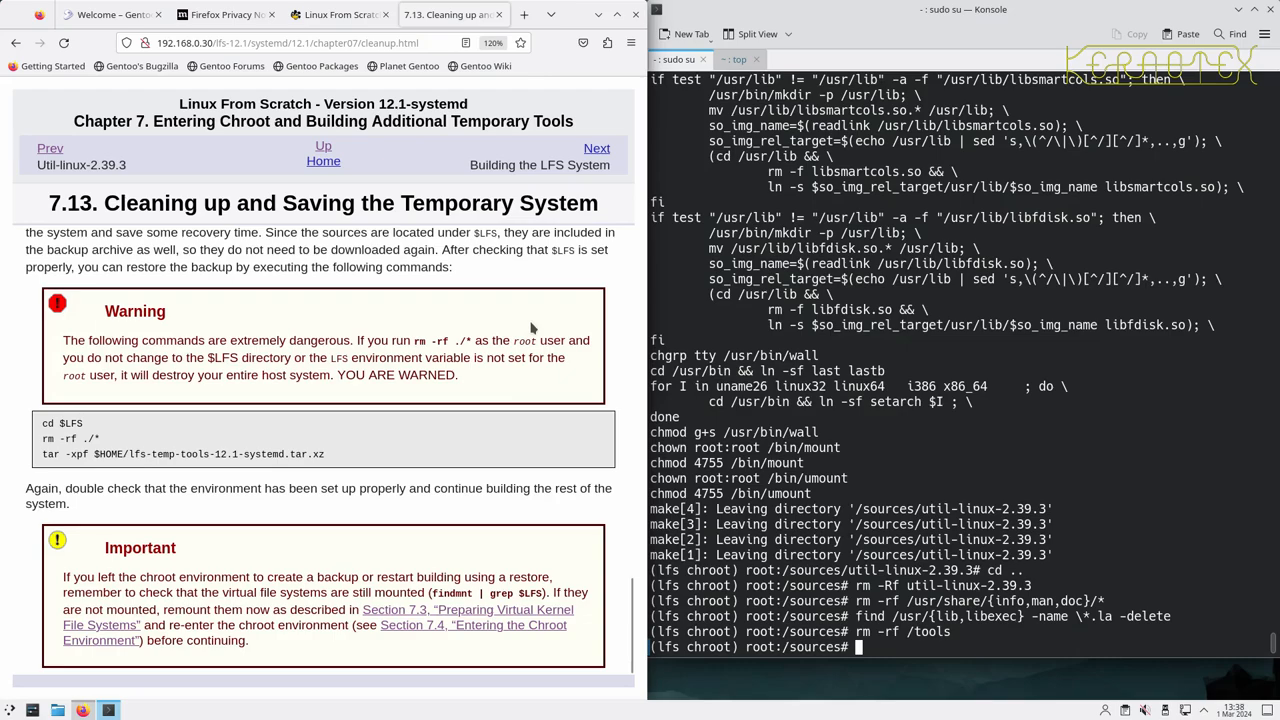